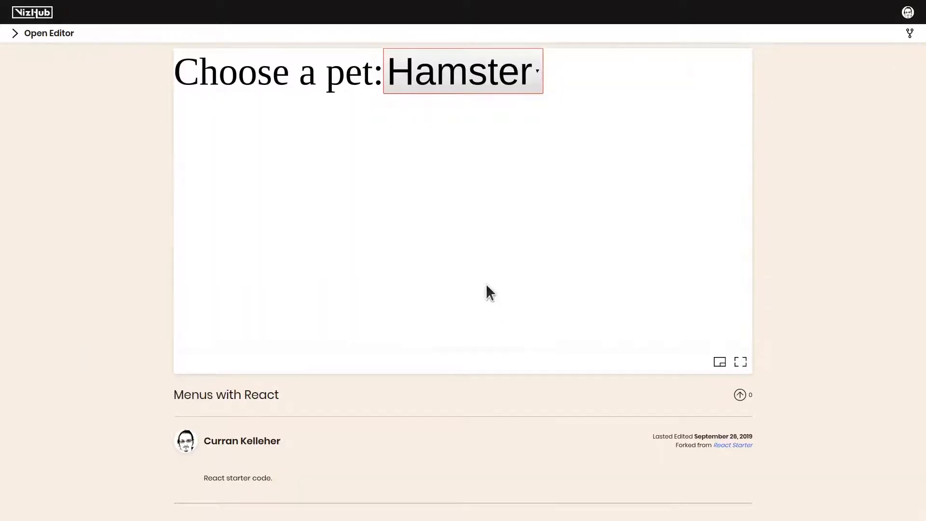
# Navigate from the Menus with React viz to the Stylized Scatter Plot of the Iris dataset.
pyautogui.click(462, 71)
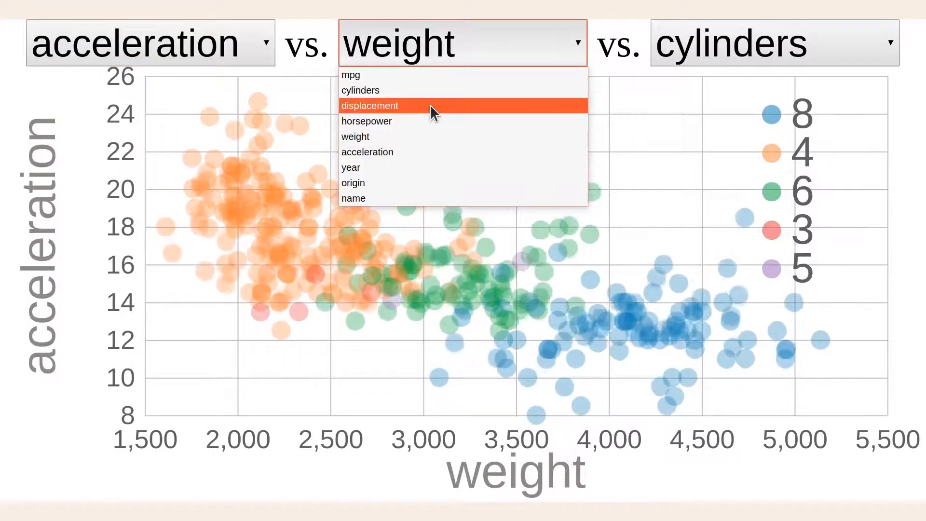
pyautogui.click(370, 106)
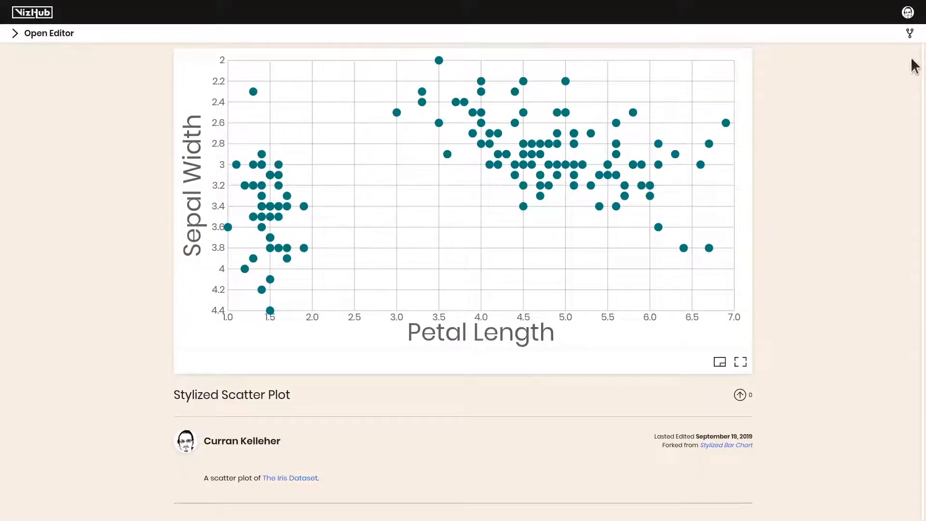
# Retitle the viz 'Scatter Plot with Menus' in index.html and create a new Dropdown.js file.
pyautogui.click(49, 32)
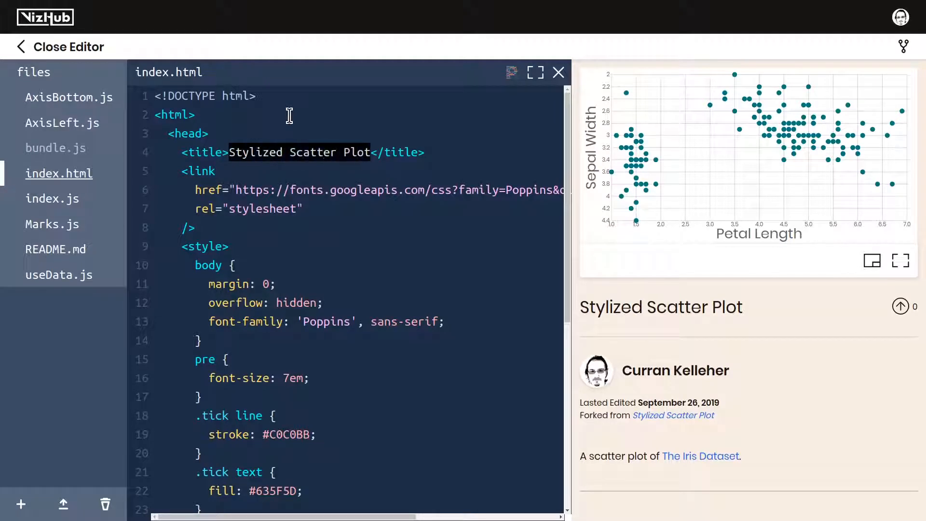
pyautogui.write('Scatter Plot with Menus')
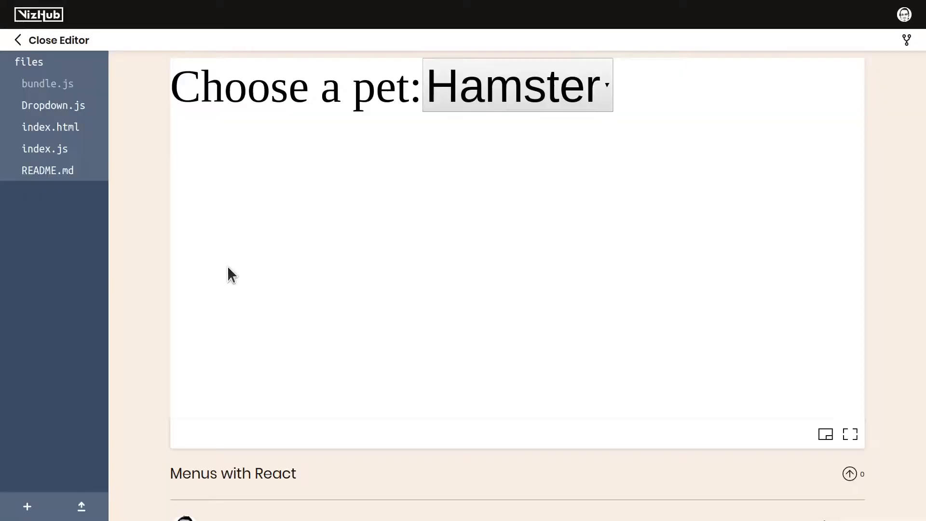
pyautogui.click(53, 105)
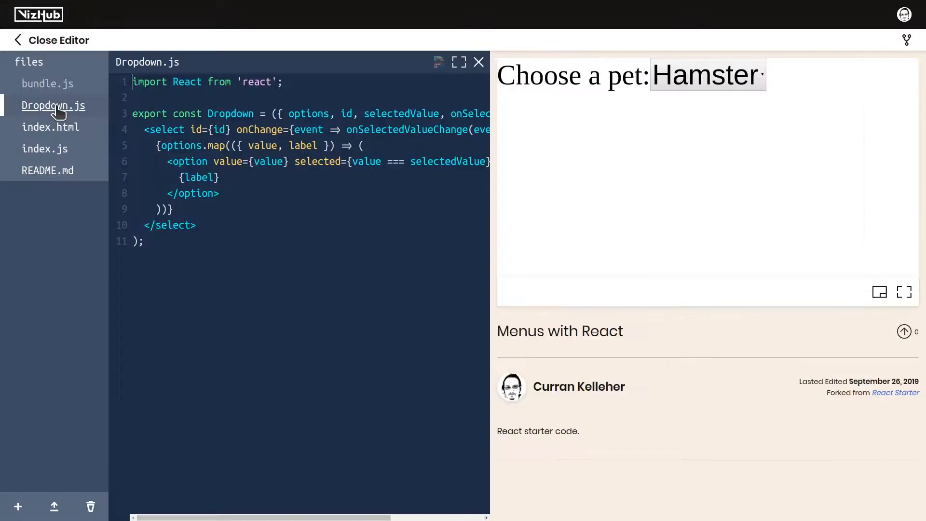
pyautogui.moveTo(101, 155)
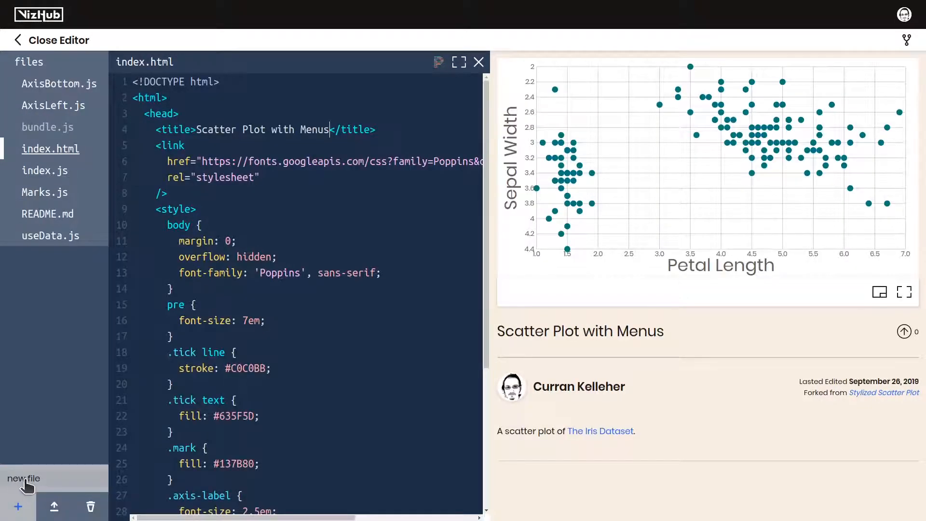
pyautogui.write('Dropdown.j')
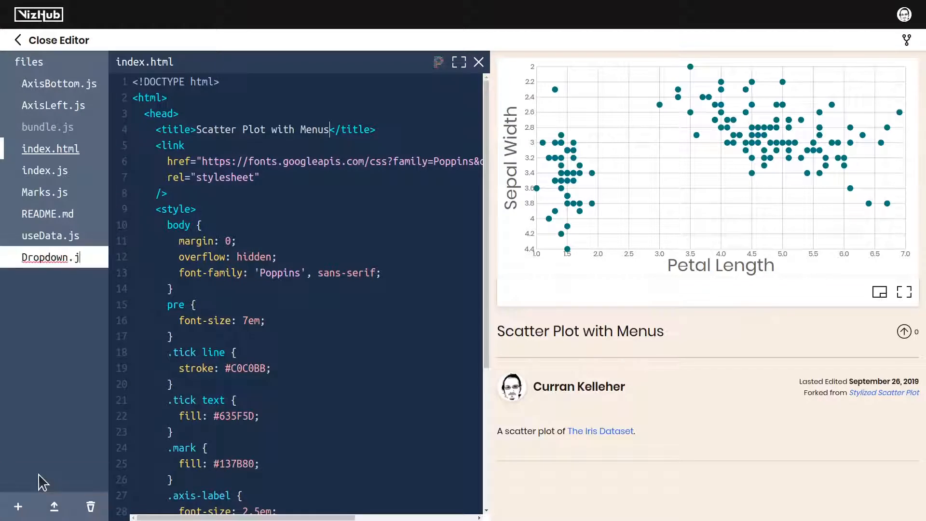
pyautogui.click(47, 257)
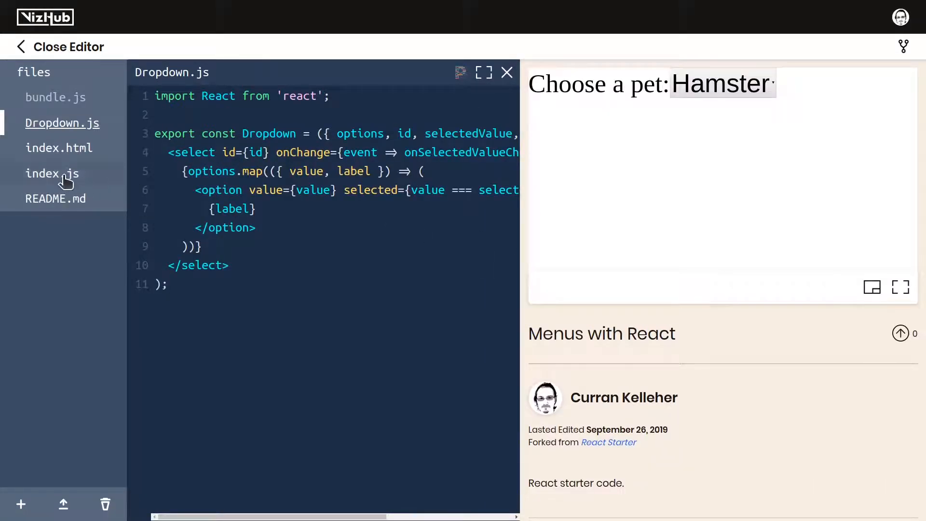
pyautogui.click(52, 173)
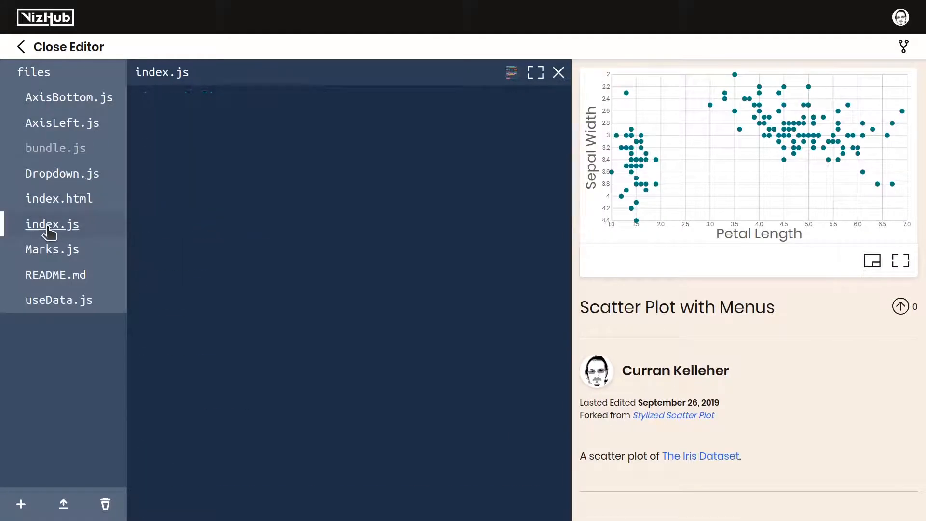
# Add import { Dropdown } from './Dropdown' after the existing imports in index.js.
pyautogui.click(52, 224)
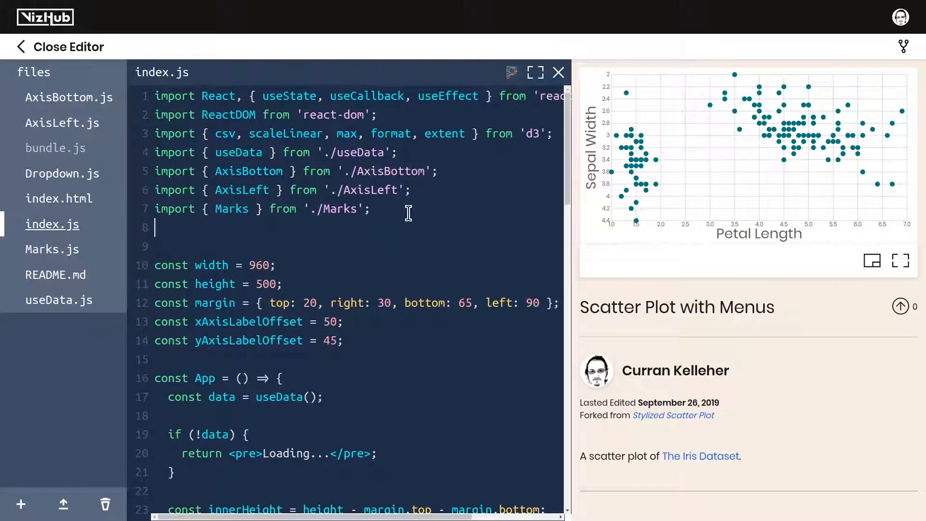
pyautogui.write("import { Dropdown } from './Dropdown';")
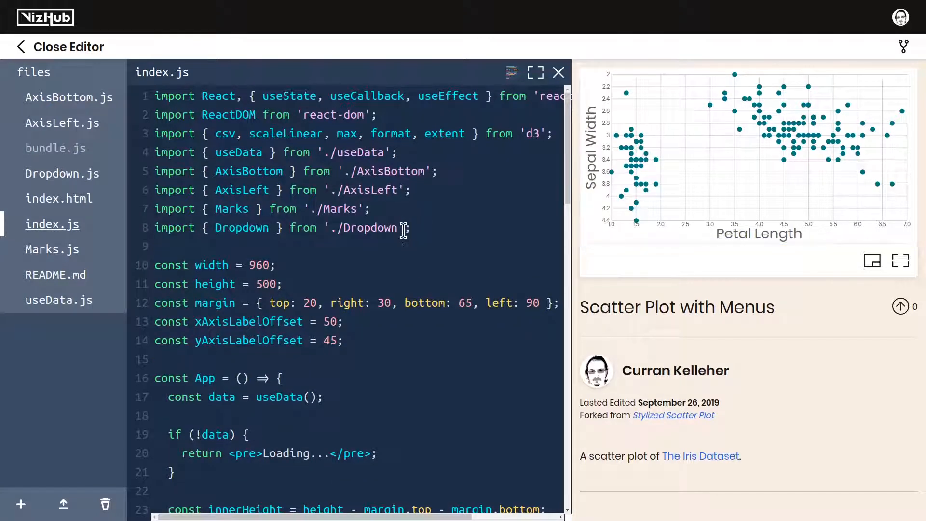
pyautogui.scroll(-3)
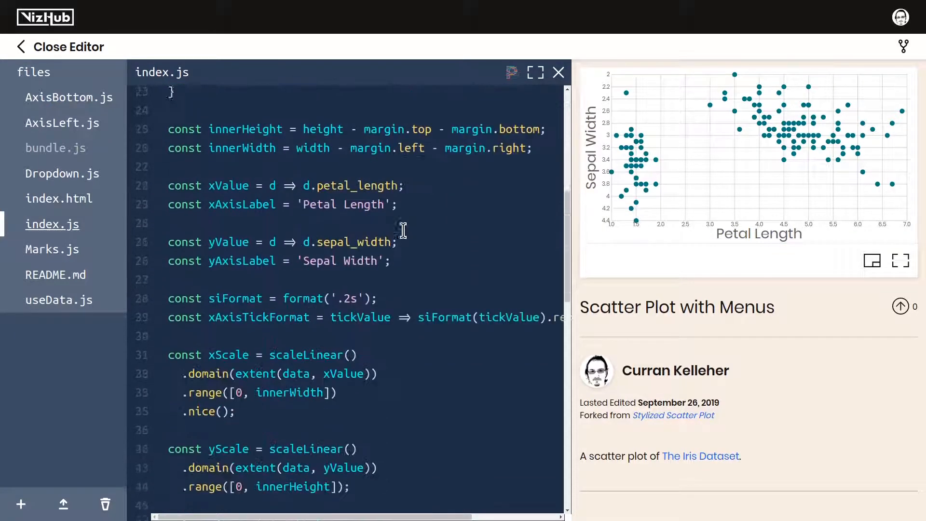
pyautogui.scroll(-3)
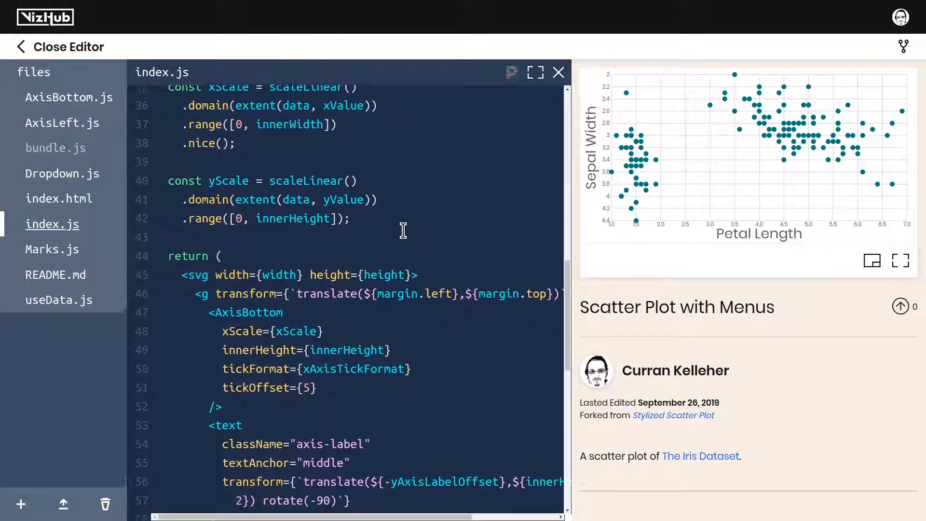
pyautogui.scroll(-3)
pyautogui.write('<')
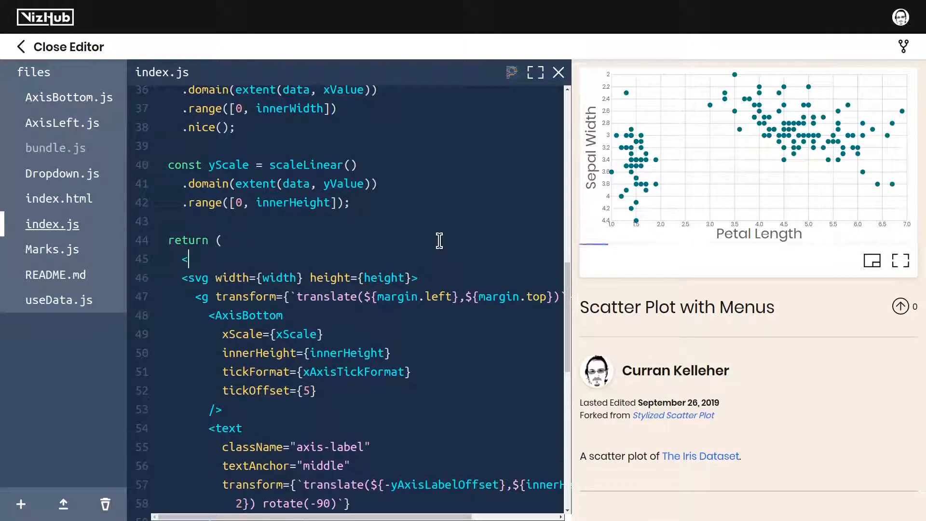
# Render <Dropdown /> before the svg and wrap the returned markup in a <> ... </> fragment.
pyautogui.write('Dr')
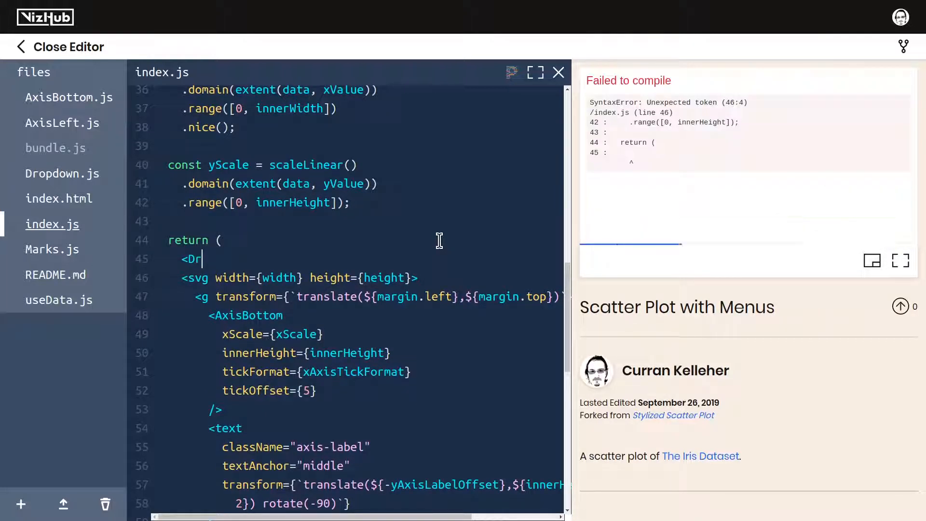
pyautogui.write('opdown />')
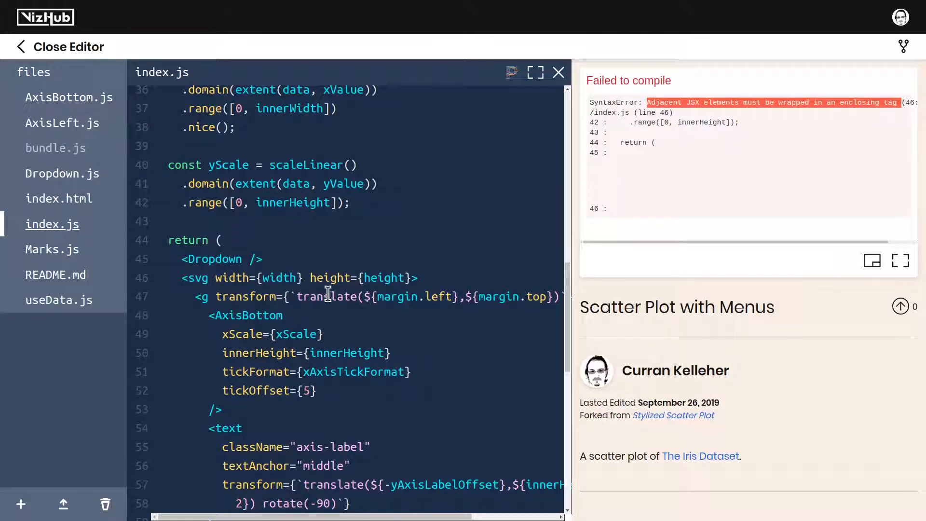
pyautogui.press('Enter')
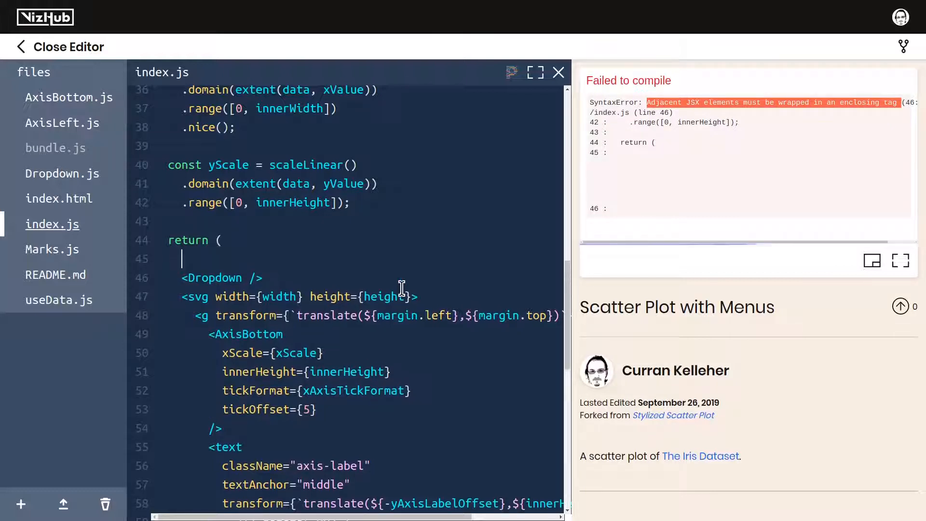
pyautogui.write('<>')
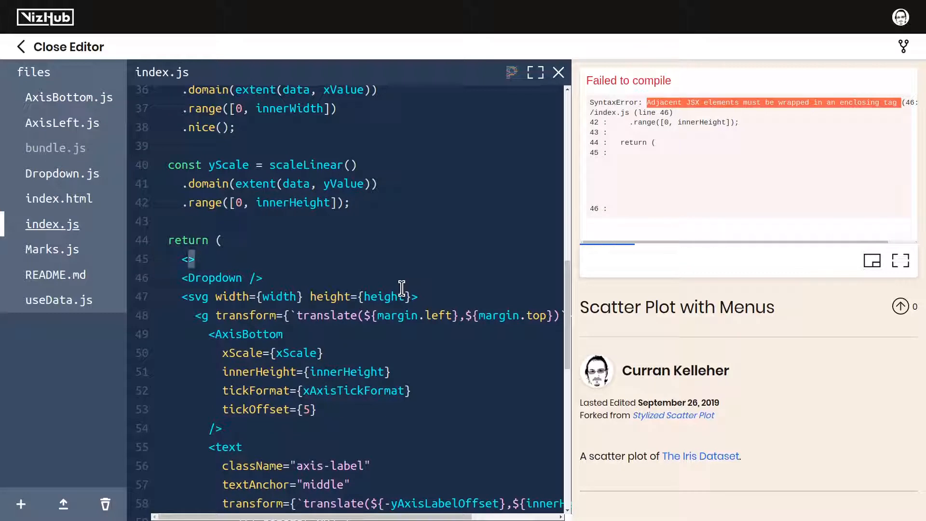
pyautogui.scroll(-3)
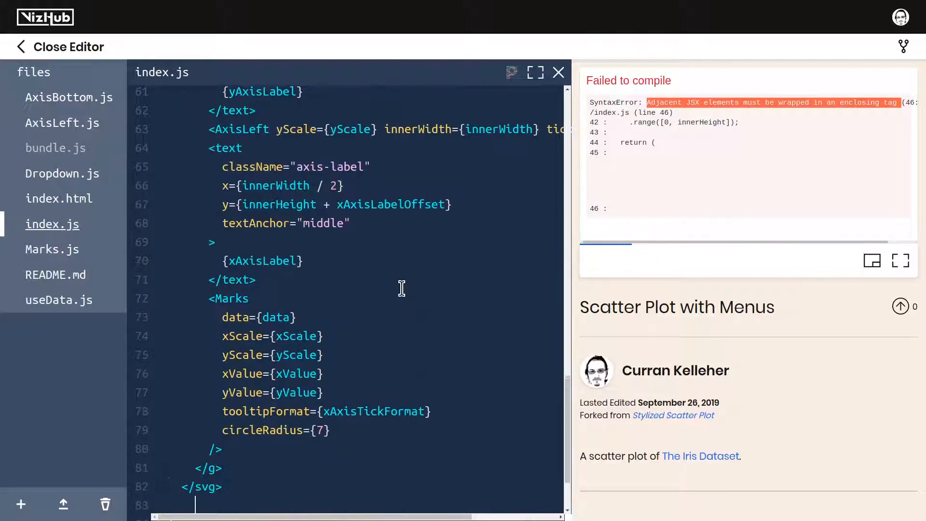
pyautogui.write('</>')
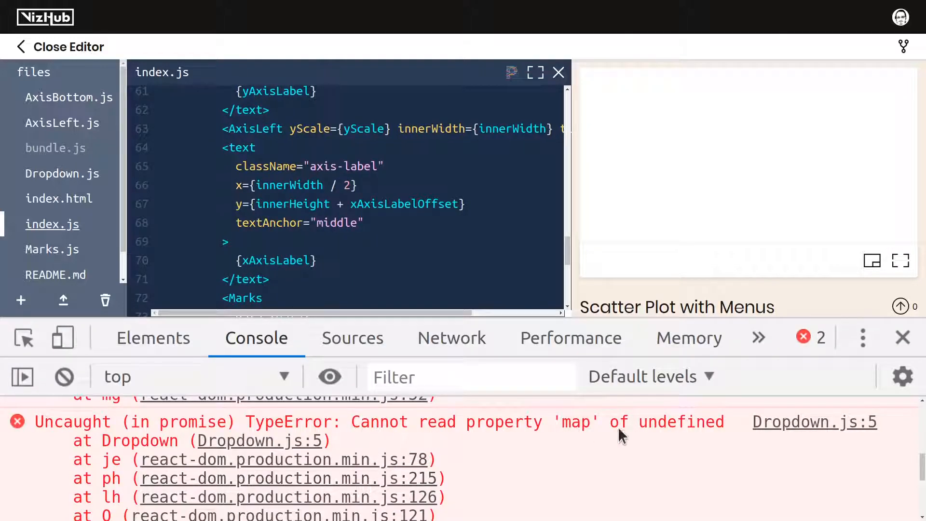
pyautogui.click(903, 337)
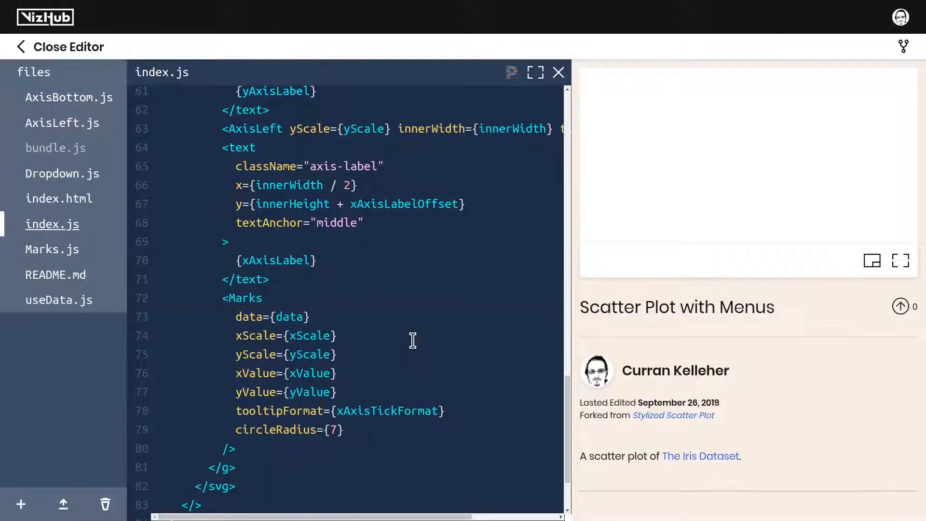
pyautogui.scroll(3)
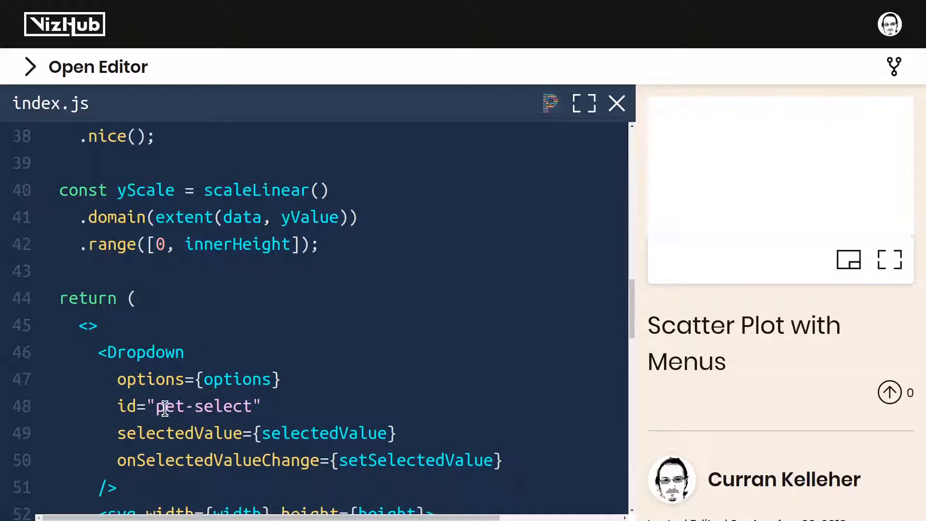
# Insert the label and Dropdown JSX into the return block with the label text changed to 'X:'.
pyautogui.write('x')
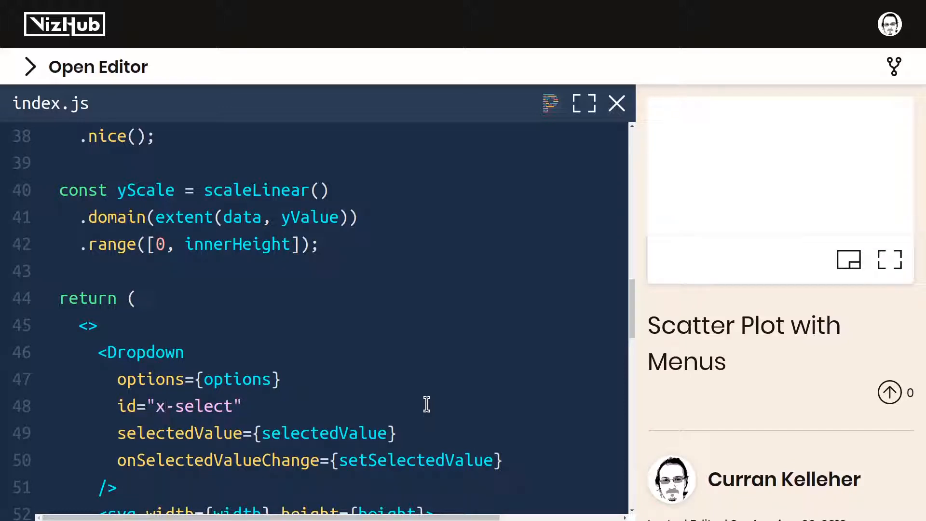
pyautogui.click(166, 406)
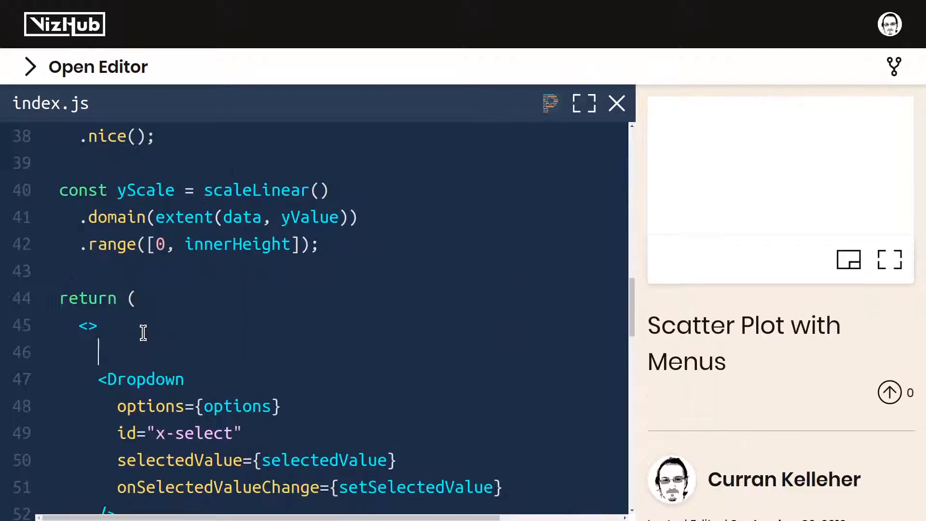
pyautogui.write('<label for="pet-select">Choose a pet:</label>')
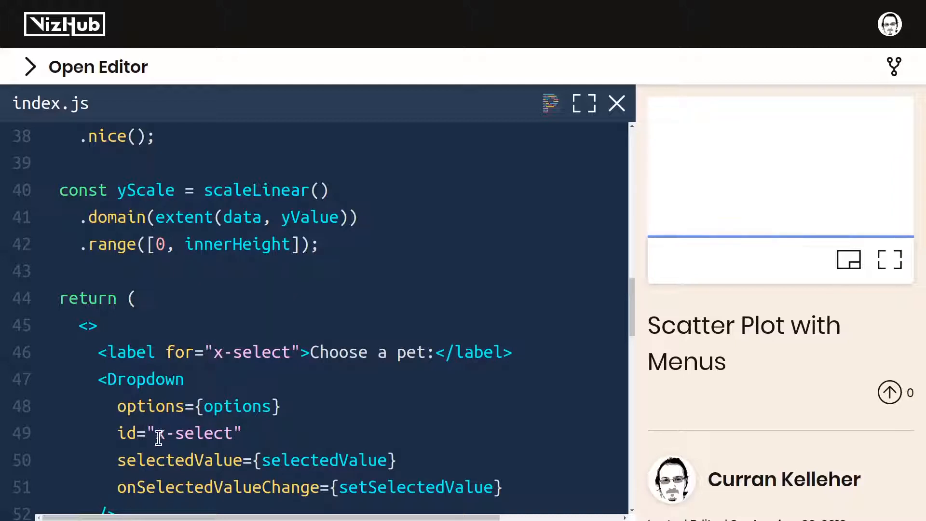
pyautogui.click(243, 434)
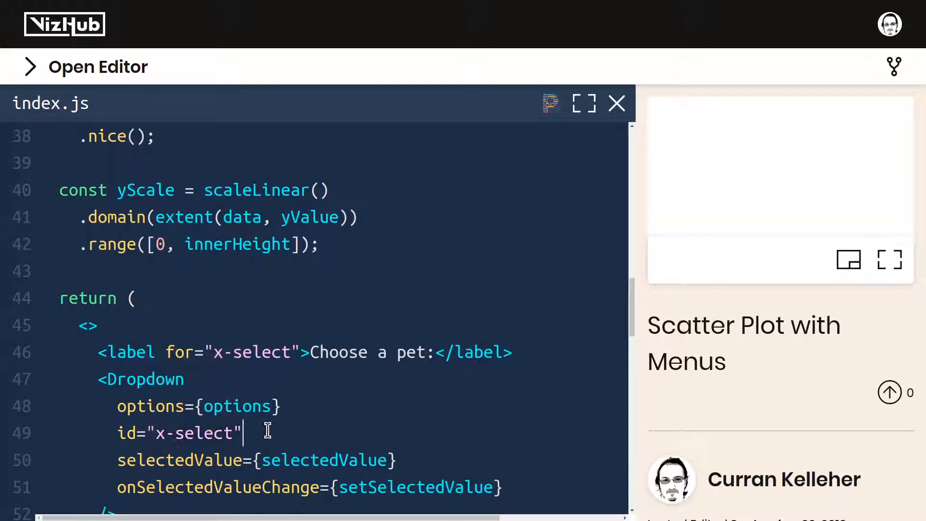
pyautogui.moveTo(319, 352)
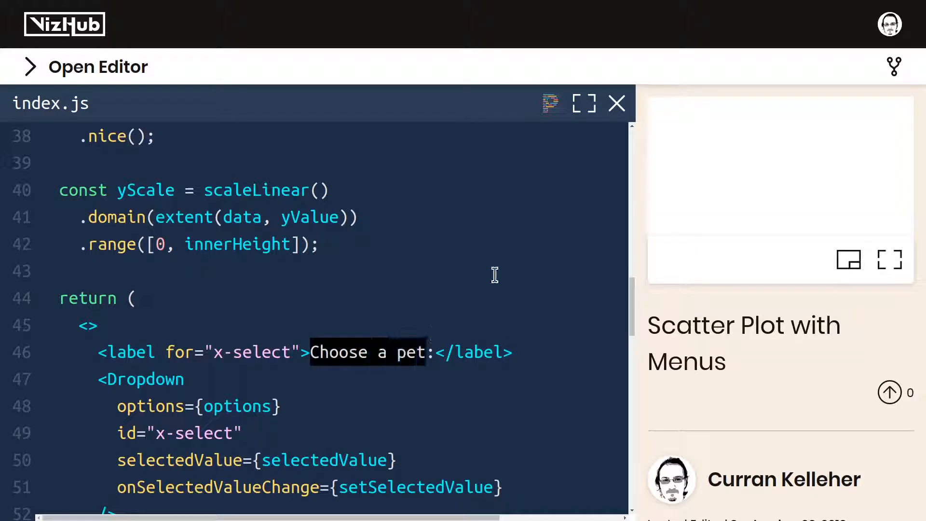
pyautogui.write('X')
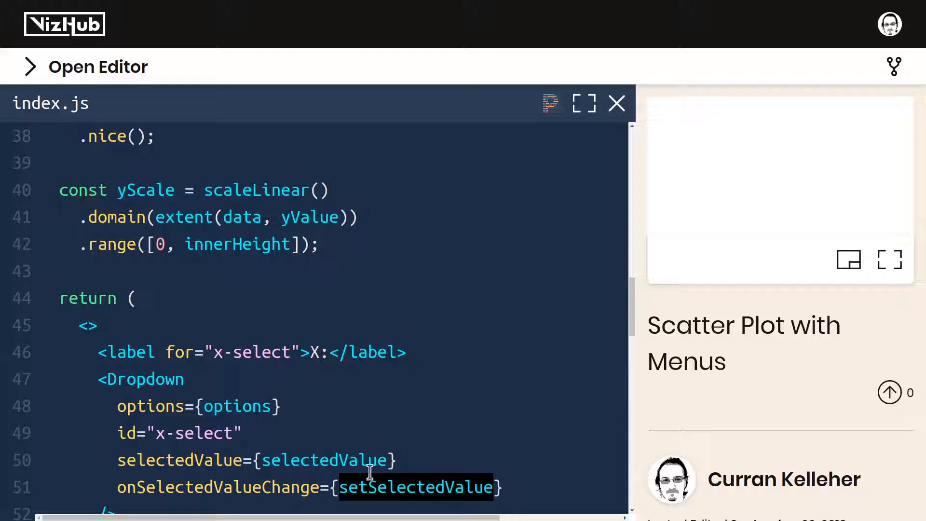
pyautogui.click(339, 460)
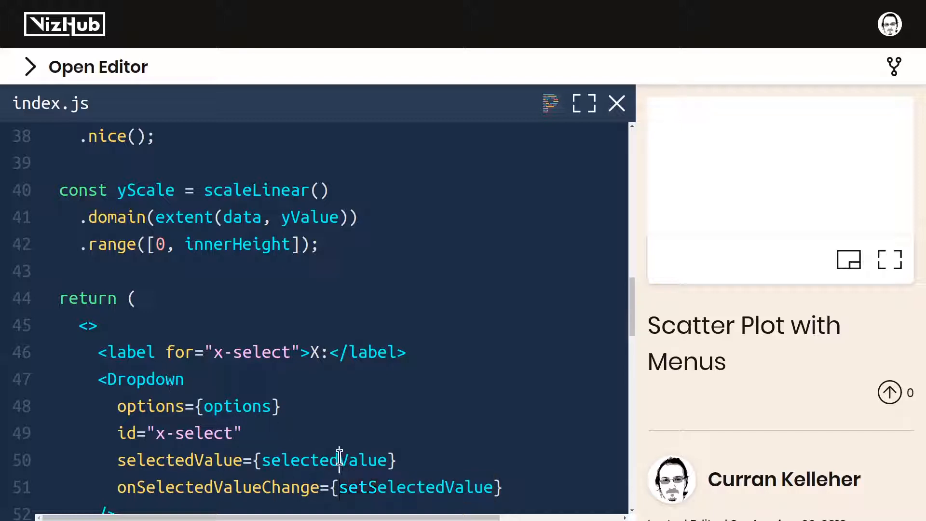
pyautogui.write('X')
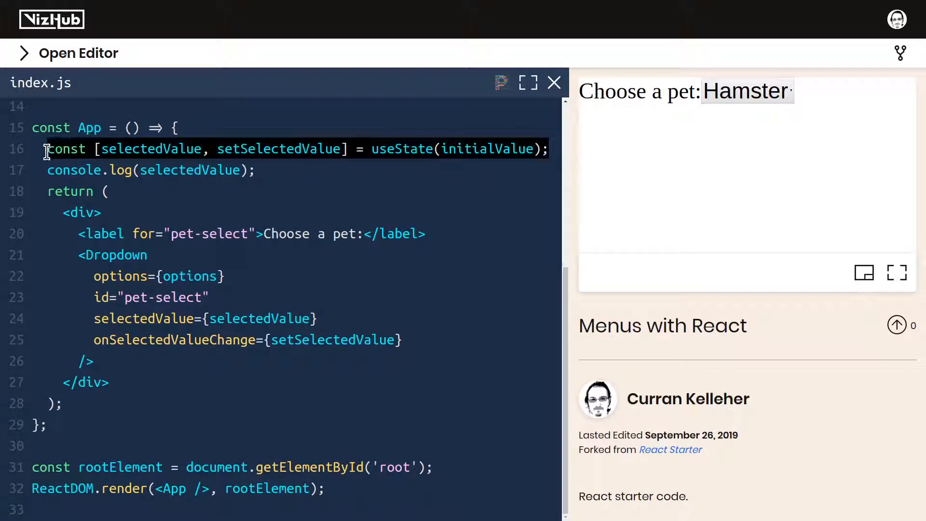
pyautogui.moveTo(405, 160)
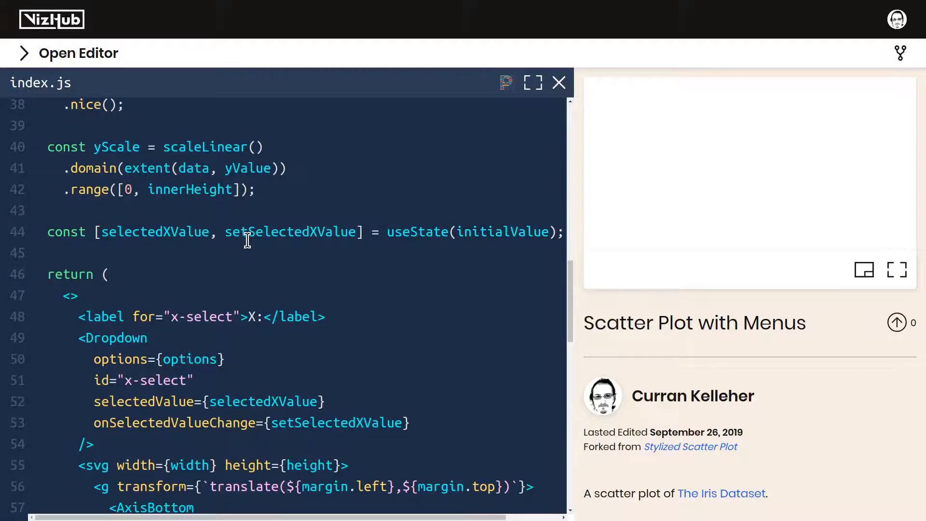
# Change the x accessor to d[xAttribute] and declare const xAttribute = 'petal_length' above it.
pyautogui.scroll(3)
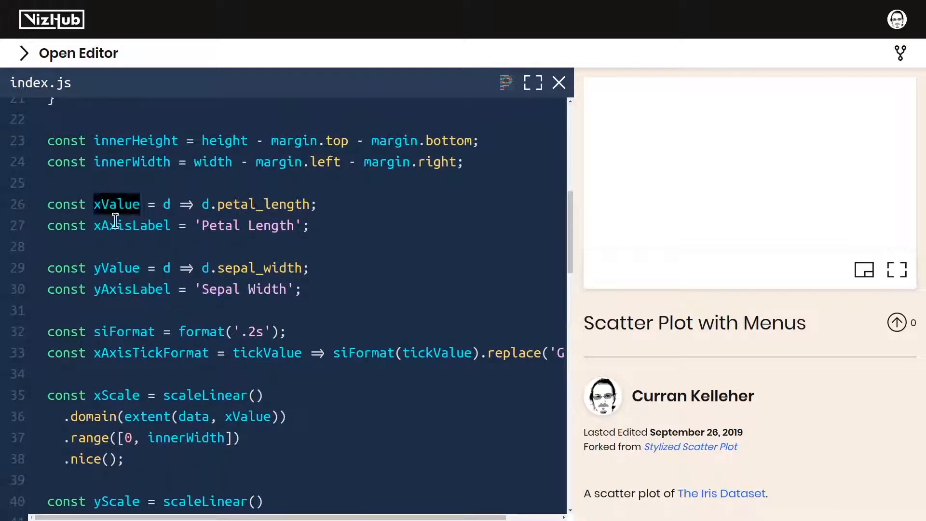
pyautogui.moveTo(192, 324)
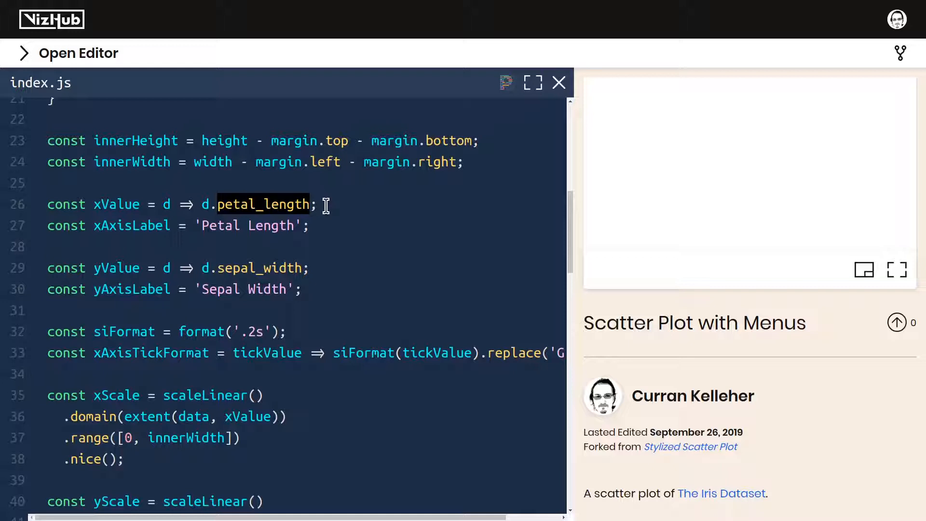
pyautogui.moveTo(377, 250)
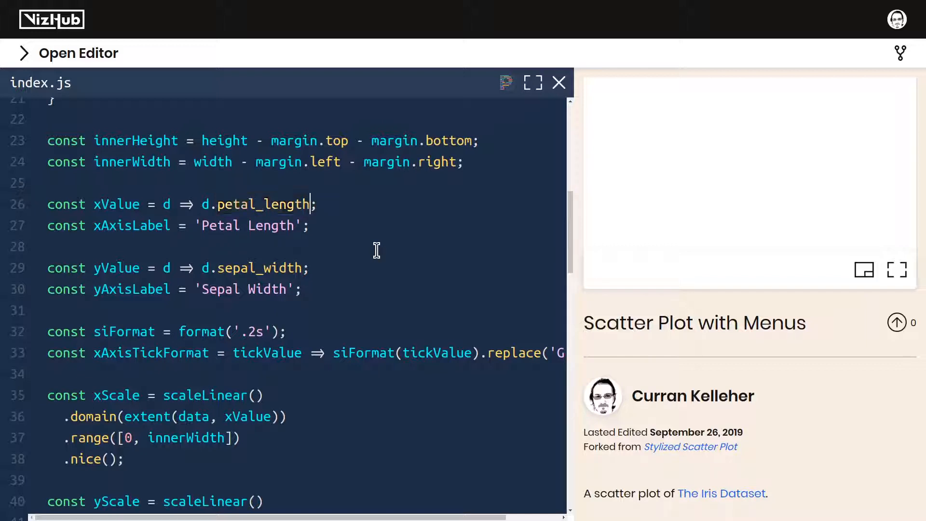
pyautogui.doubleClick(260, 205)
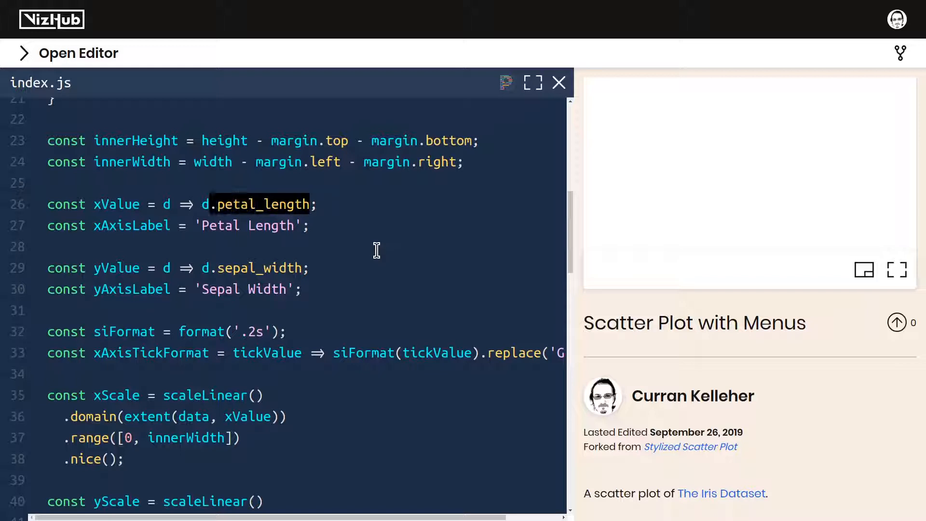
pyautogui.write('[]')
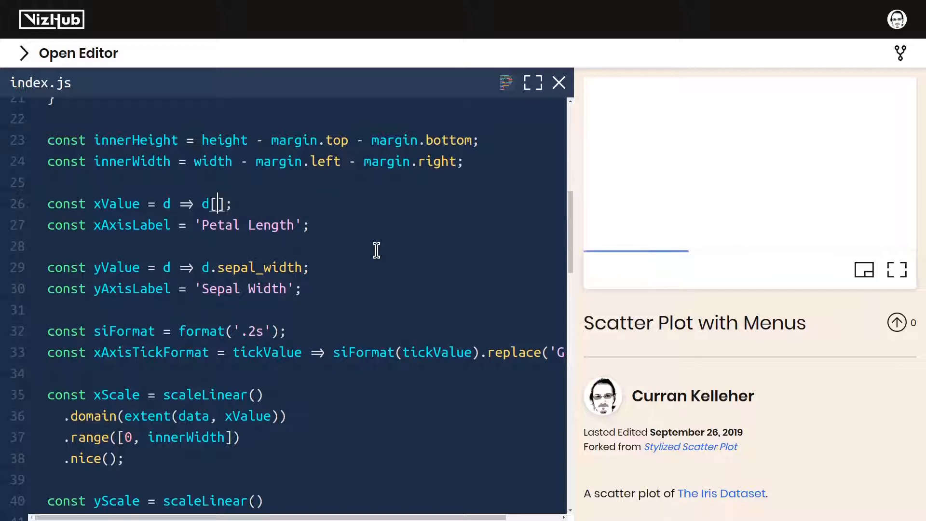
pyautogui.write('x')
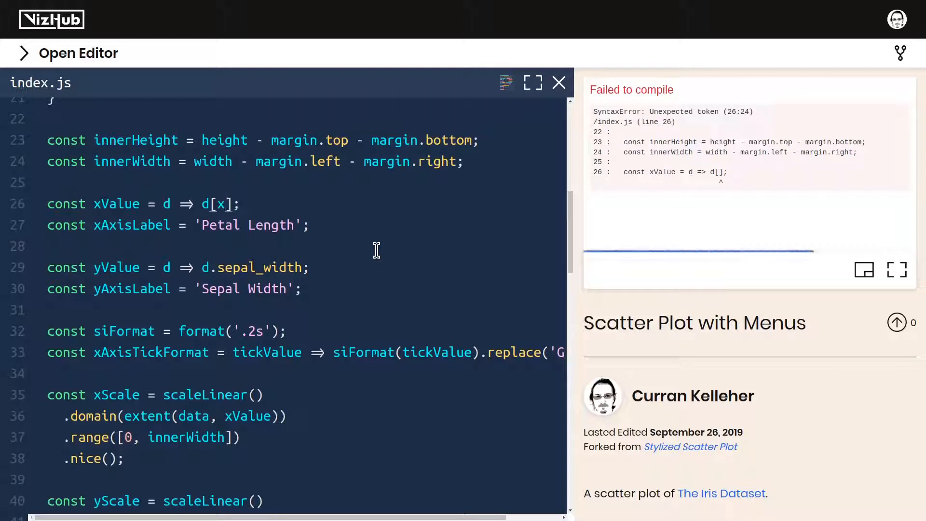
pyautogui.write('Attribute')
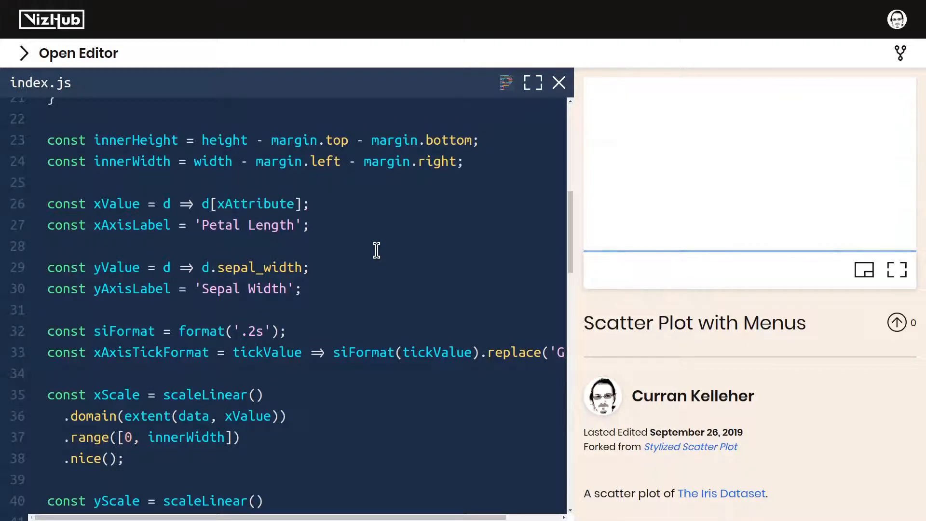
pyautogui.press('Enter')
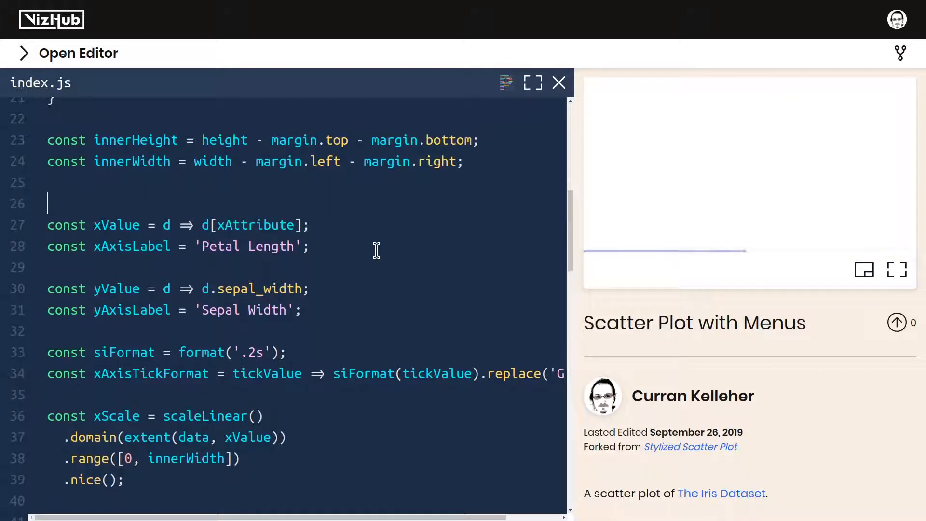
pyautogui.write('const xAttribute =')
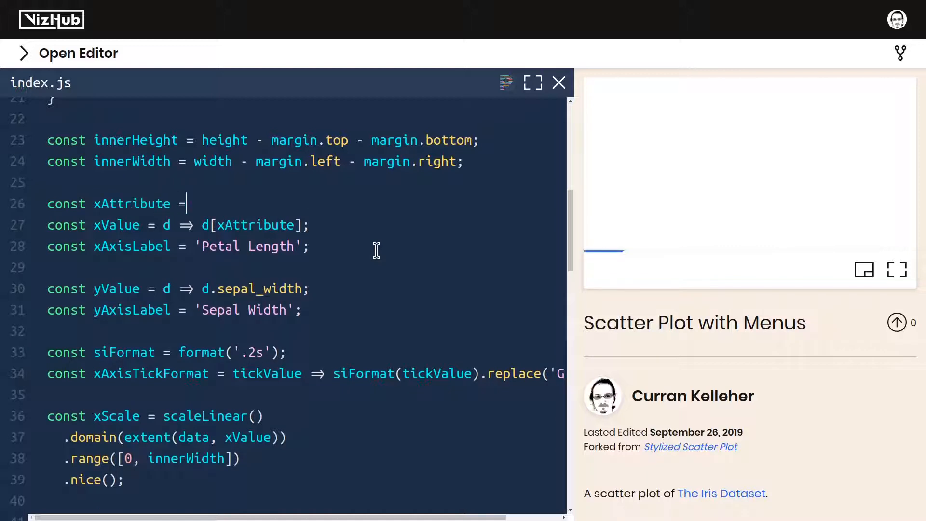
pyautogui.write("'petal_length'")
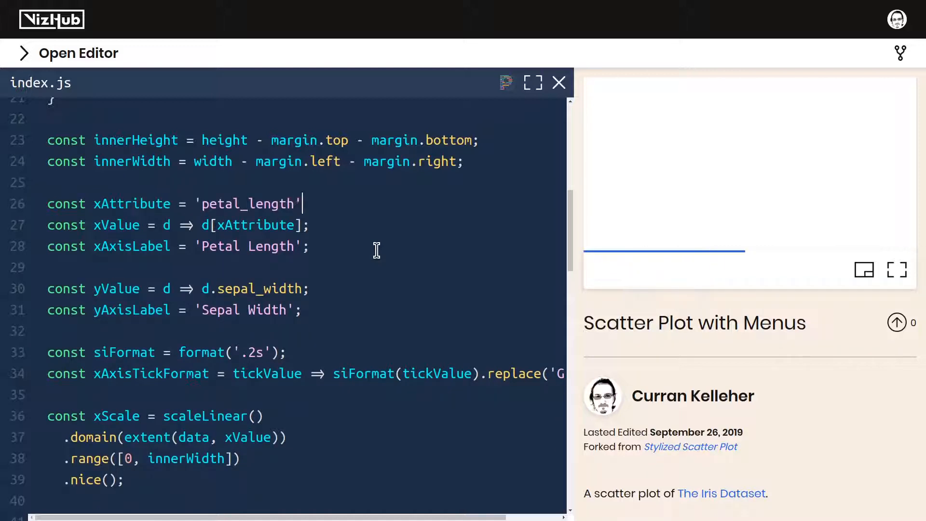
# Pass xAttribute to useState and begin renaming the selectedXValue state pair to xAttribute.
pyautogui.doubleClick(131, 203)
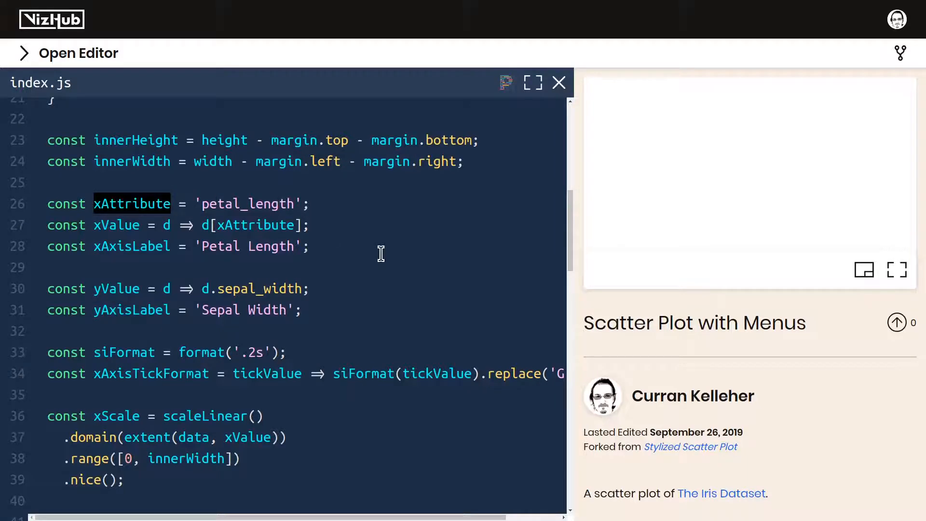
pyautogui.scroll(-3)
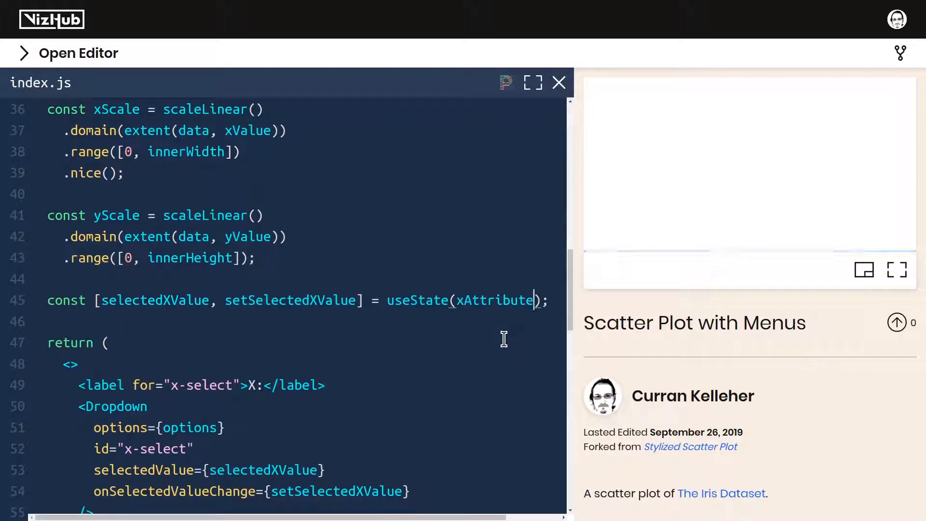
pyautogui.doubleClick(493, 301)
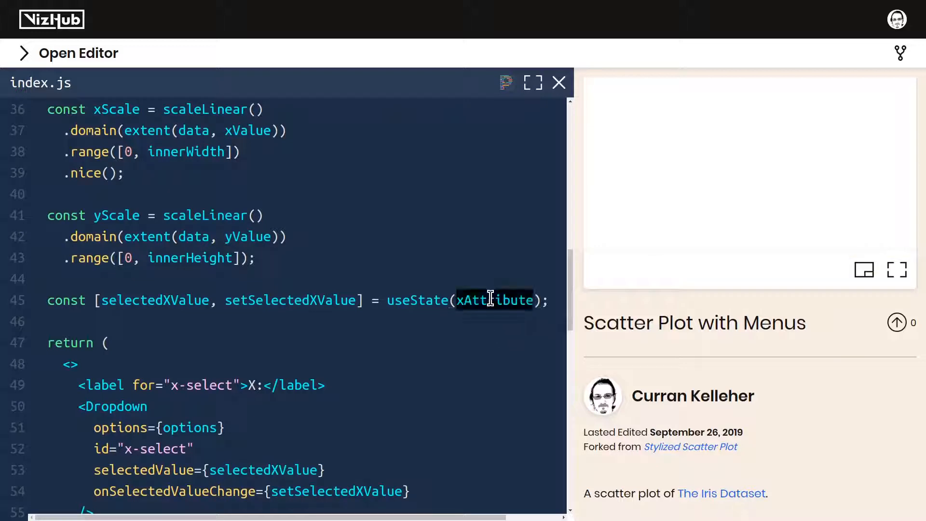
pyautogui.click(169, 300)
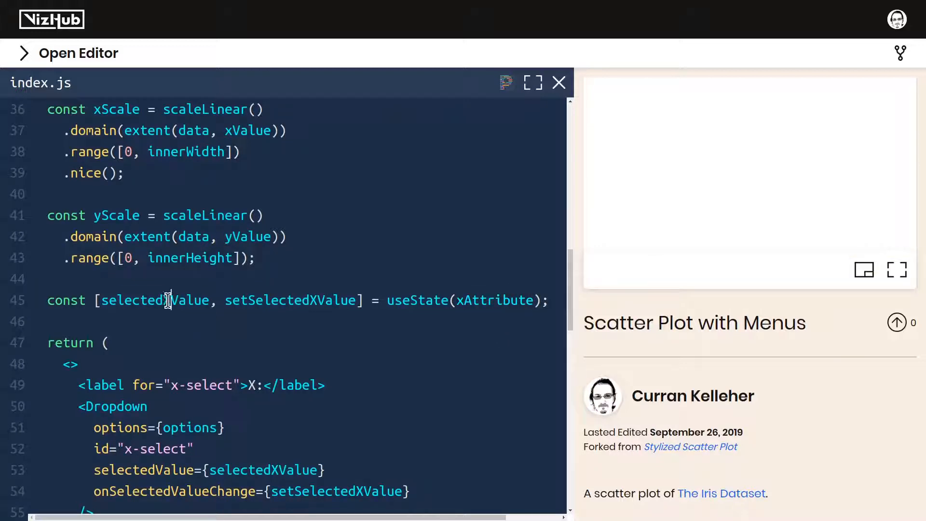
pyautogui.doubleClick(154, 300)
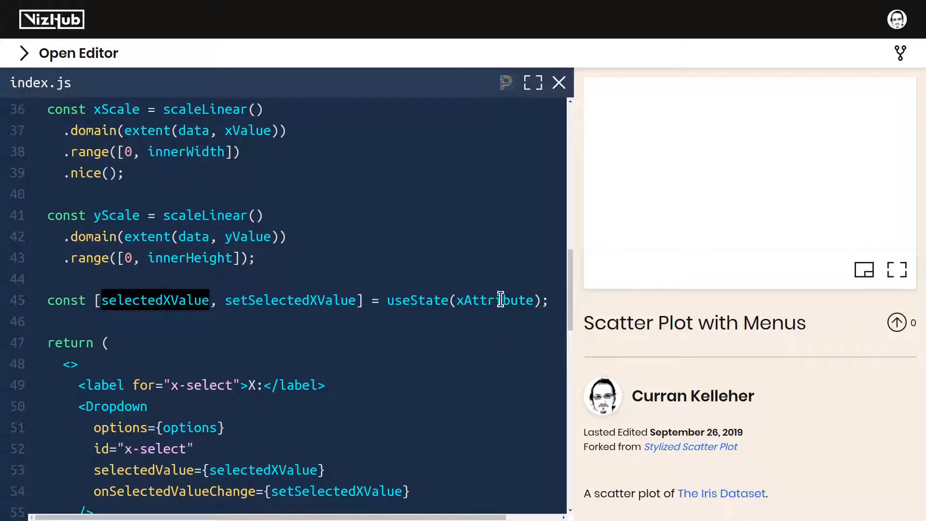
pyautogui.doubleClick(495, 300)
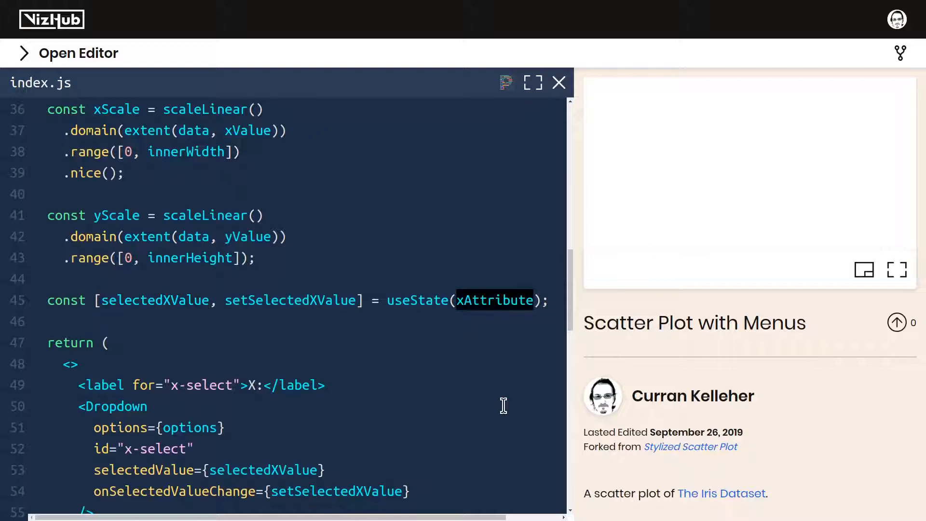
pyautogui.click(489, 300)
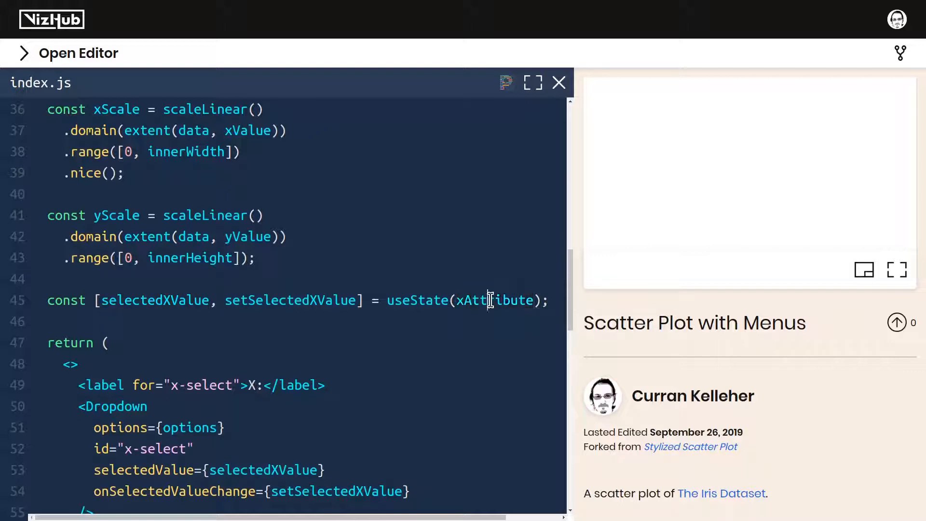
pyautogui.doubleClick(155, 300)
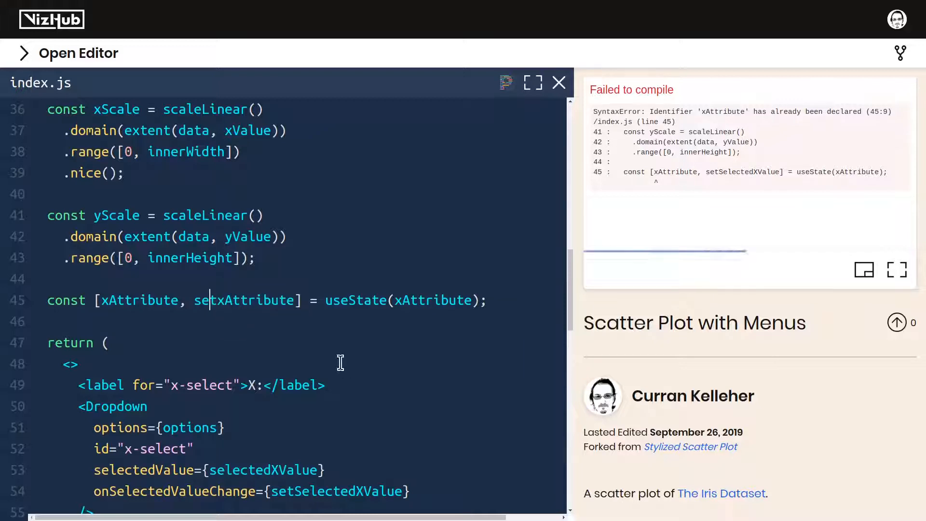
# Rename the state pair to xAttribute/setXAttribute from initialXAttribute and wire both into the X Dropdown.
pyautogui.write('X')
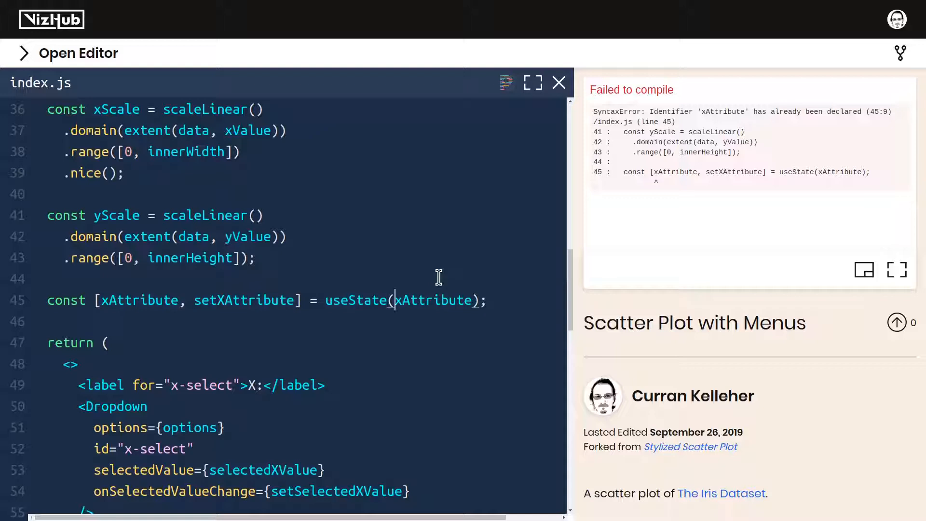
pyautogui.write('initialX')
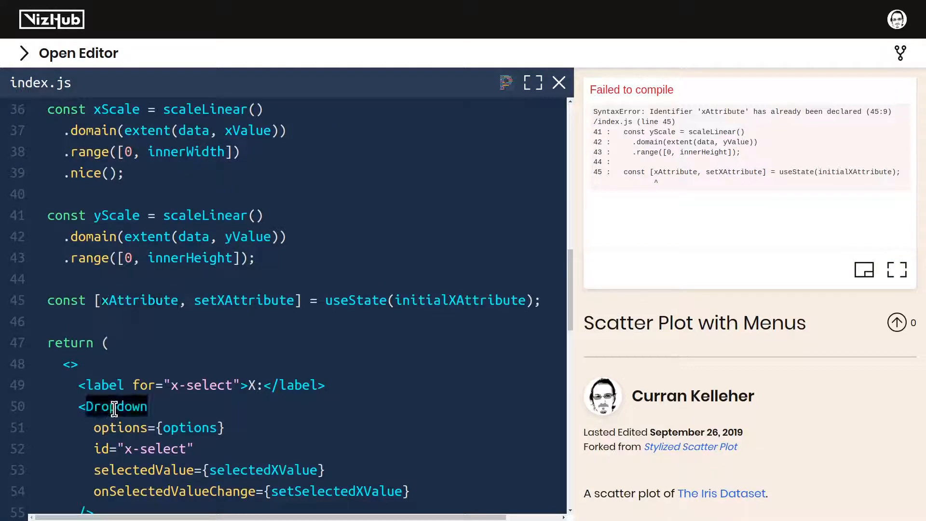
pyautogui.doubleClick(263, 469)
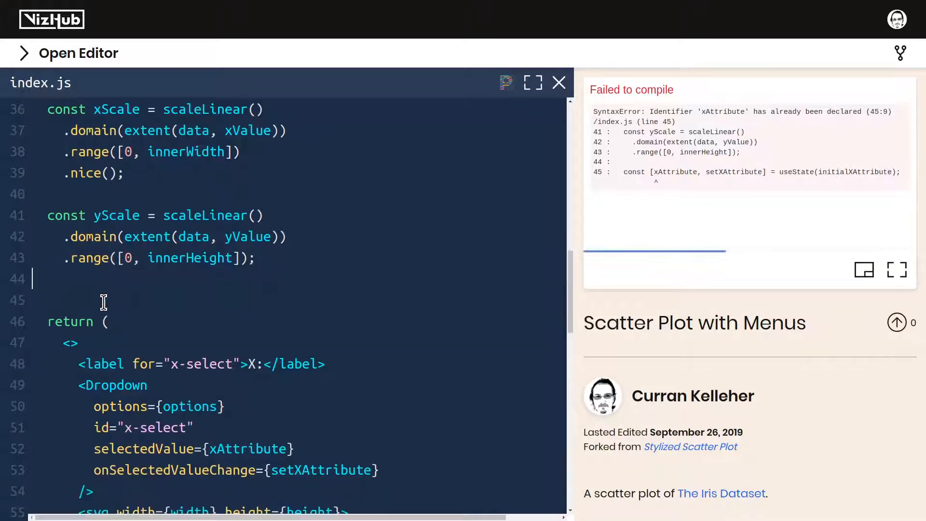
# Rename the constant to initialXAttribute = 'petal_length' with the useState line placed right after it.
pyautogui.scroll(3)
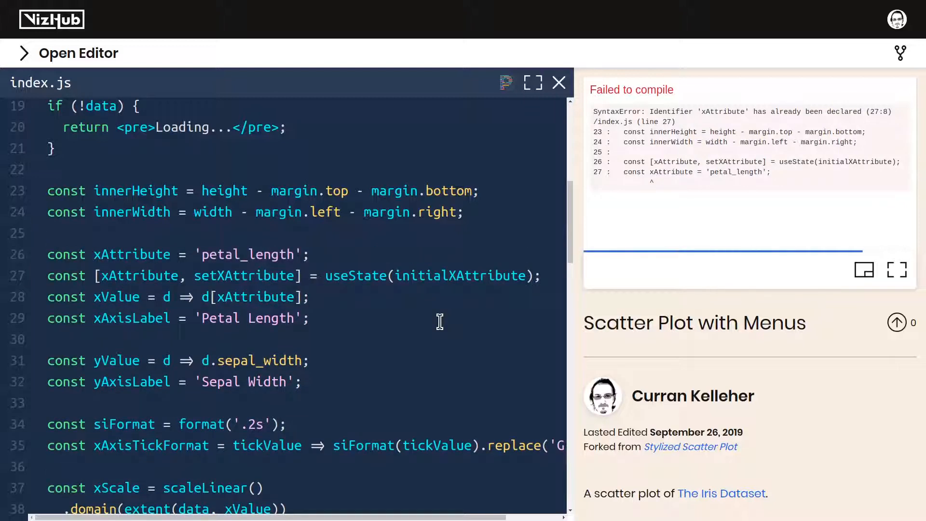
pyautogui.click(97, 254)
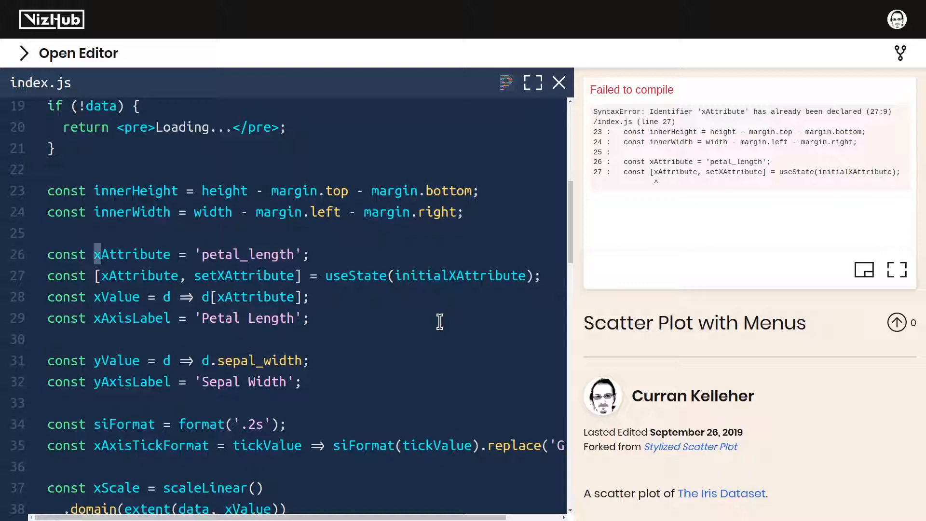
pyautogui.write('initialXAttribute')
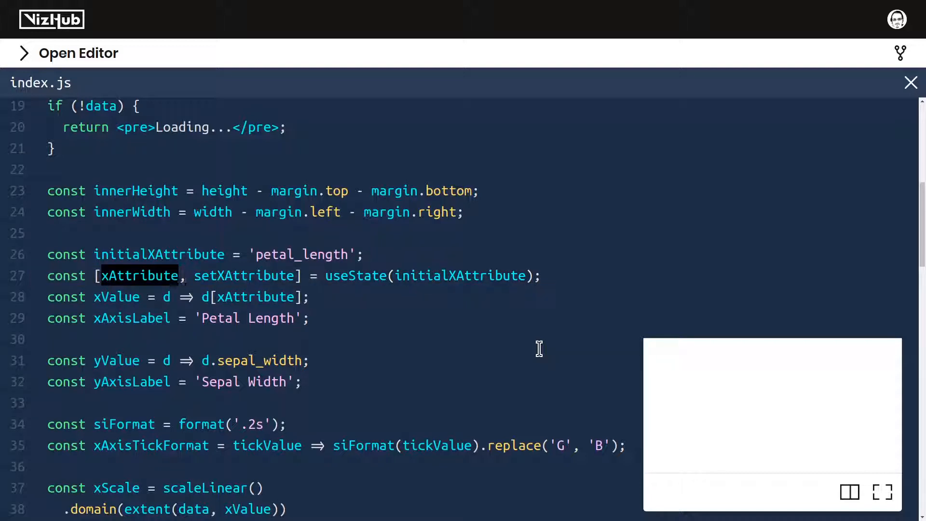
pyautogui.click(172, 297)
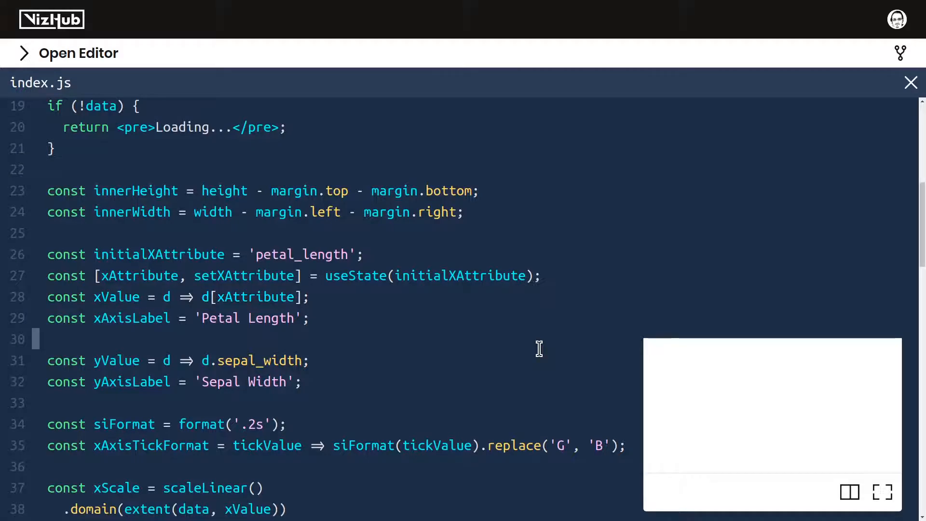
# Set the X Dropdown's options prop to {attributes}, removing the stray typed characters.
pyautogui.scroll(-3)
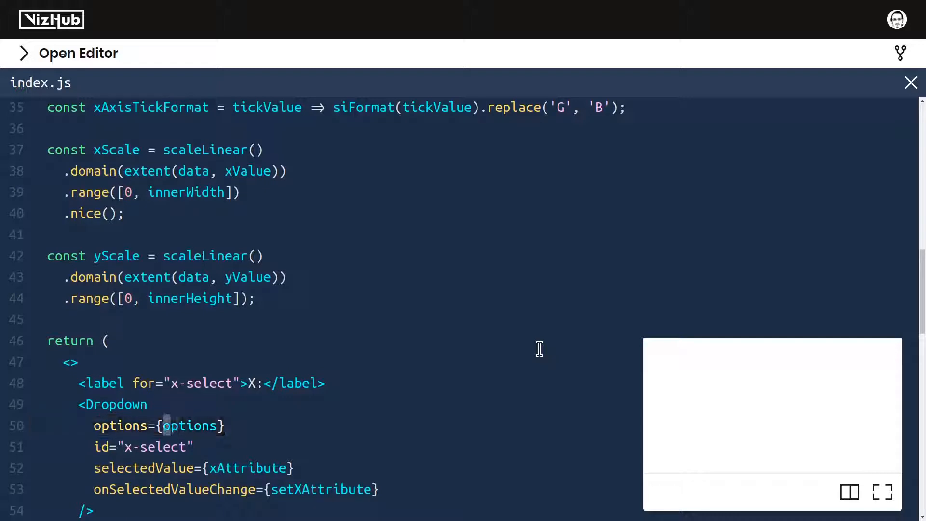
pyautogui.write('att')
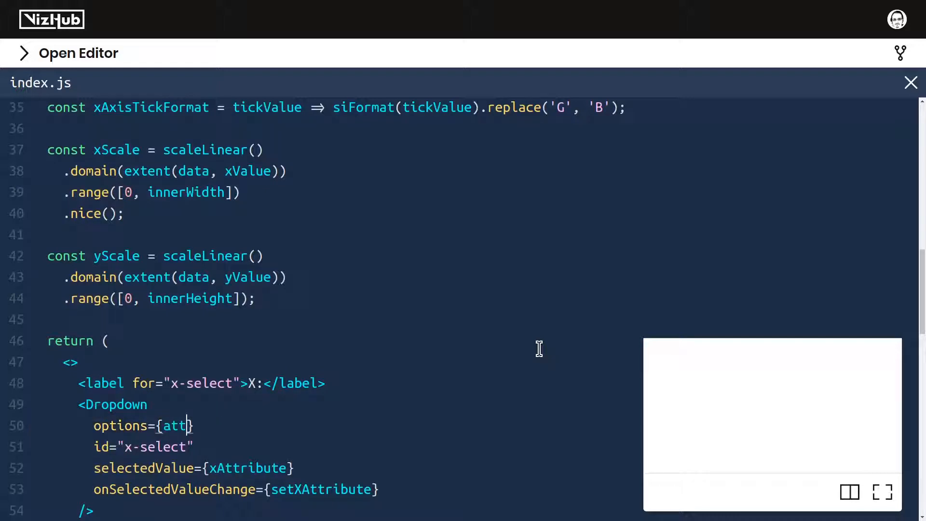
pyautogui.write('ributes')
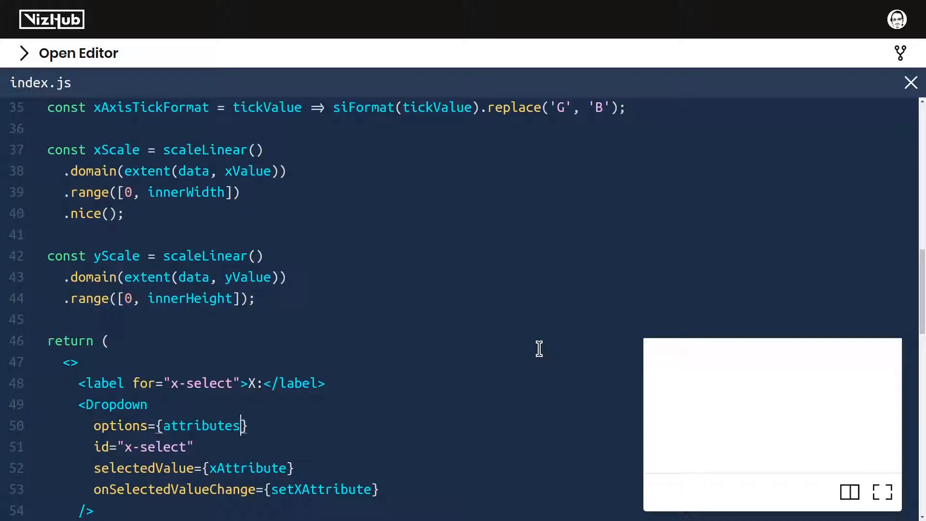
pyautogui.write('sk')
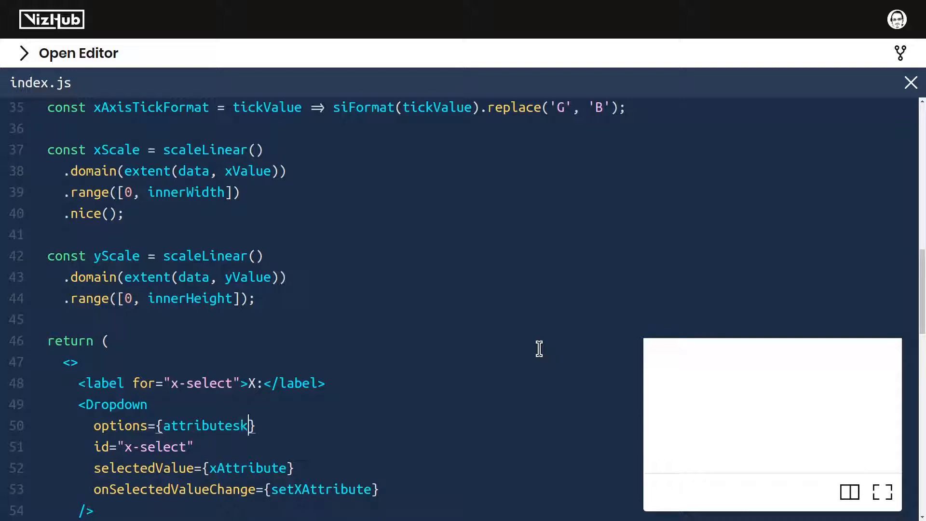
pyautogui.press('Backspace')
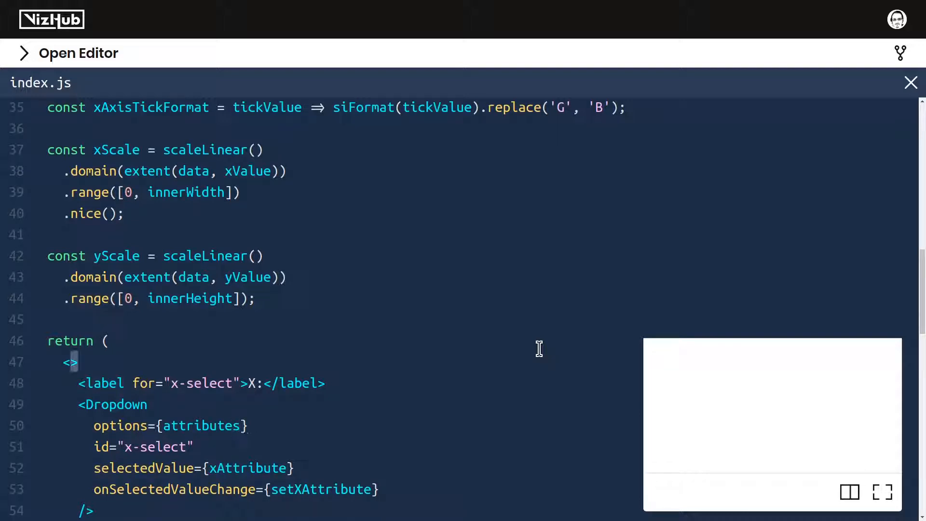
pyautogui.scroll(3)
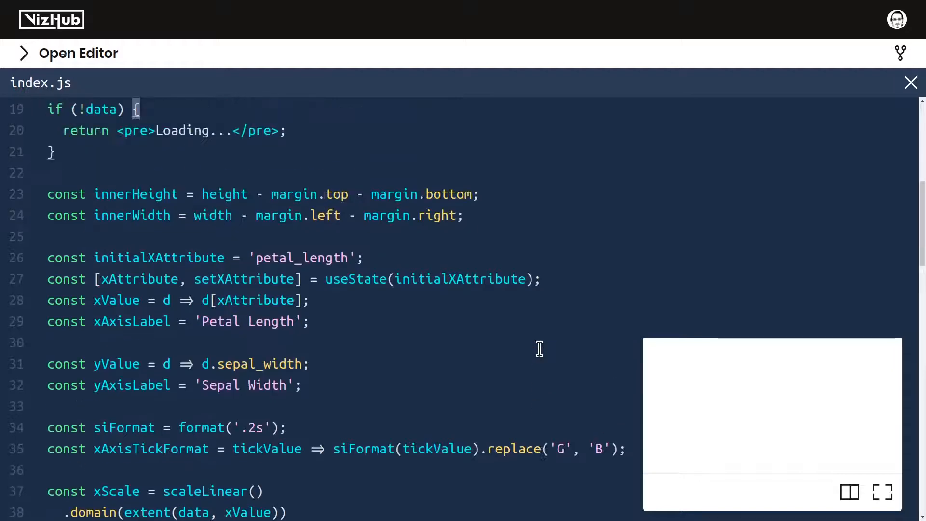
pyautogui.scroll(3)
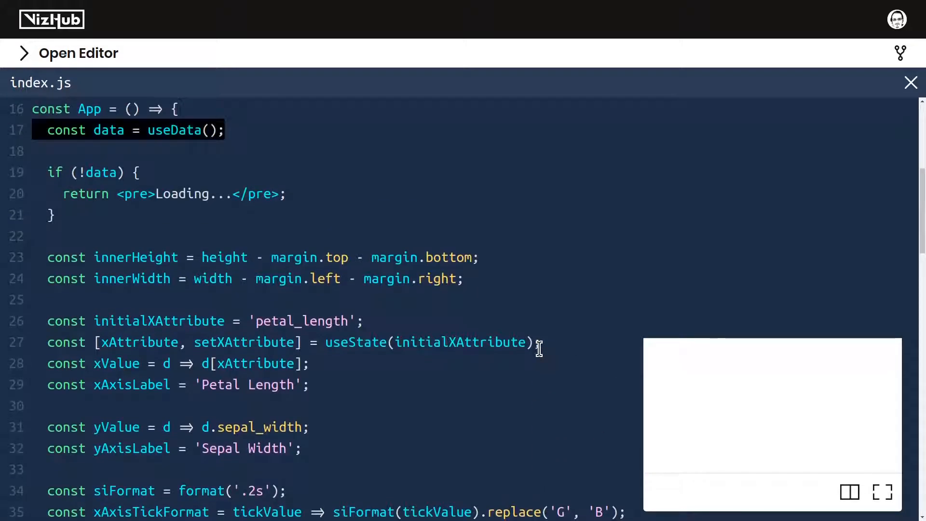
# Add console.log(data.columns) after the loading check and verify the five Iris column names in DevTools.
pyautogui.write('console.log(data.colu);')
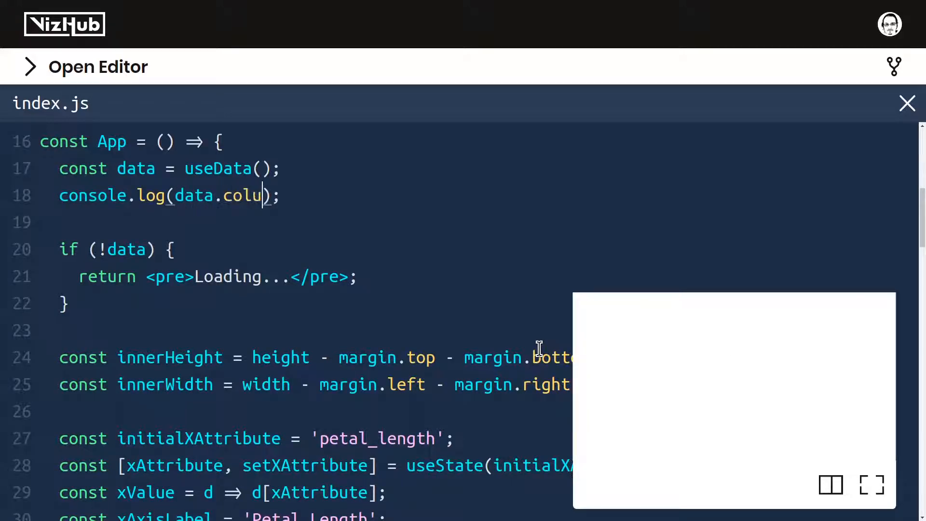
pyautogui.write('mns')
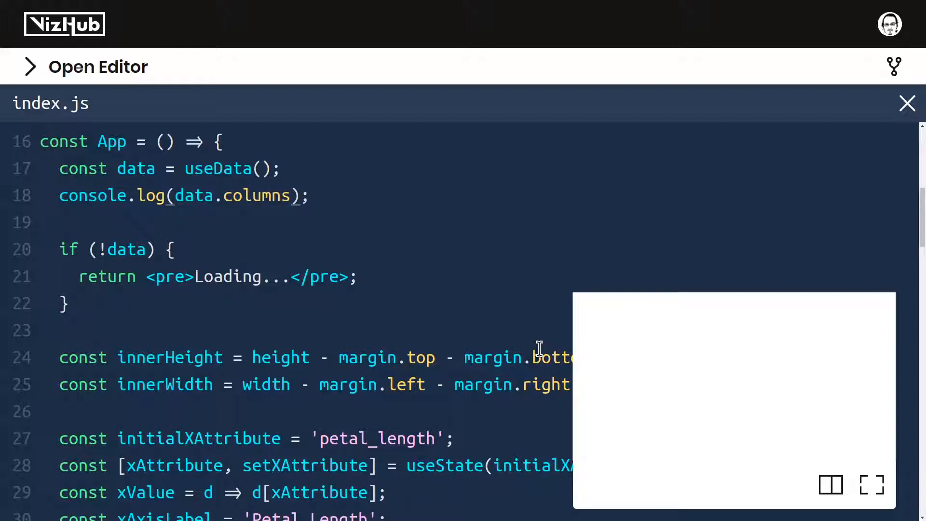
pyautogui.press('F12')
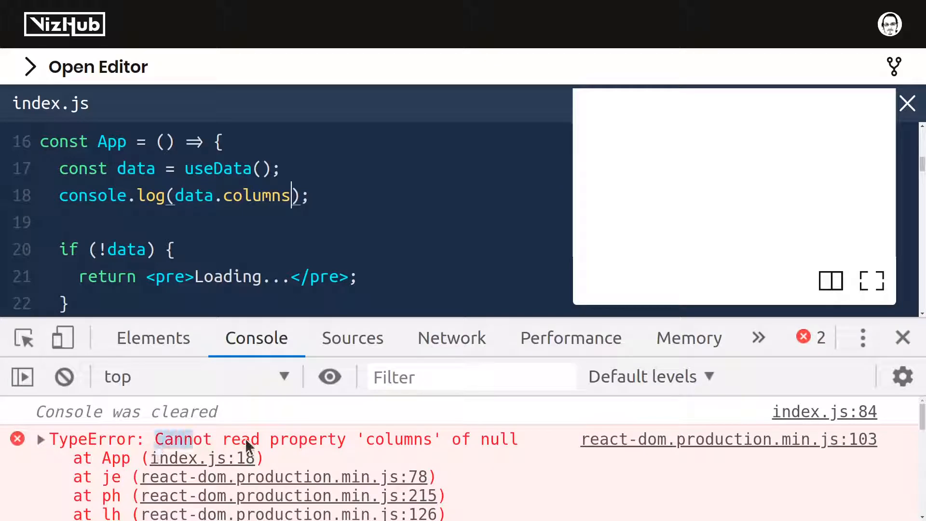
pyautogui.moveTo(462, 392)
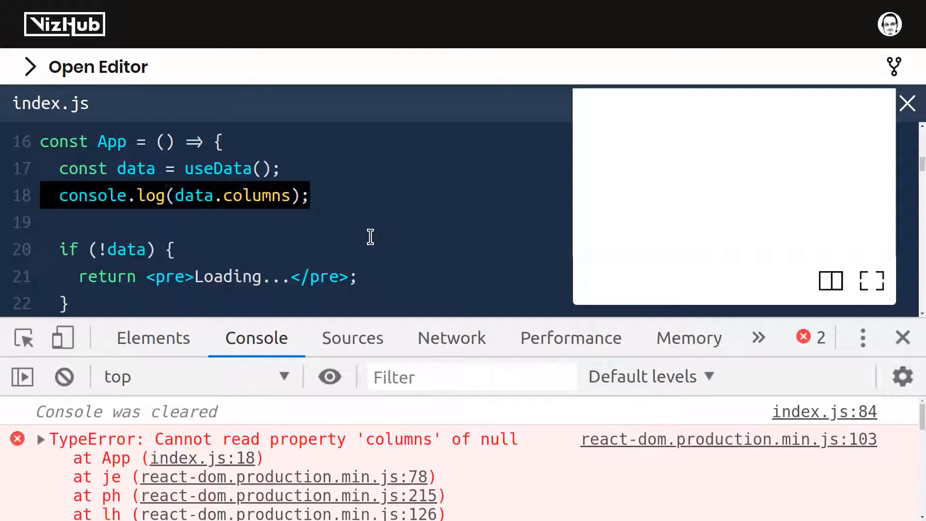
pyautogui.press('Backspace')
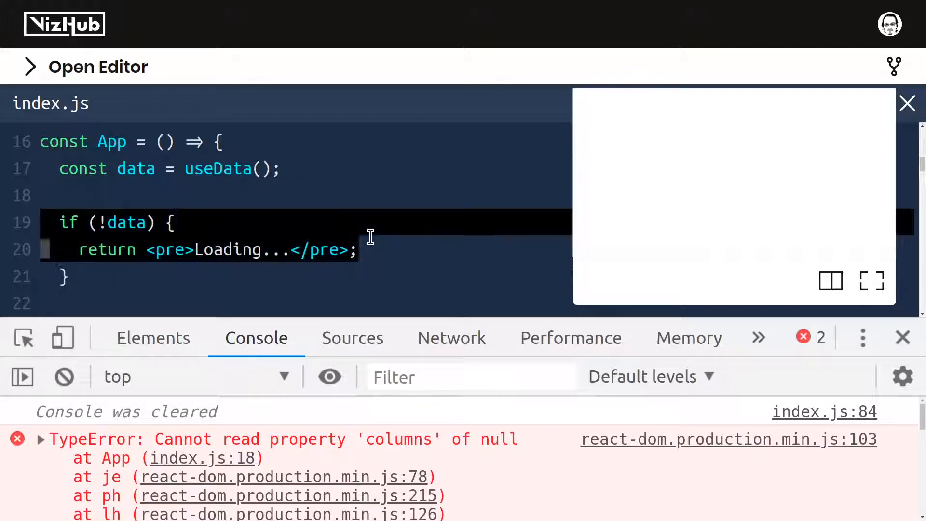
pyautogui.scroll(-3)
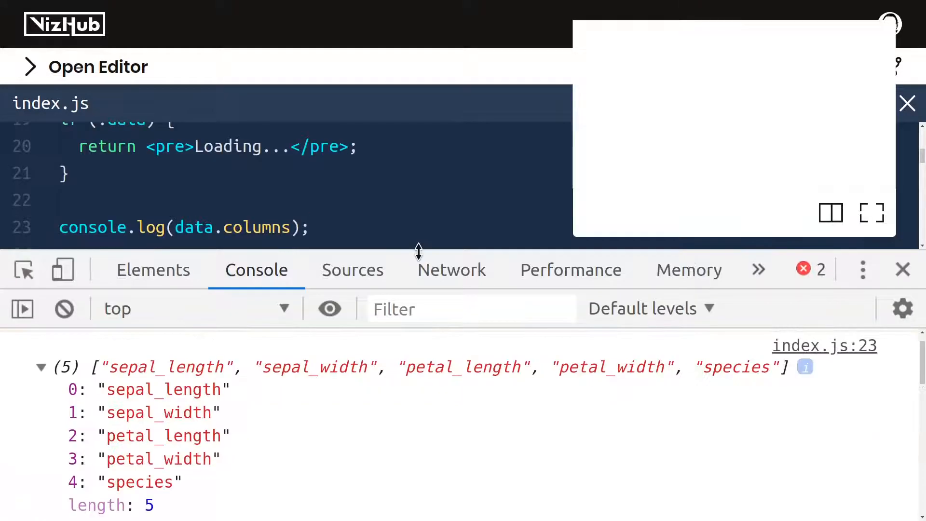
pyautogui.moveTo(226, 486)
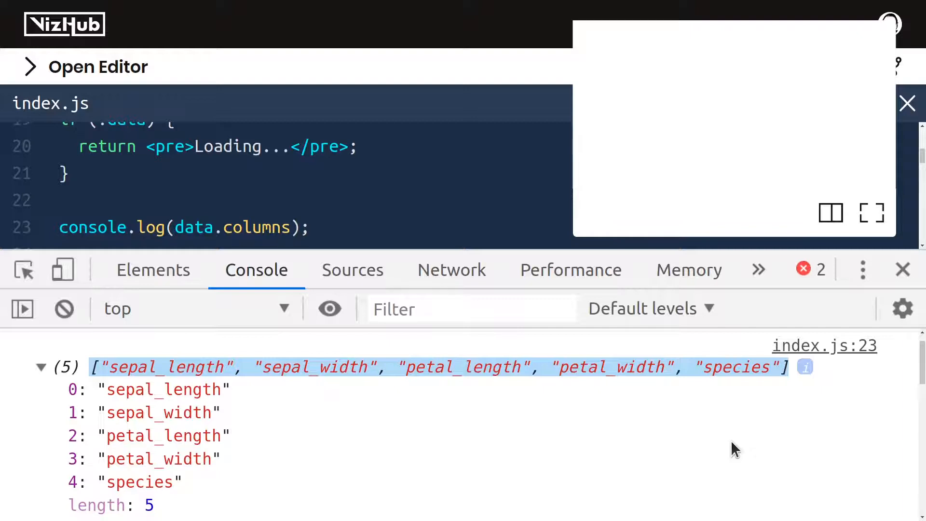
pyautogui.click(903, 270)
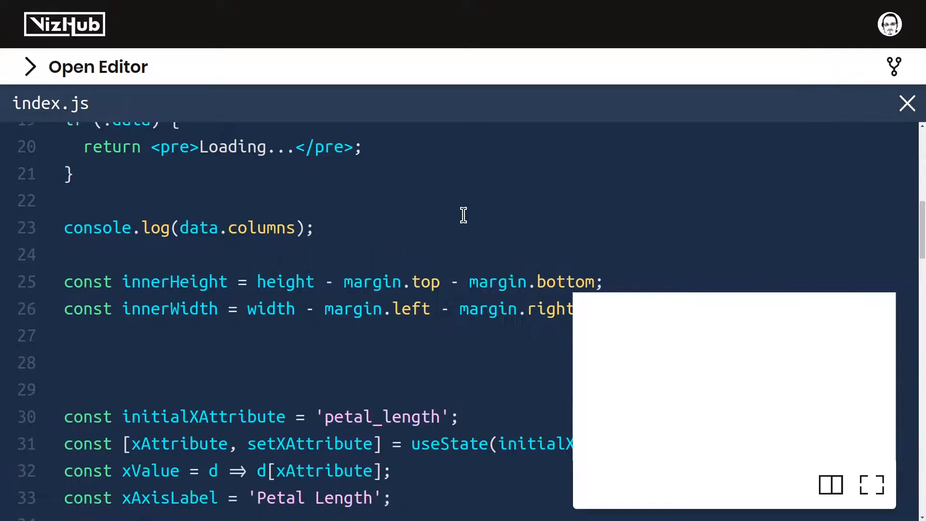
# Define const attributes as five value/label pairs: Sepal Length, Sepal Width, Petal Length, Petal Width, Species.
pyautogui.write('const attributes = [')
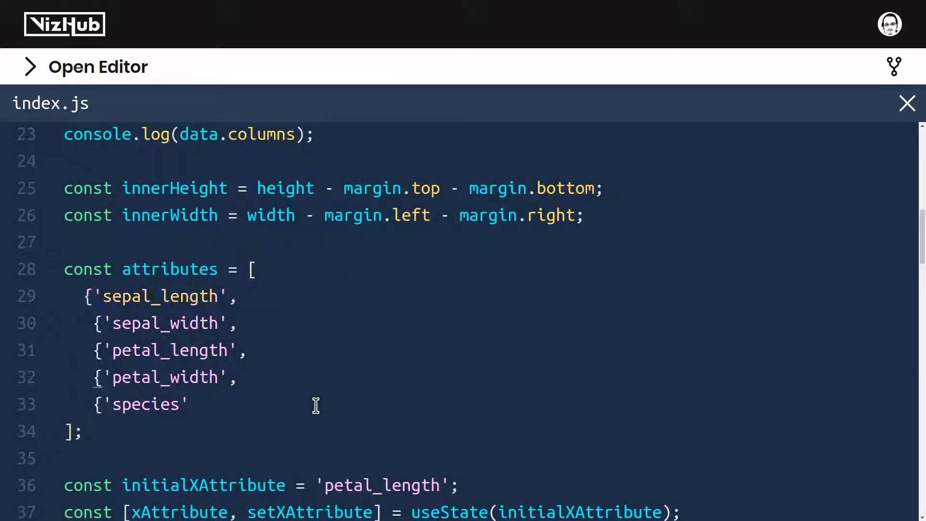
pyautogui.write('v')
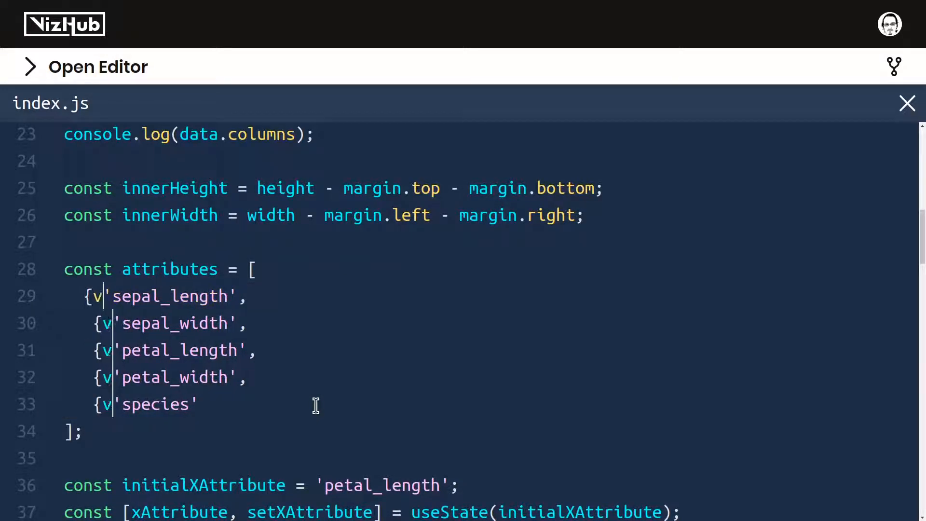
pyautogui.write('alue:')
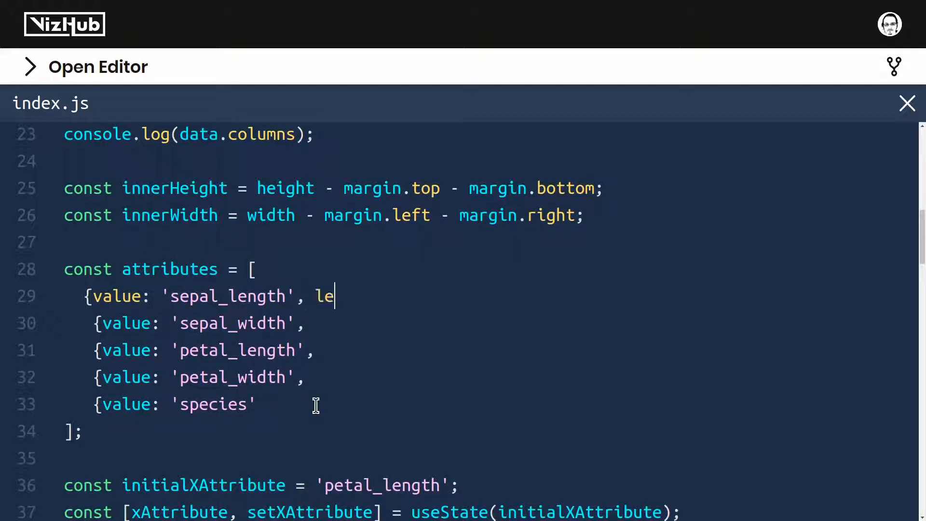
pyautogui.write('bel:')
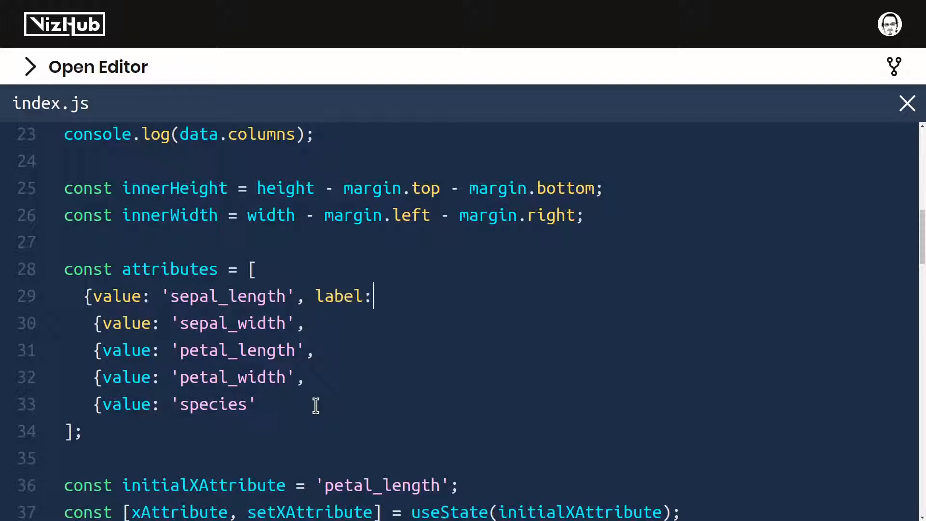
pyautogui.write("'")
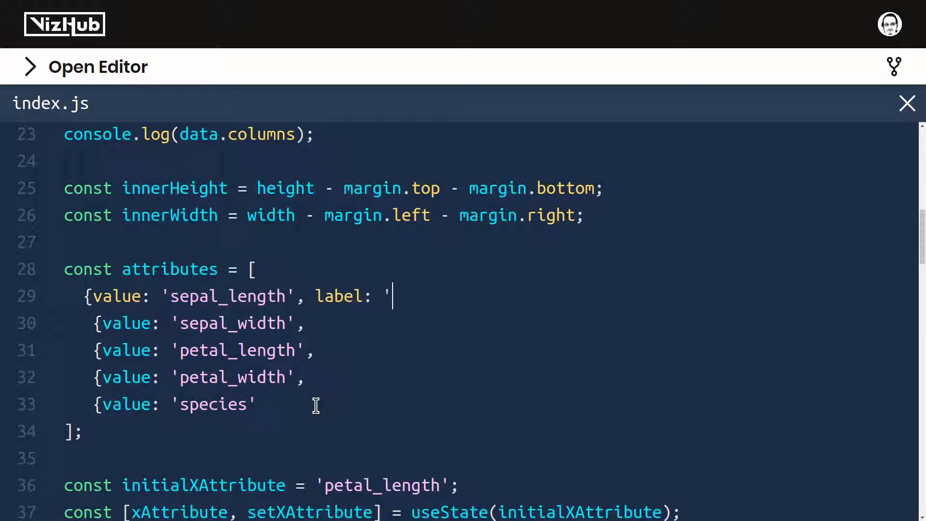
pyautogui.write("Sepal Length'")
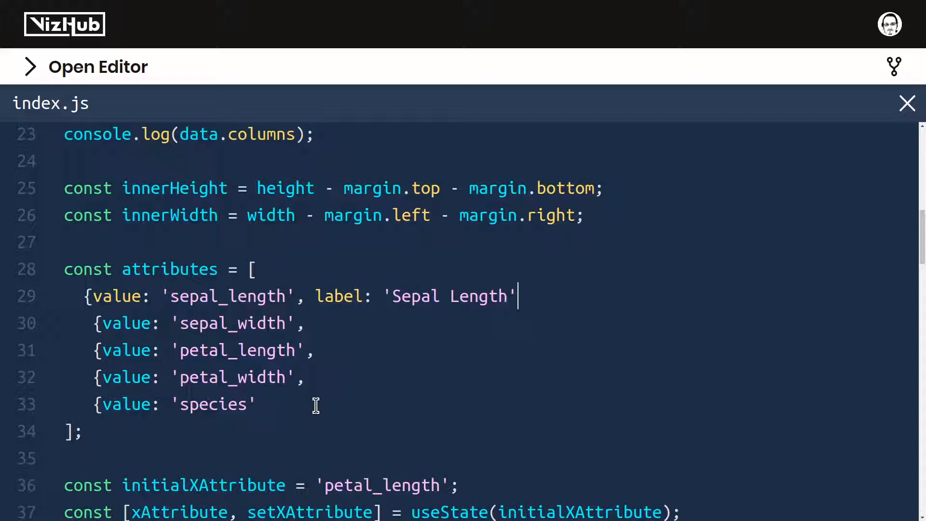
pyautogui.write('},')
pyautogui.click(202, 323)
pyautogui.write(" label: '")
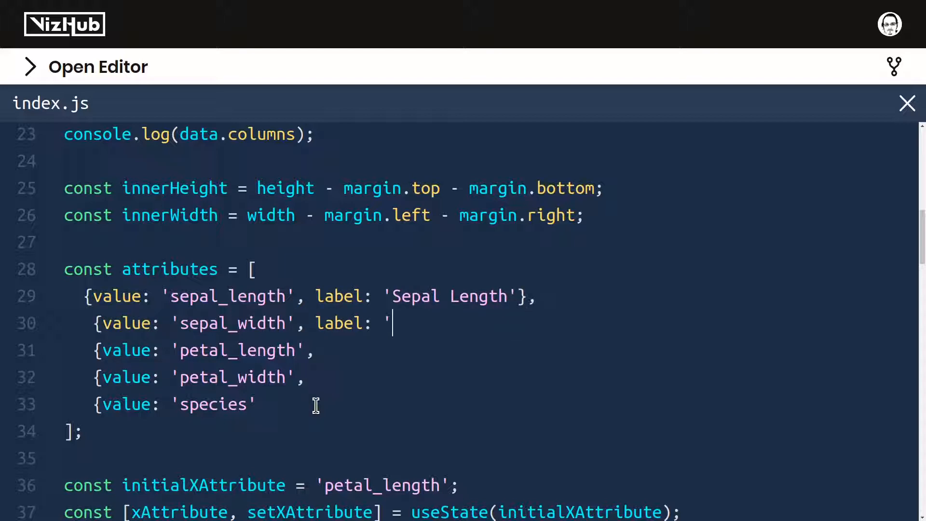
pyautogui.write("Sepal Width' },")
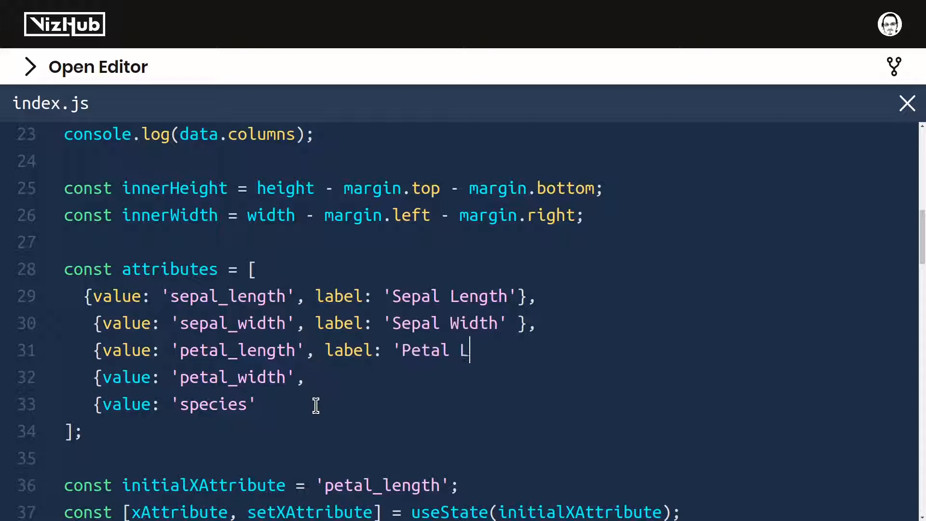
pyautogui.write("ength'},")
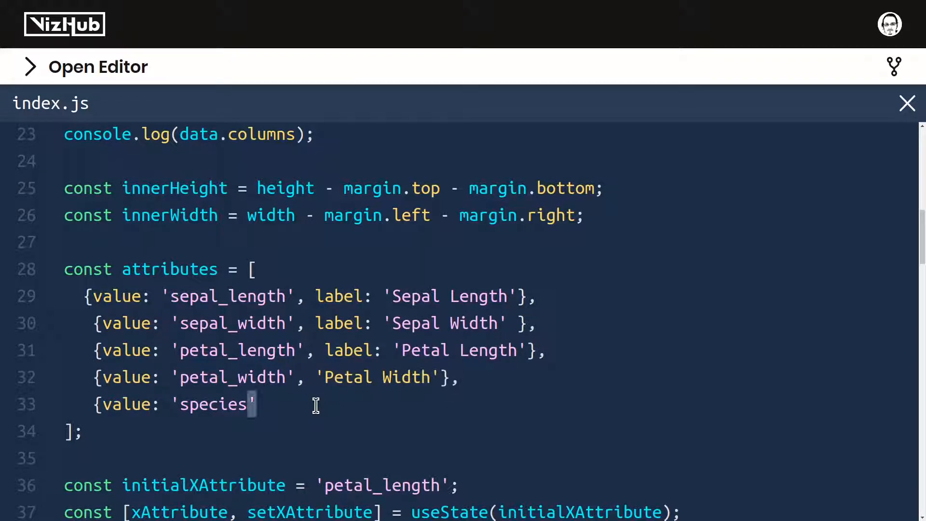
pyautogui.write(", 'Species'}")
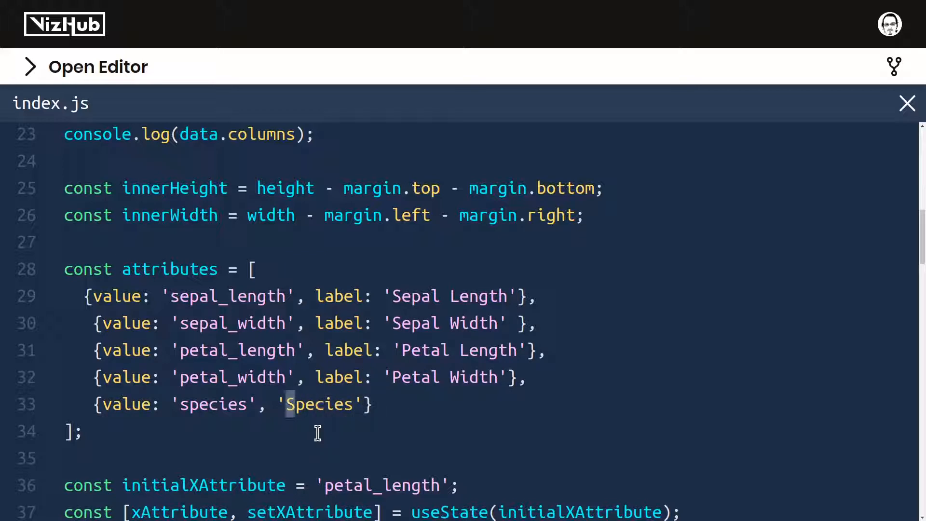
pyautogui.write('label:')
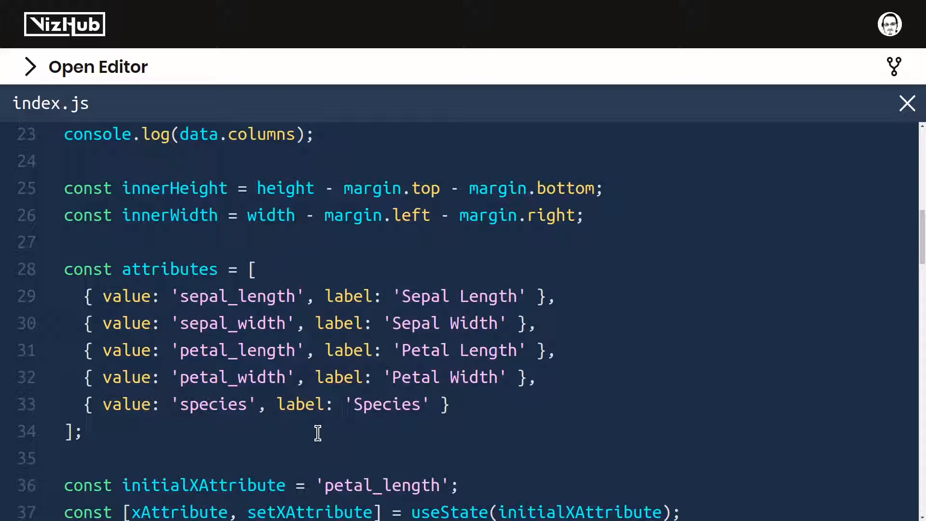
# Delete the console.log of the column names from index.js.
pyautogui.click(339, 405)
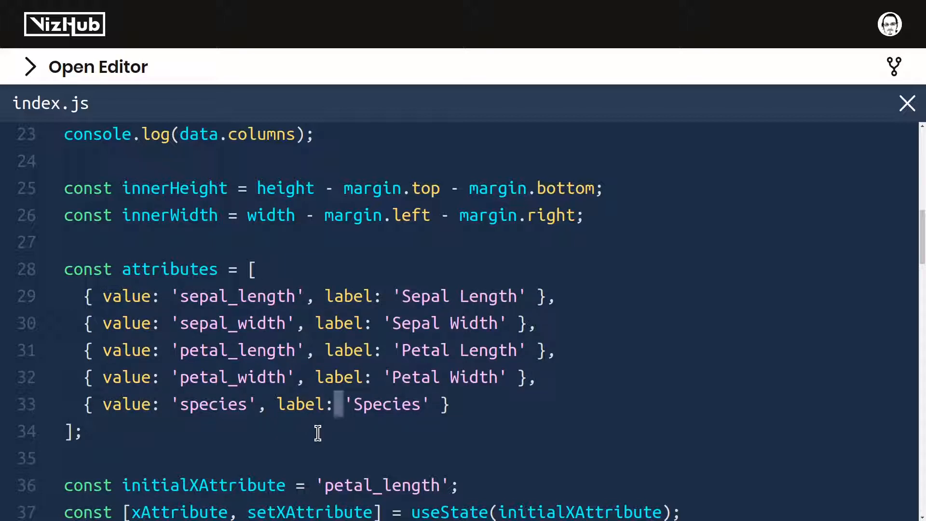
pyautogui.click(314, 135)
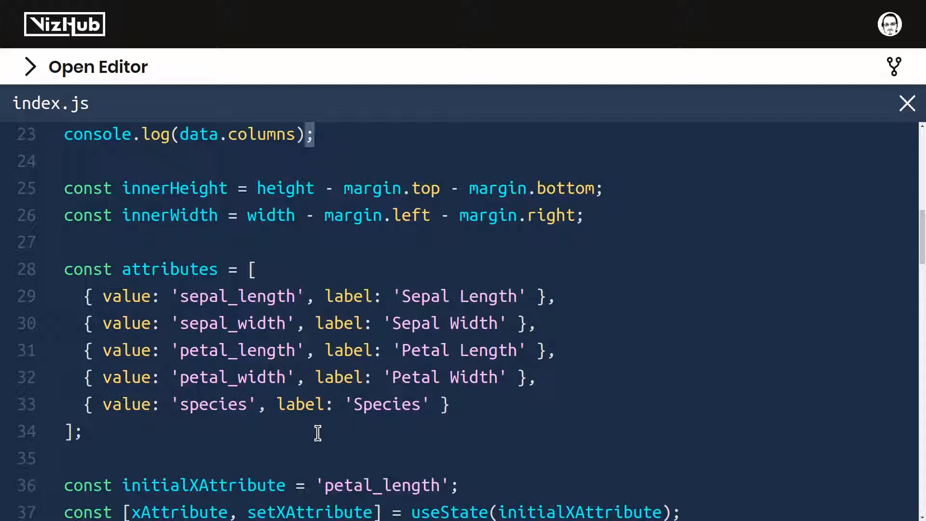
pyautogui.scroll(3)
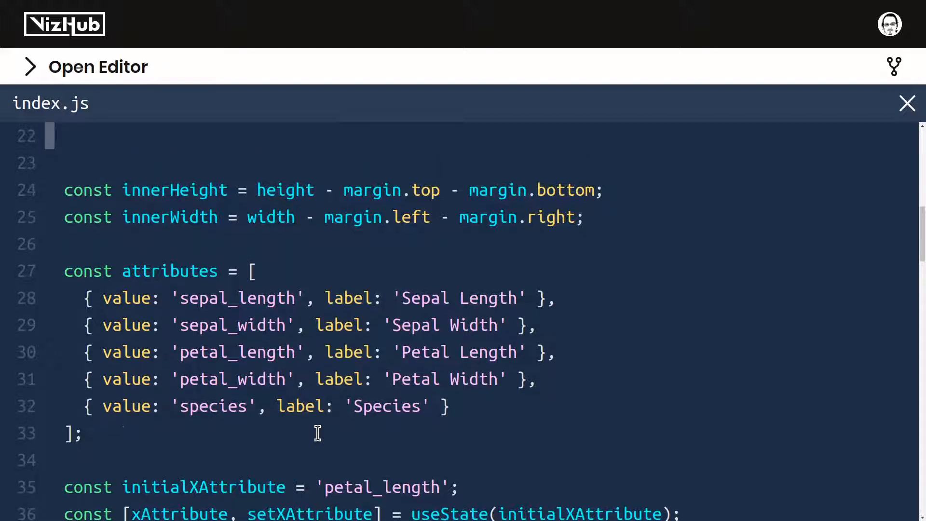
pyautogui.scroll(3)
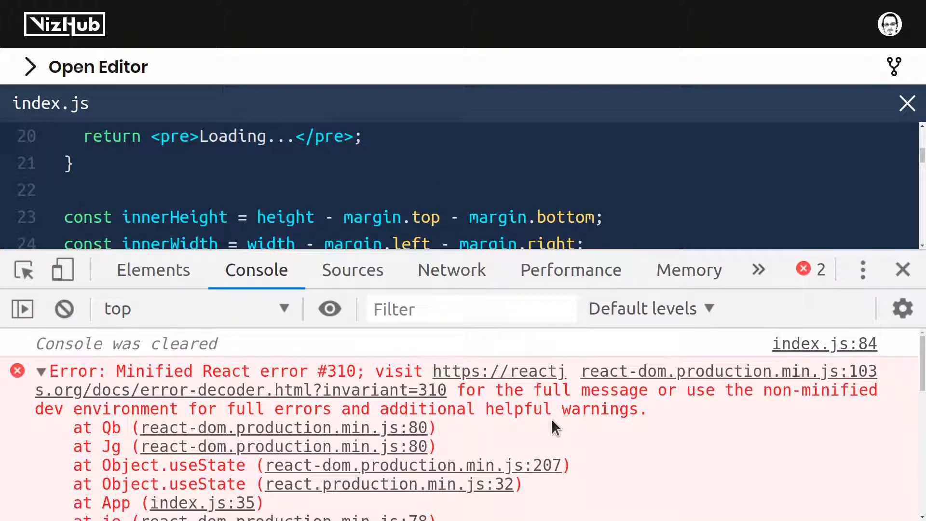
pyautogui.moveTo(369, 379)
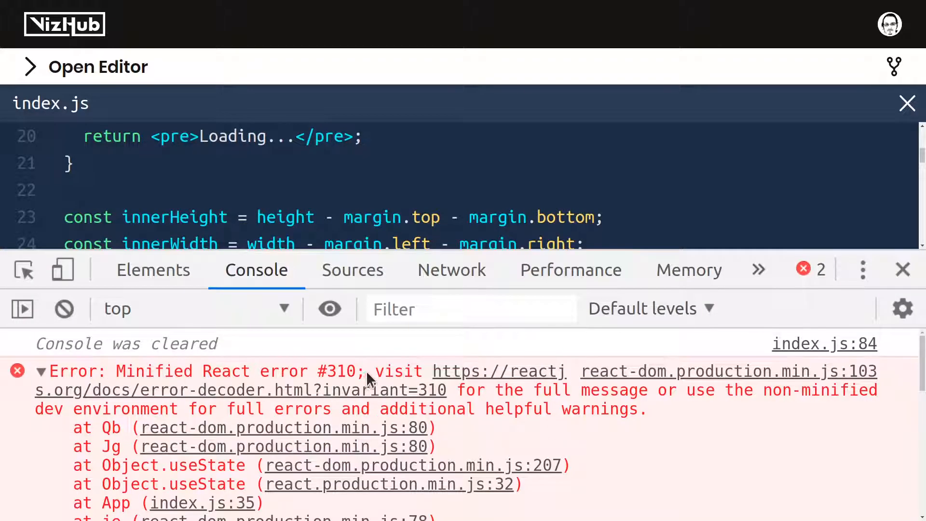
# Open the React error-decoder link from the console in a new tab, revealing error #310.
pyautogui.rightClick(366, 390)
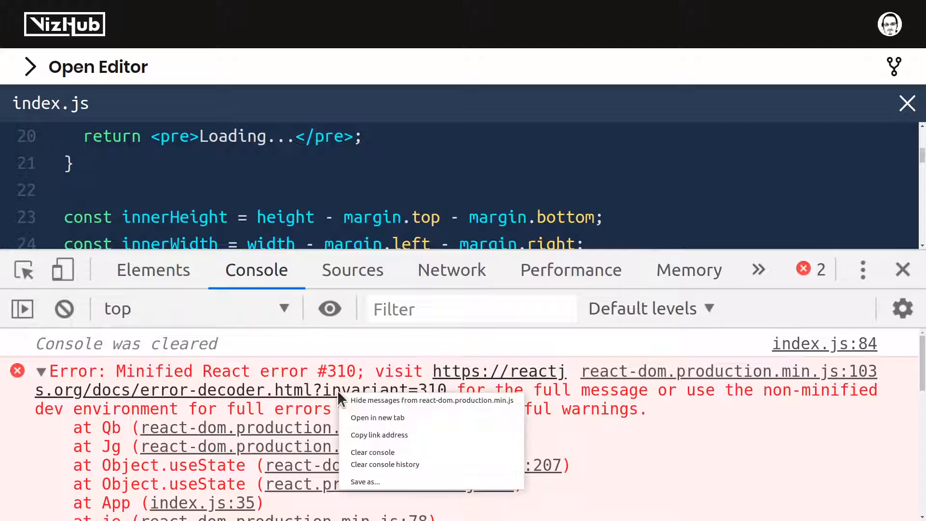
pyautogui.moveTo(425, 417)
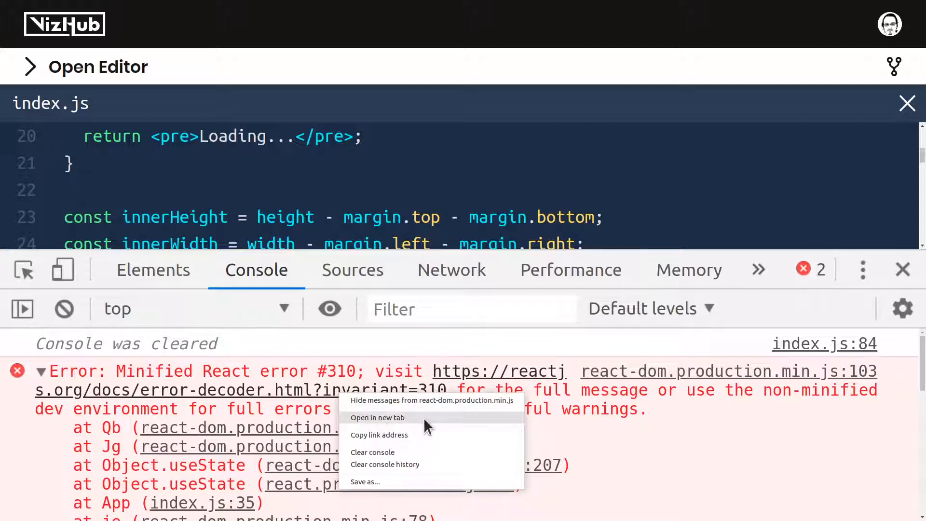
pyautogui.click(377, 418)
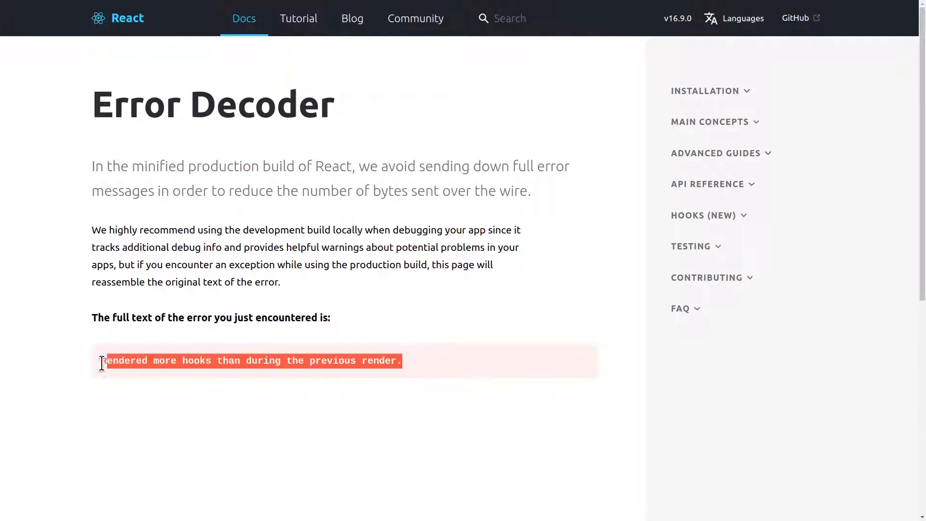
pyautogui.moveTo(96, 367)
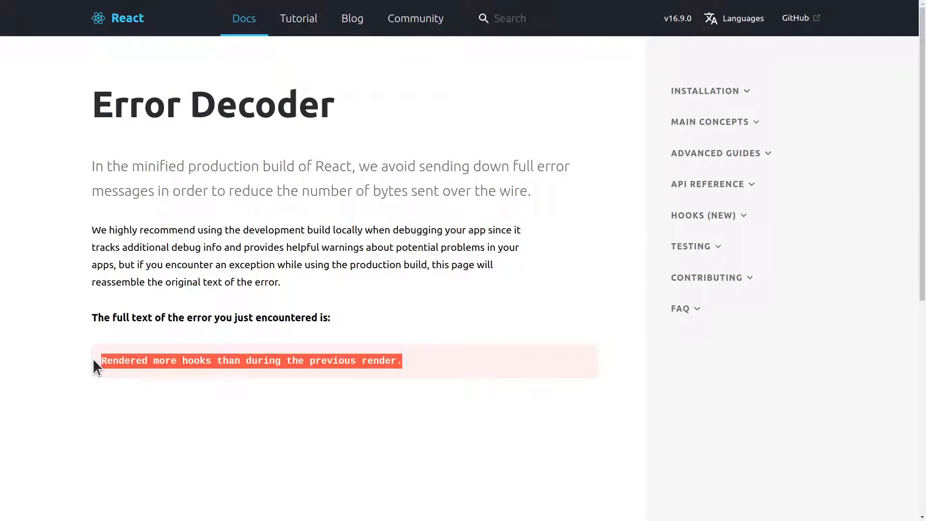
pyautogui.moveTo(410, 461)
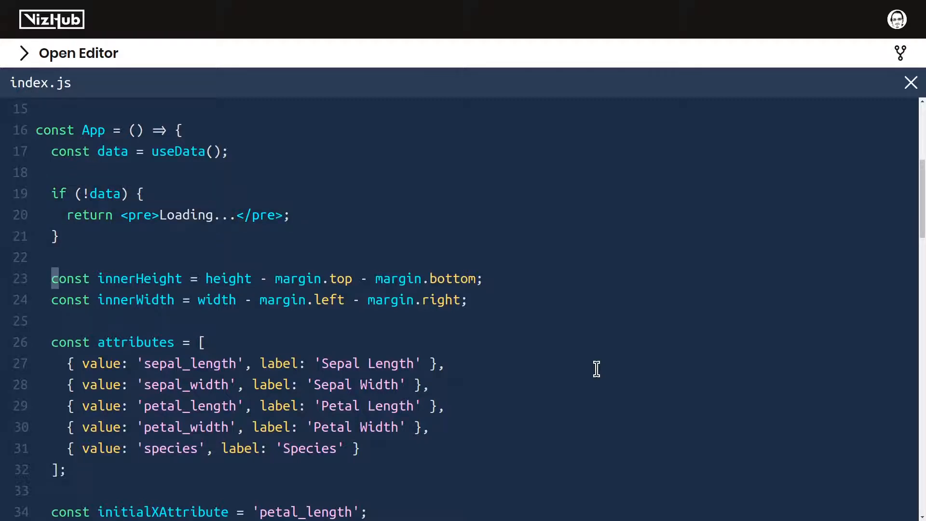
# Select the four initialXAttribute through xAxisLabel lines to move them above the if (!data) check.
pyautogui.scroll(-3)
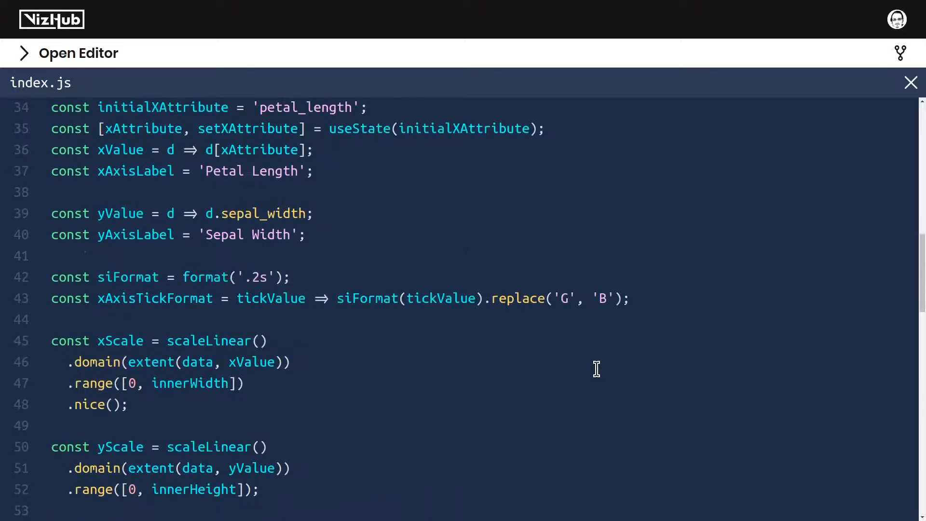
pyautogui.scroll(-3)
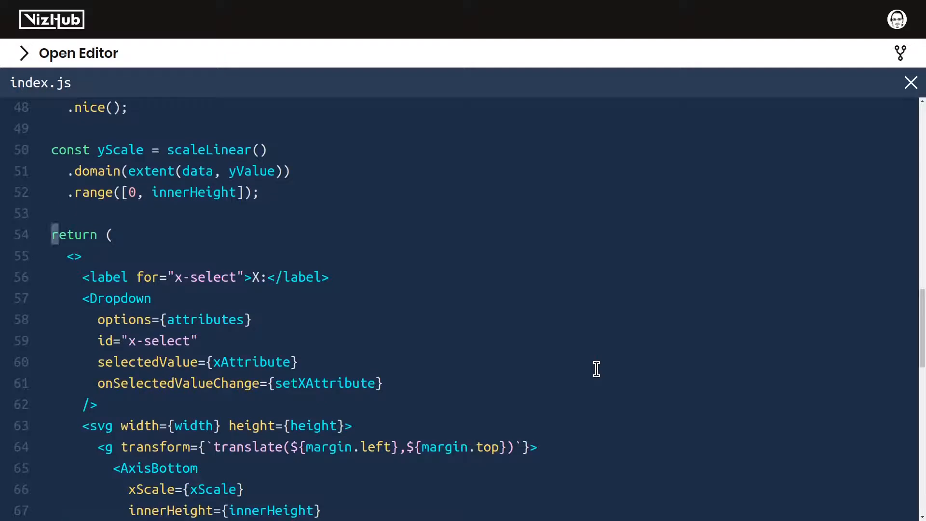
pyautogui.scroll(3)
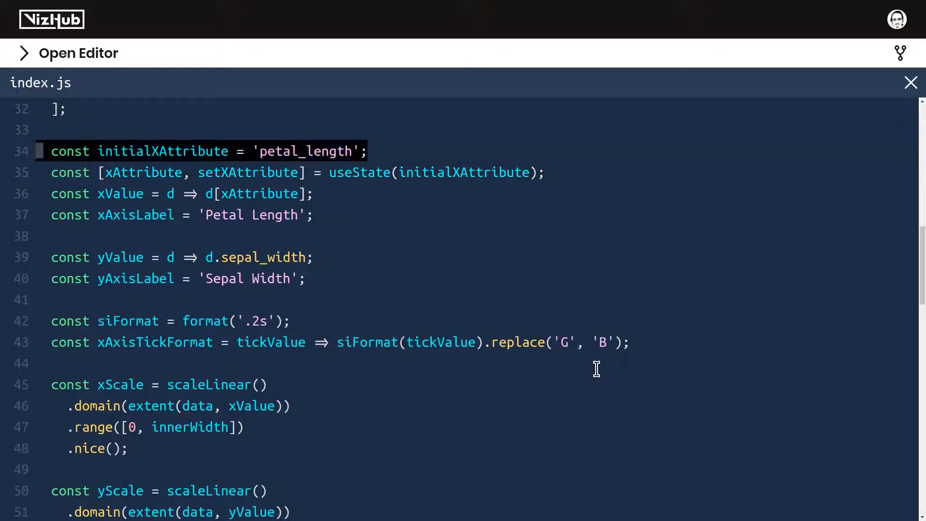
pyautogui.moveTo(50, 151); pyautogui.dragTo(313, 214)
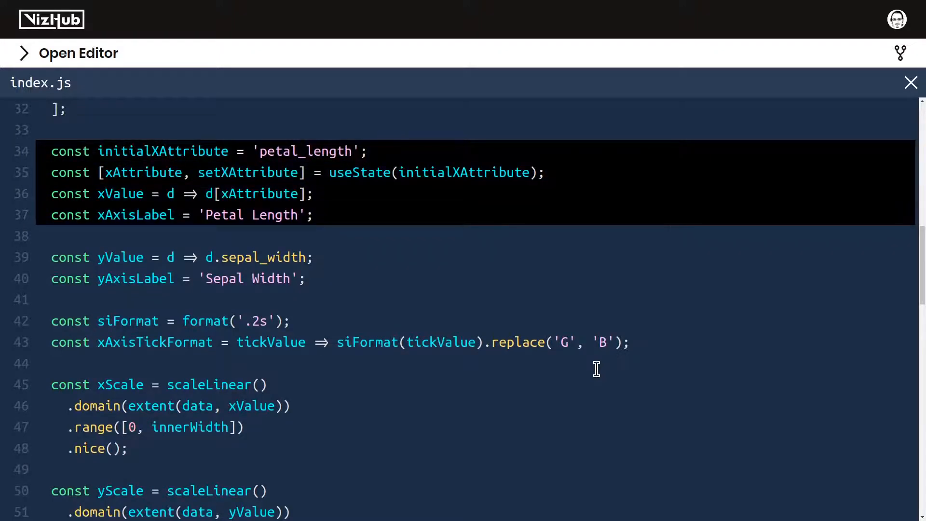
pyautogui.scroll(3)
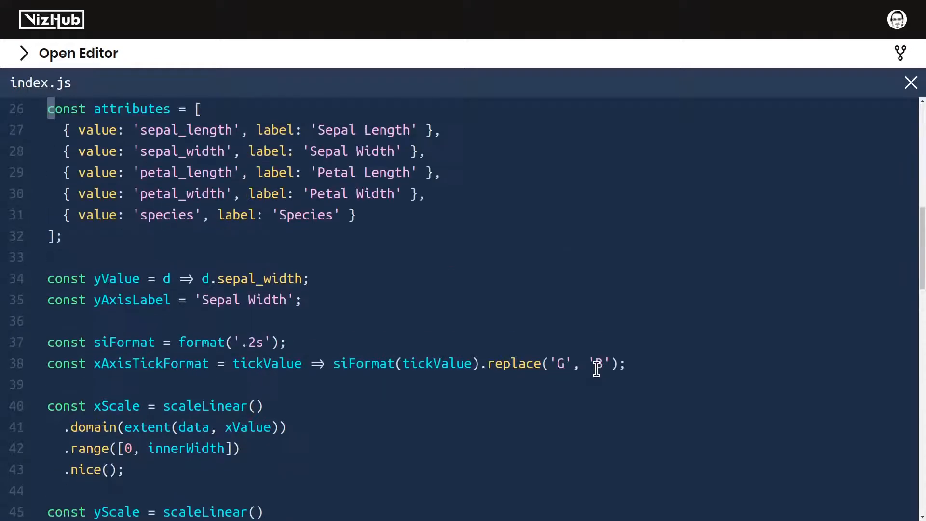
pyautogui.scroll(3)
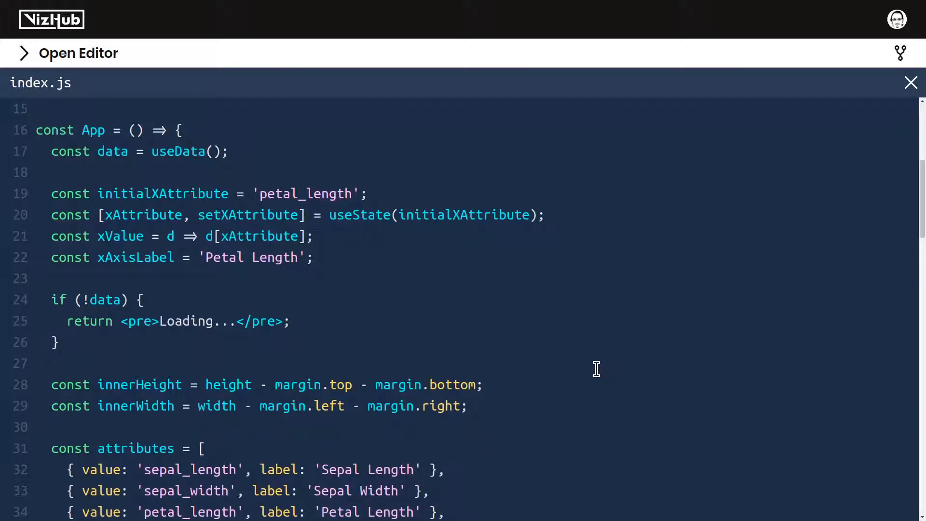
pyautogui.moveTo(510, 306)
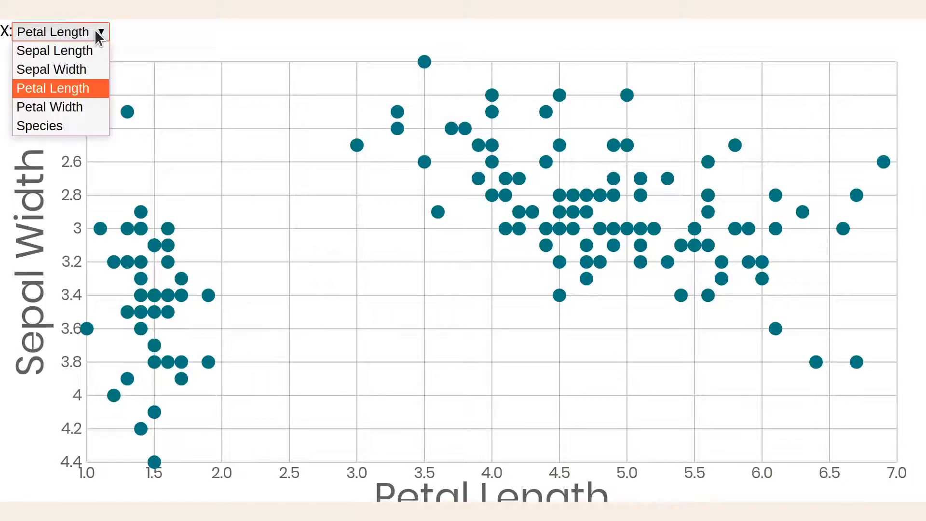
pyautogui.moveTo(39, 126)
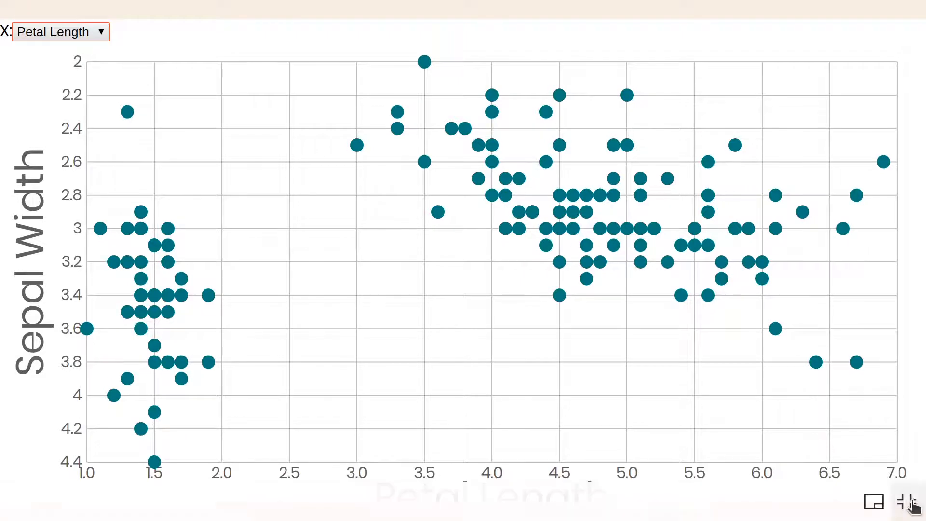
pyautogui.click(910, 502)
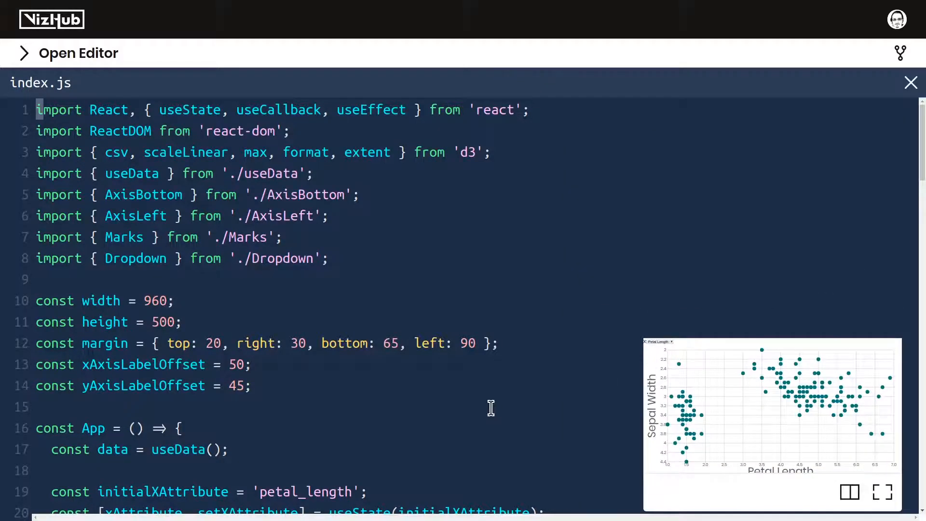
# Switch to the Menus with React viz and view its index.html label/select font rules.
pyautogui.click(24, 53)
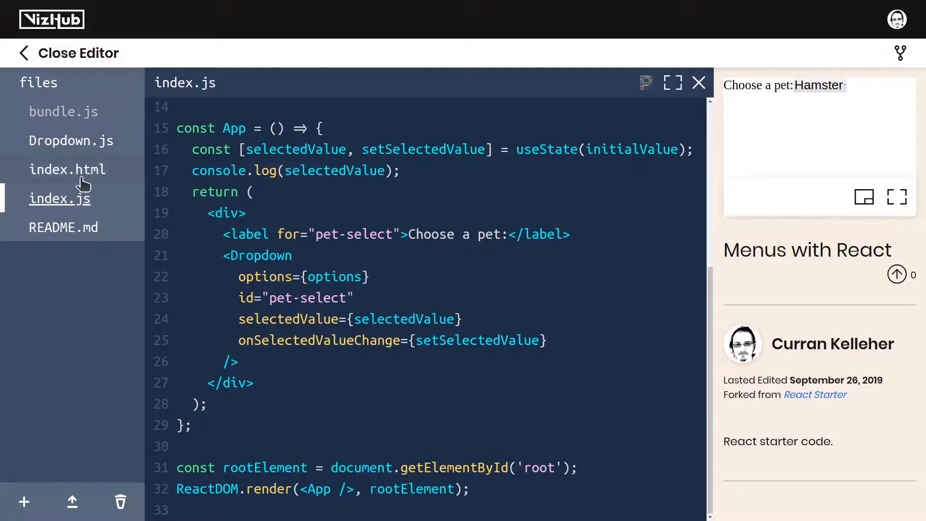
pyautogui.click(68, 170)
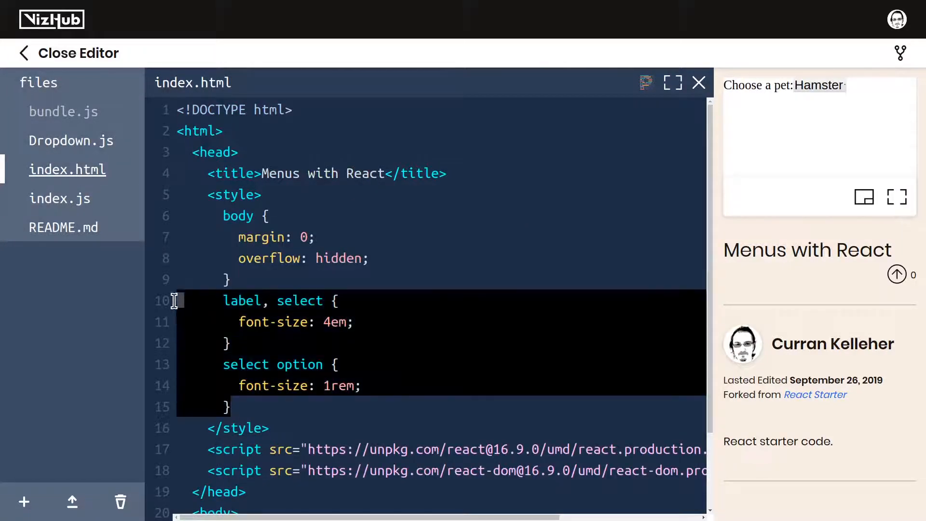
pyautogui.moveTo(174, 304)
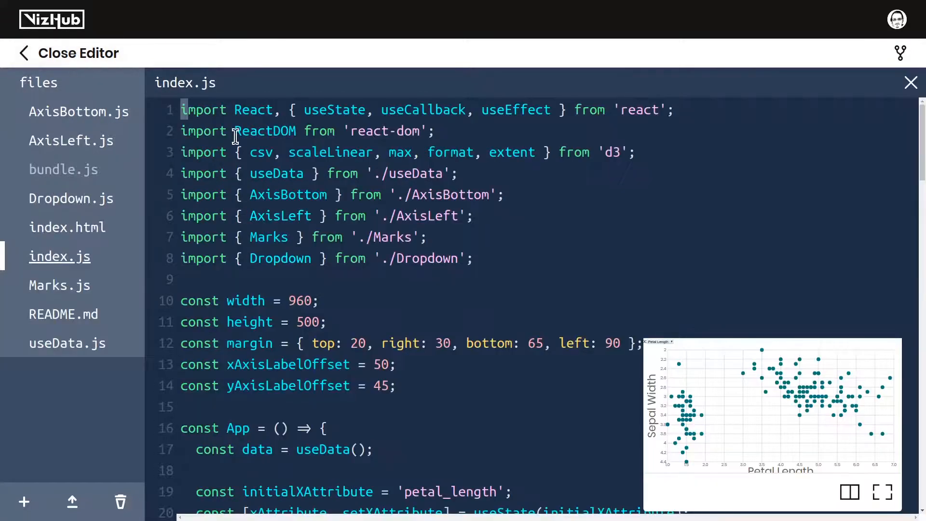
# Open the iris plot's index.html style block for the label/select 3em and option 1rem rules.
pyautogui.click(67, 227)
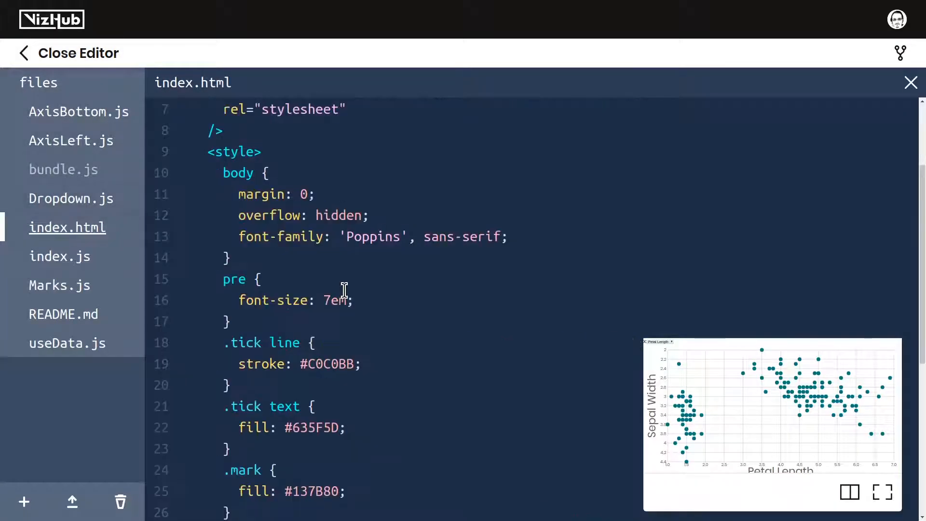
pyautogui.scroll(-3)
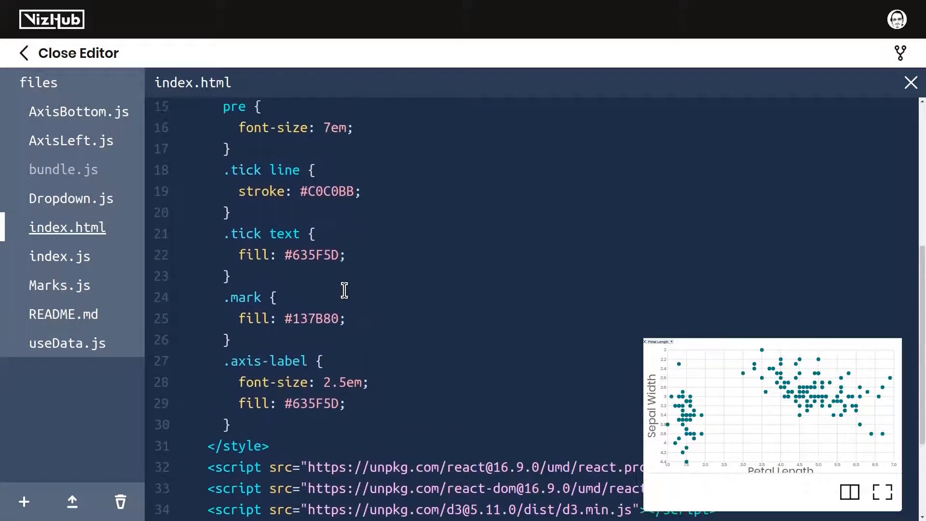
pyautogui.scroll(3)
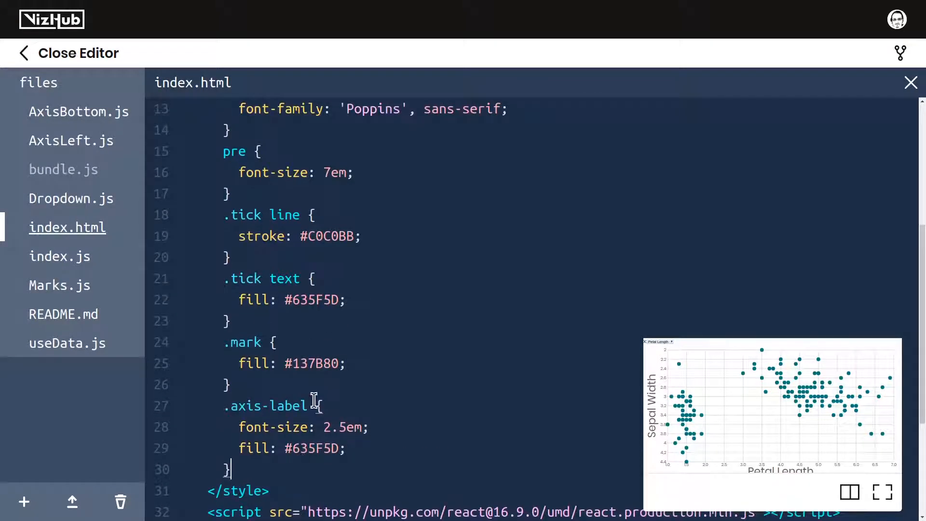
pyautogui.scroll(-3)
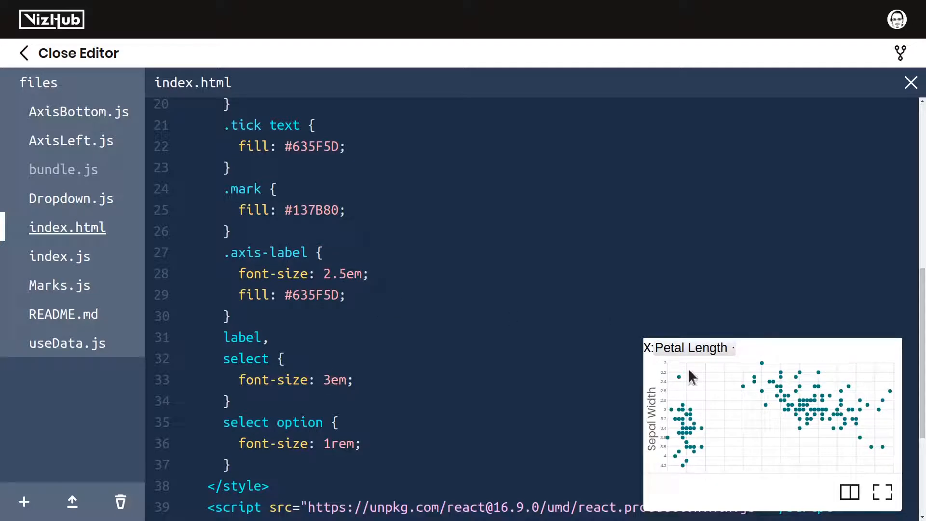
pyautogui.moveTo(679, 434)
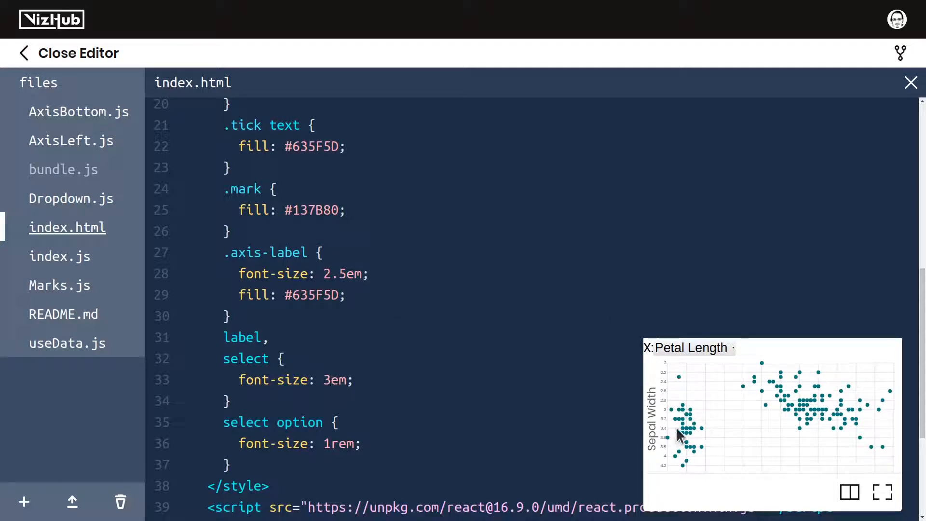
pyautogui.moveTo(147, 295)
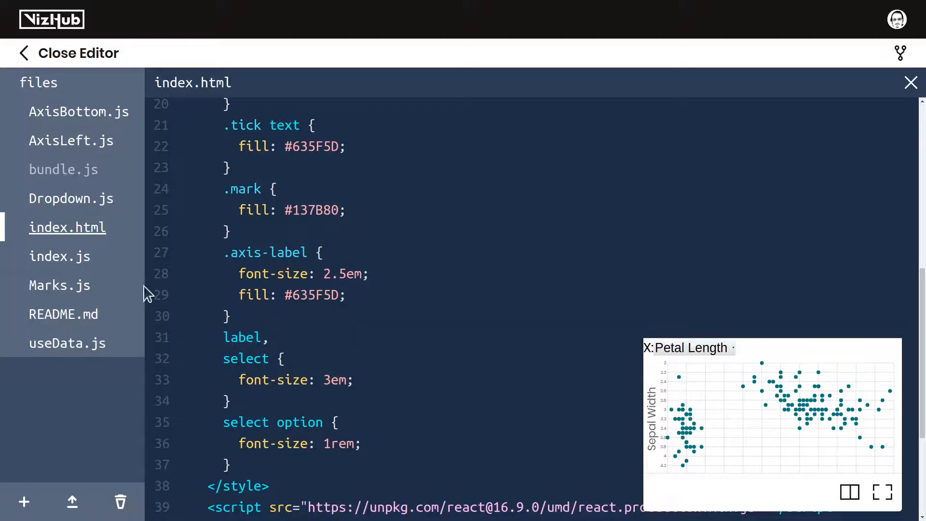
# Change const height = 500 to 500 - 50 in index.js.
pyautogui.click(59, 255)
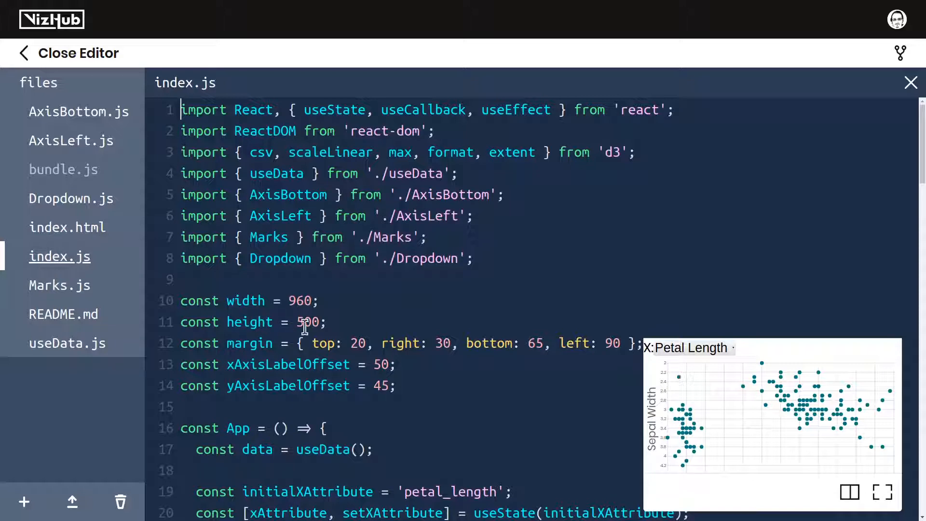
pyautogui.moveTo(452, 329)
pyautogui.write(' - ')
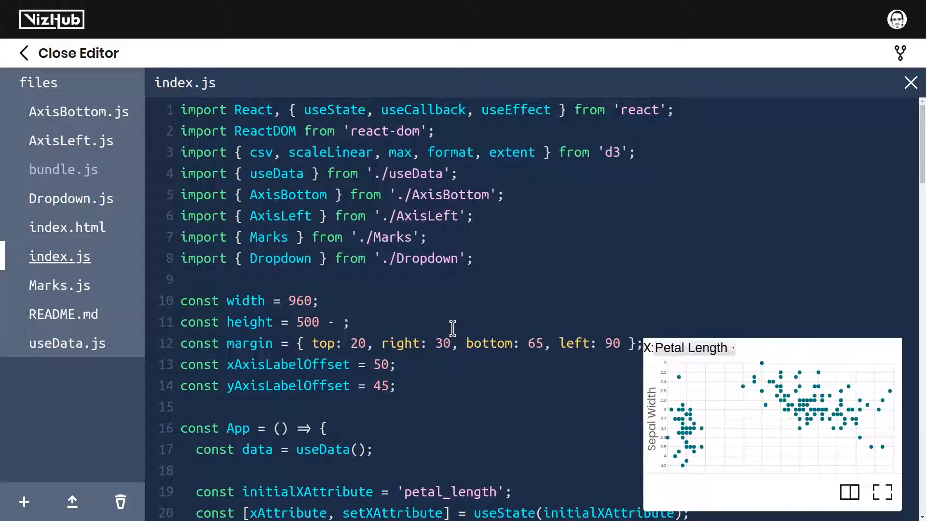
pyautogui.write('50')
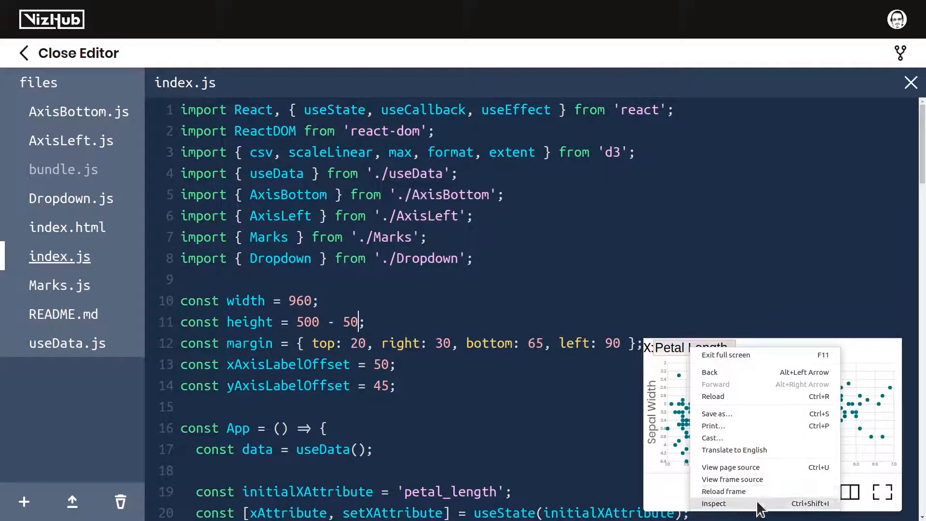
# Inspect the X menu element in the preview, close DevTools, and select the subtracted 50.
pyautogui.click(714, 503)
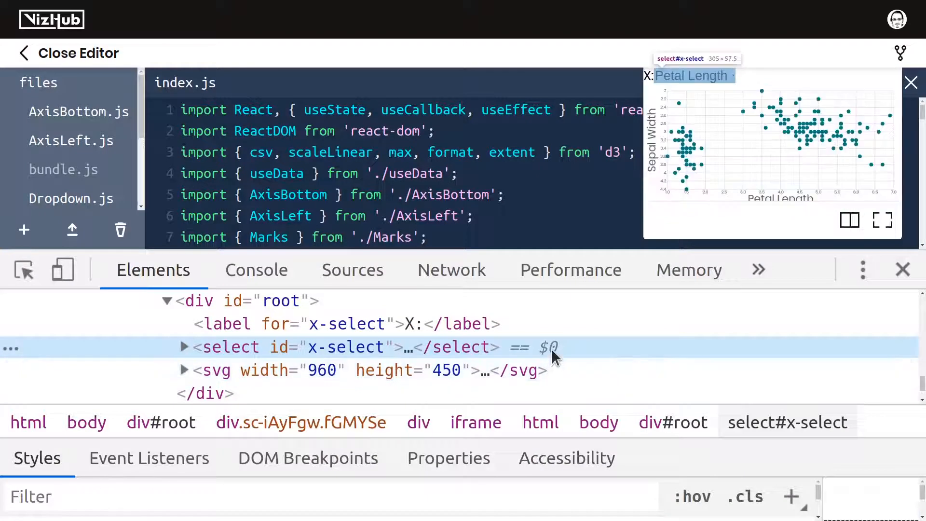
pyautogui.moveTo(550, 348)
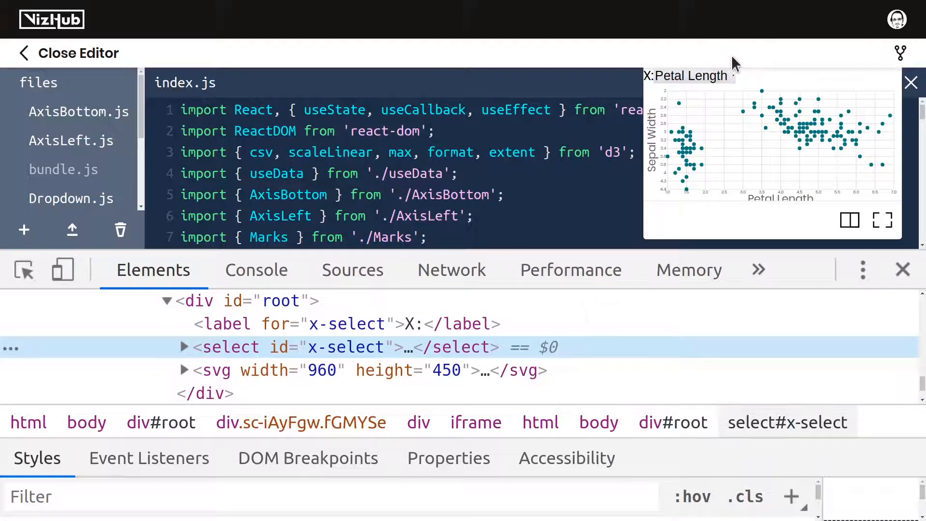
pyautogui.moveTo(735, 55)
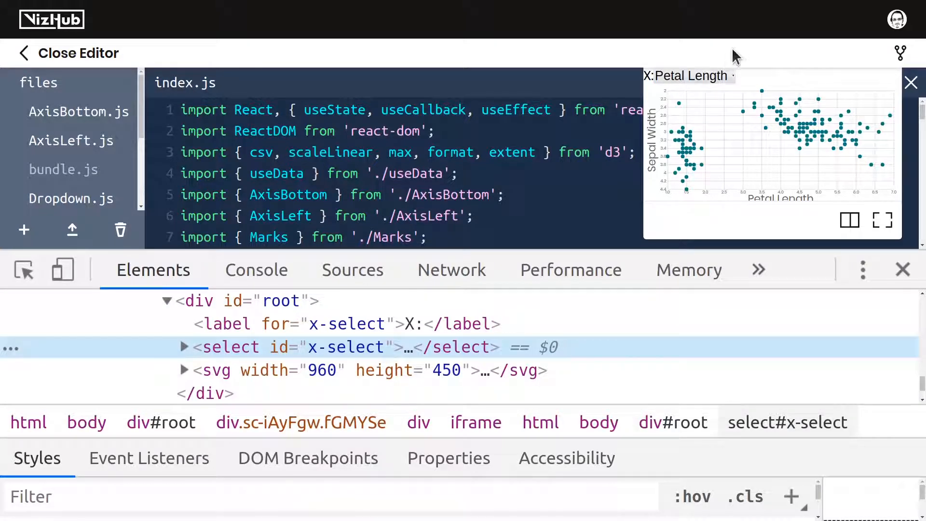
pyautogui.moveTo(594, 352)
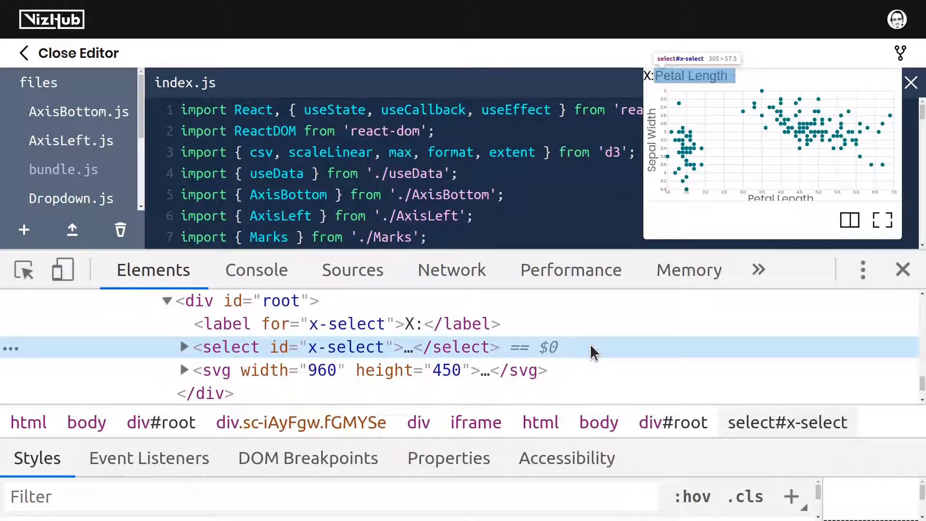
pyautogui.moveTo(904, 270)
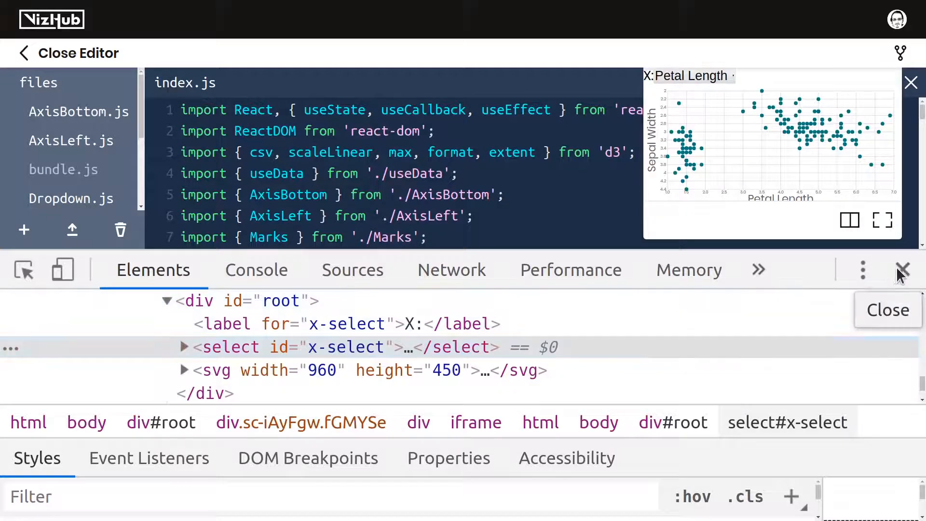
pyautogui.click(903, 270)
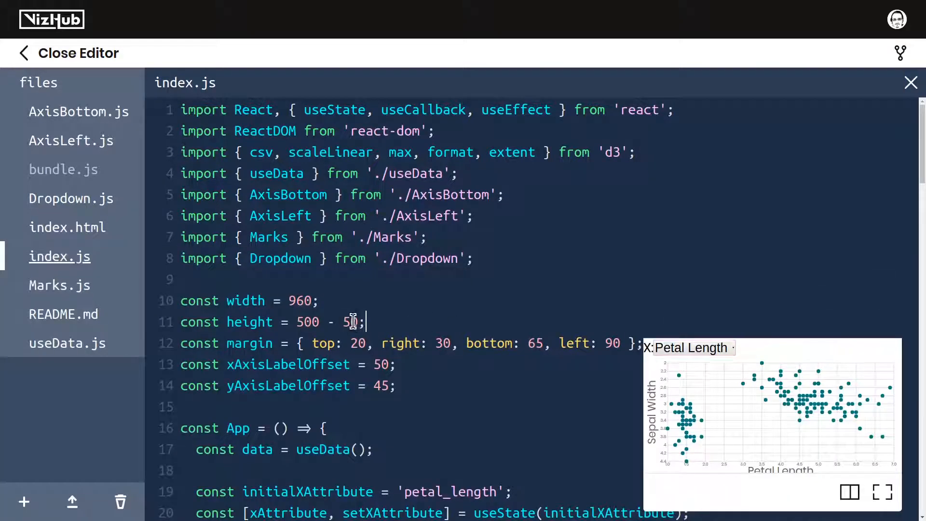
pyautogui.doubleClick(350, 322)
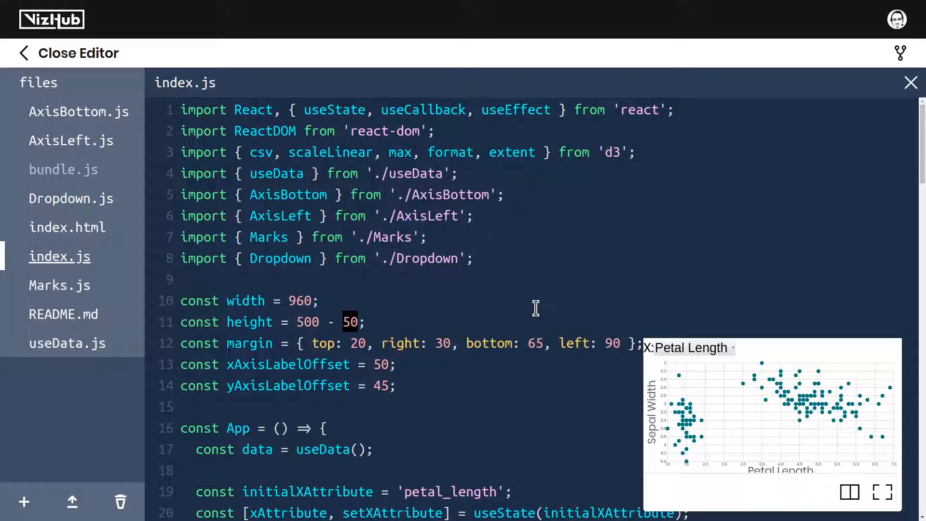
# Replace the 50 with menuHeight and declare const menuHeight above it.
pyautogui.write('menuHeight =')
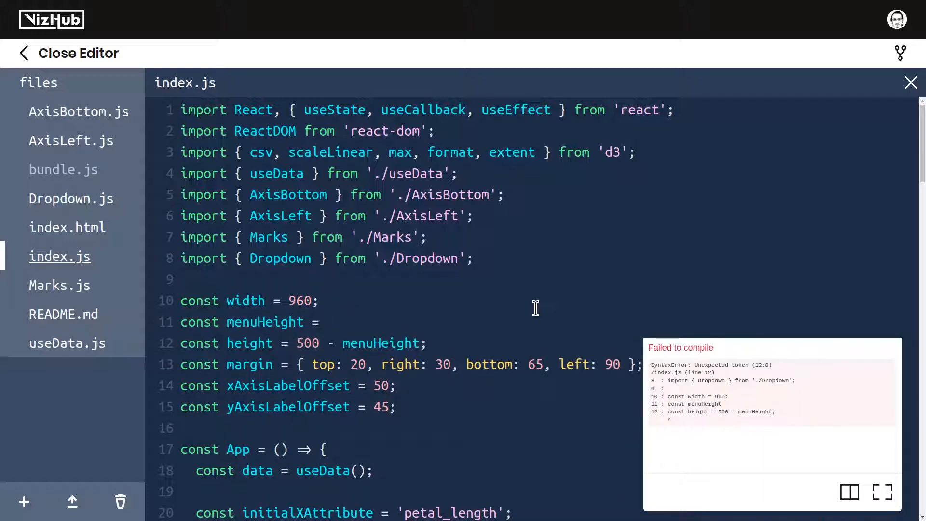
pyautogui.write('60;')
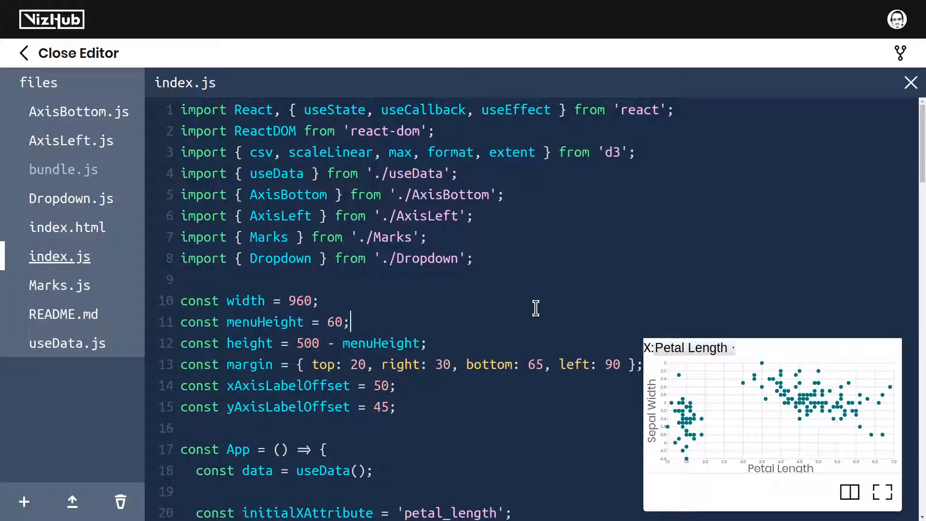
pyautogui.moveTo(708, 357)
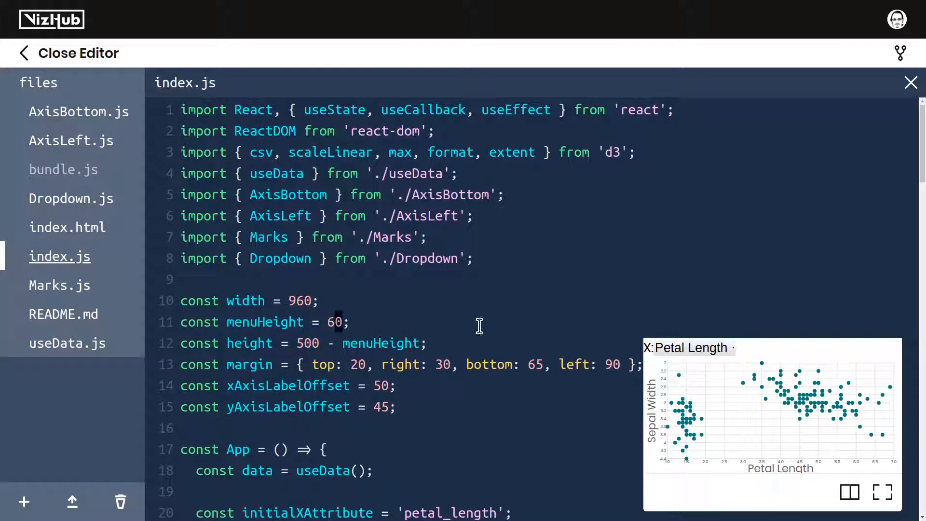
pyautogui.write('8')
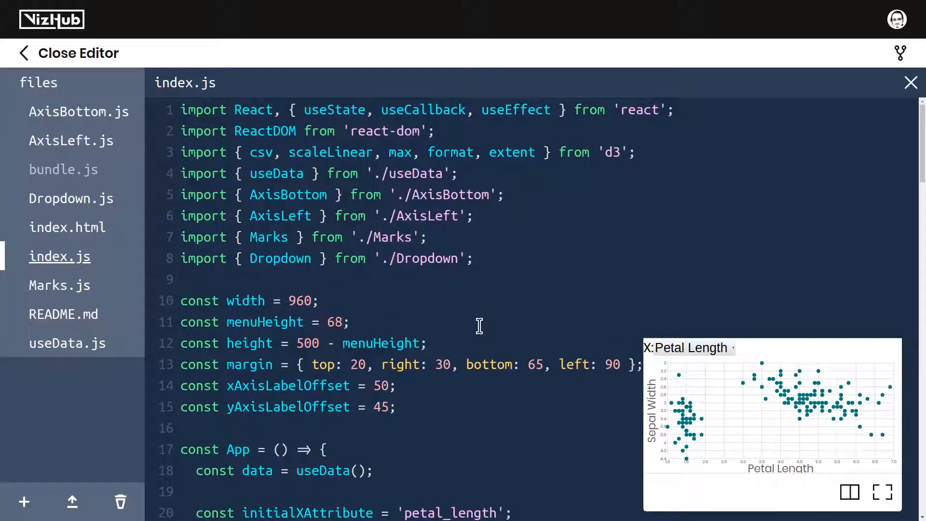
# Set menuHeight to 75, then switch the X menu through Sepal Width, Petal Length and Petal Width.
pyautogui.write('75')
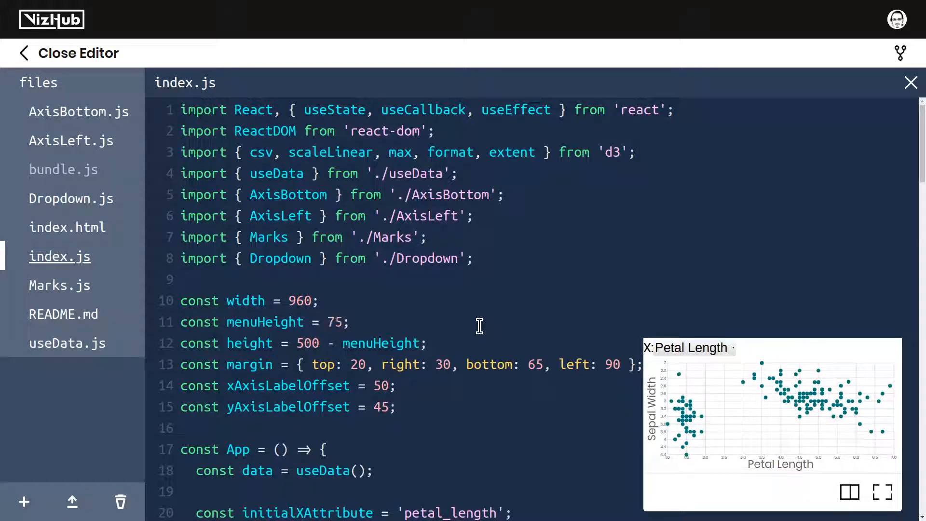
pyautogui.click(345, 321)
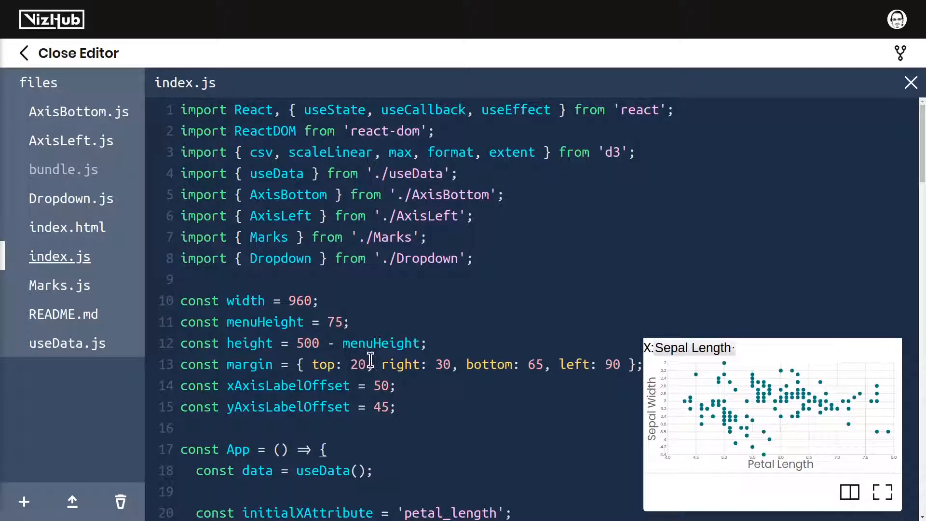
pyautogui.click(688, 348)
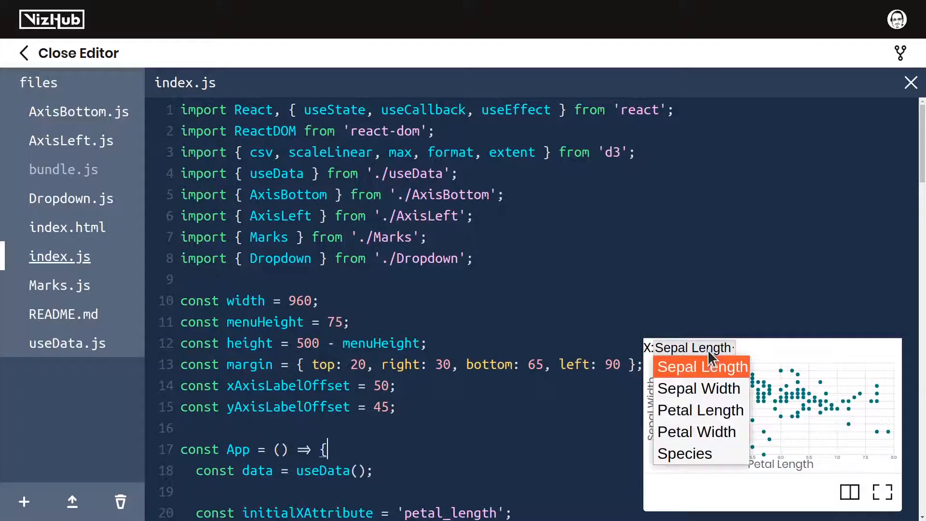
pyautogui.click(700, 388)
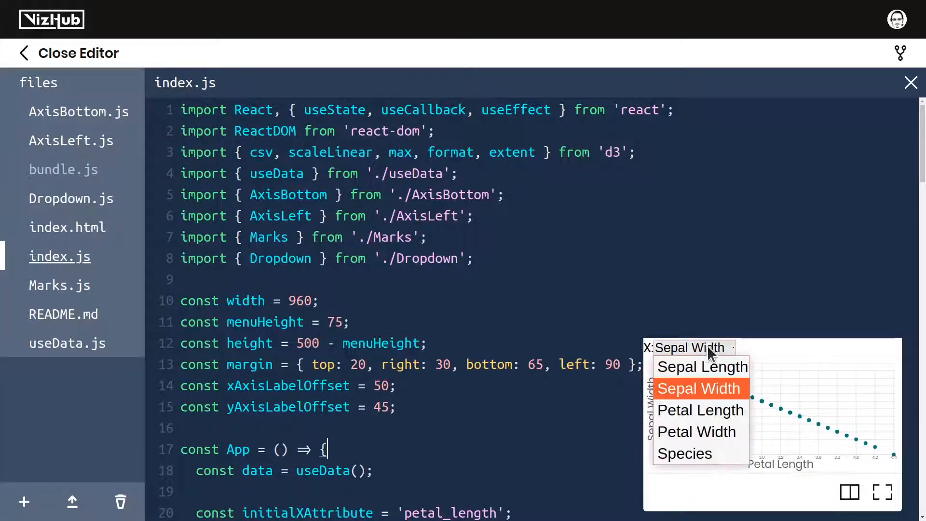
pyautogui.click(700, 410)
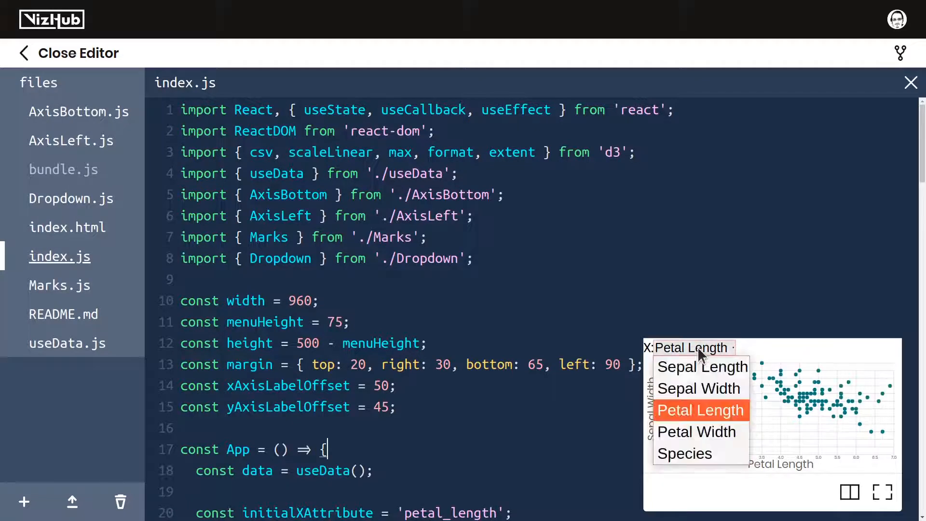
pyautogui.click(696, 432)
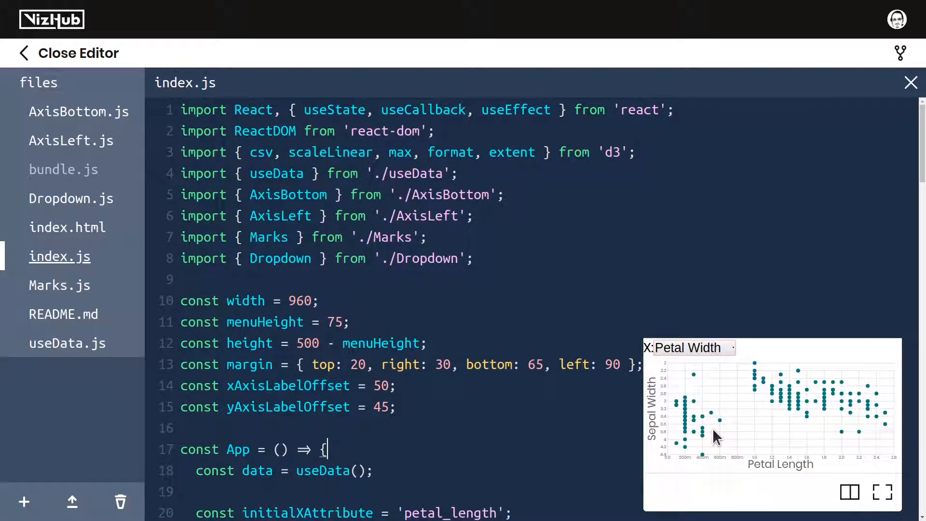
pyautogui.moveTo(692, 514)
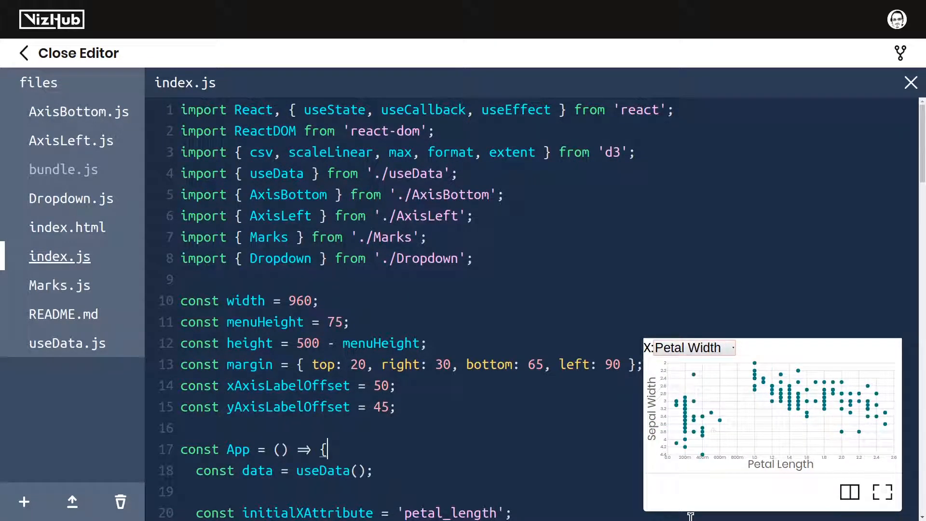
pyautogui.moveTo(687, 432)
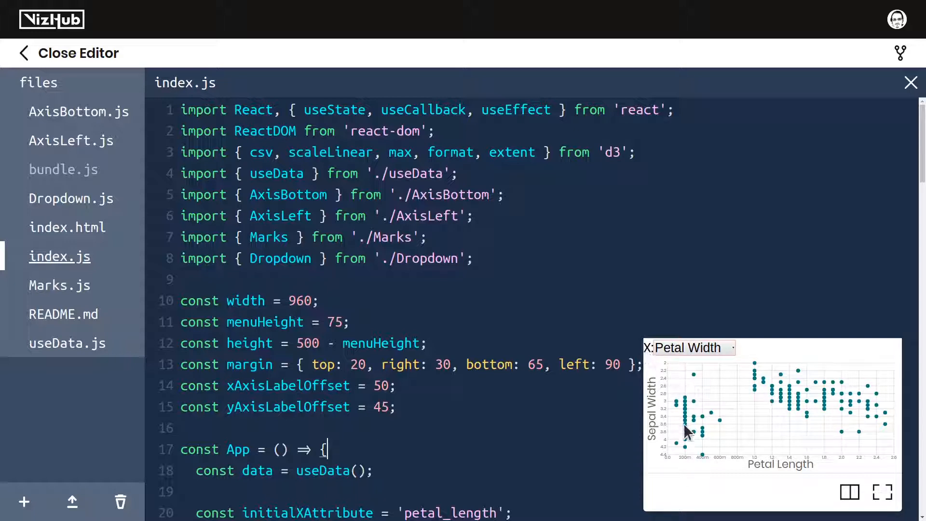
pyautogui.moveTo(484, 431)
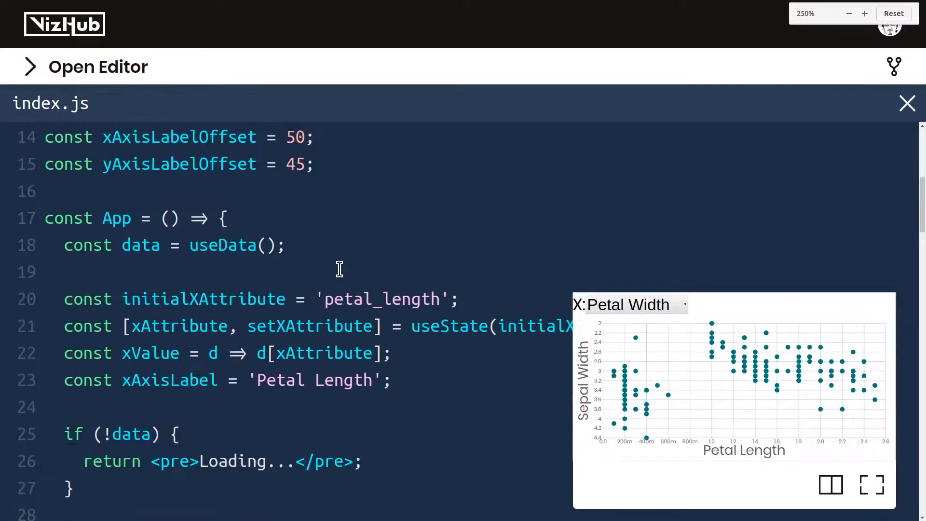
# Set initialYAttribute to 'sepal_width' and yAxisLabel to 'Sepal Width' in the copied Y block.
pyautogui.scroll(-3)
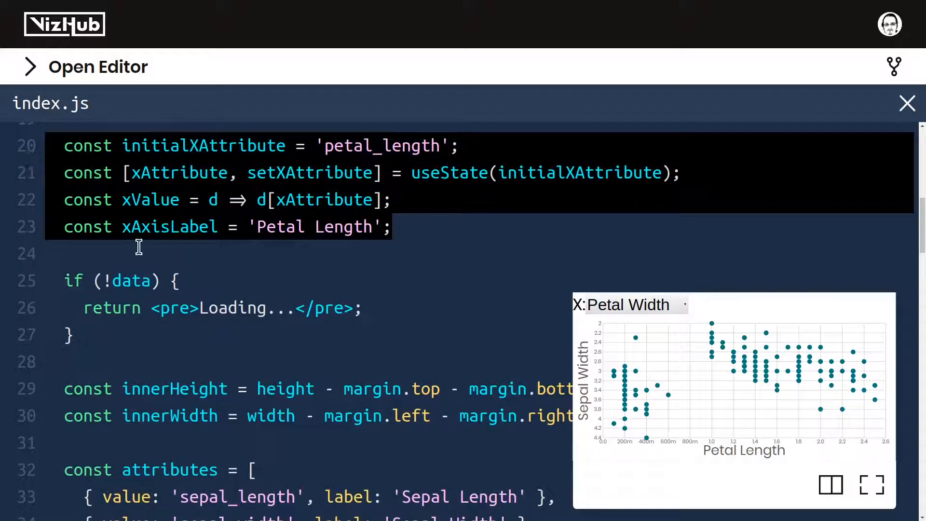
pyautogui.moveTo(169, 241)
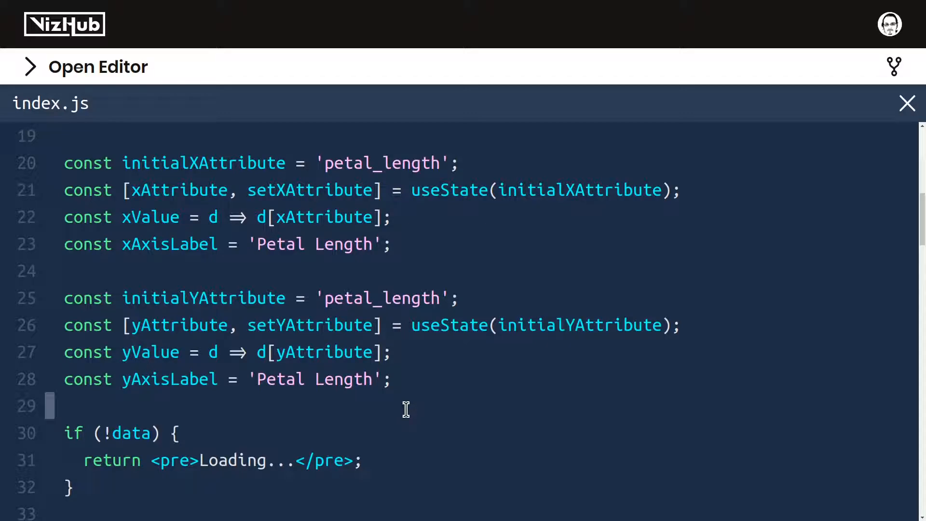
pyautogui.scroll(-3)
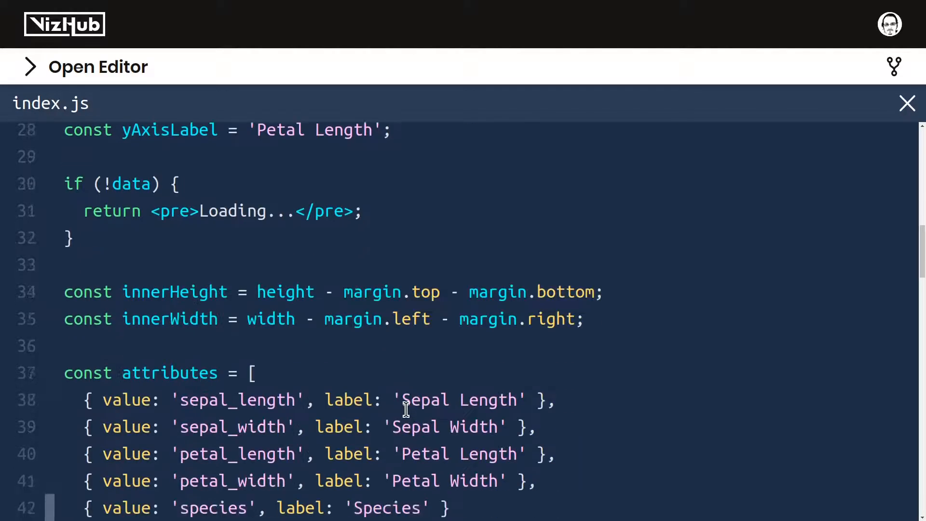
pyautogui.scroll(-3)
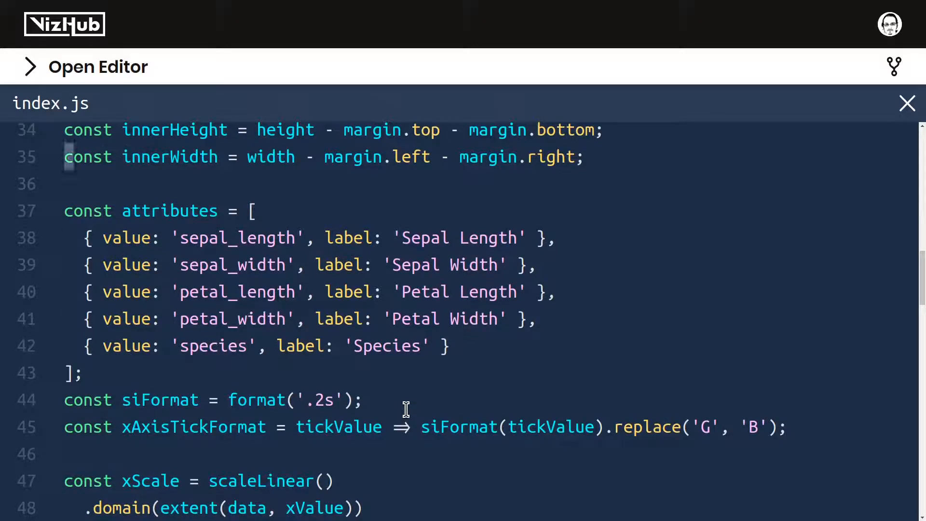
pyautogui.scroll(3)
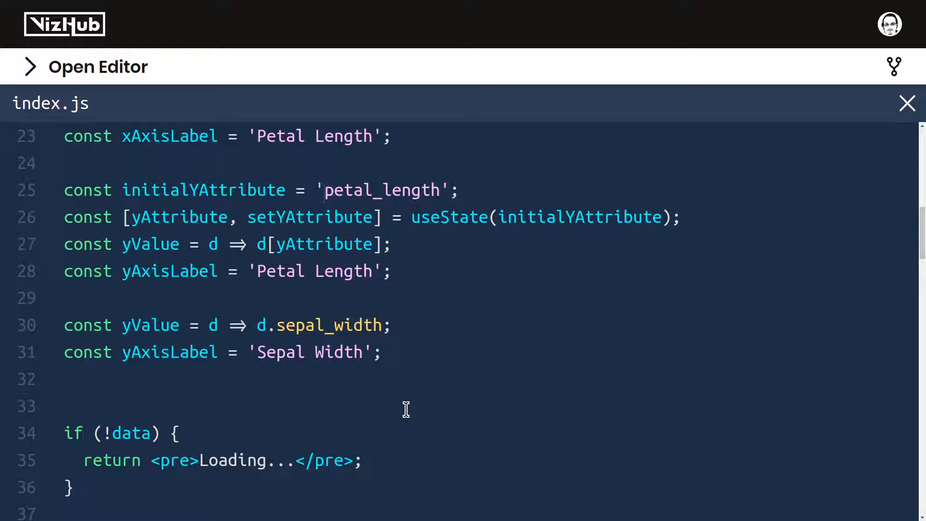
pyautogui.write('s')
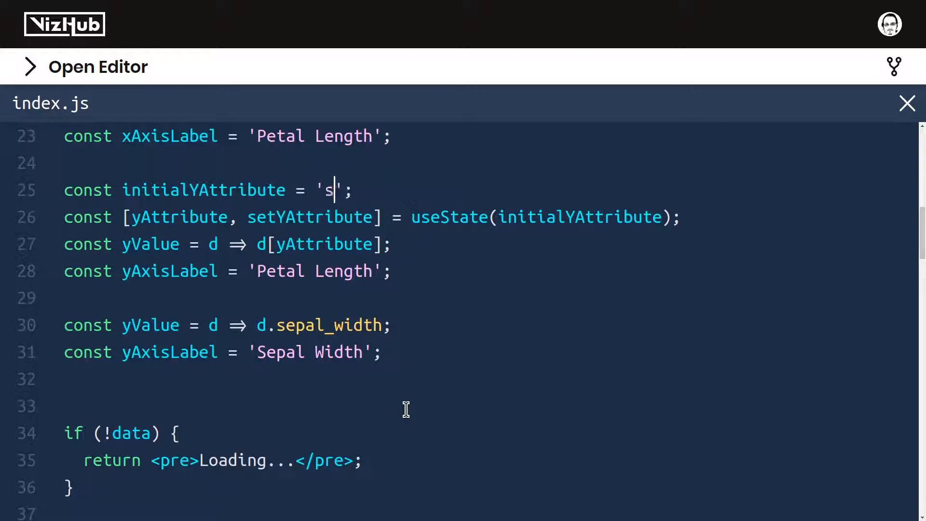
pyautogui.write('epal_width')
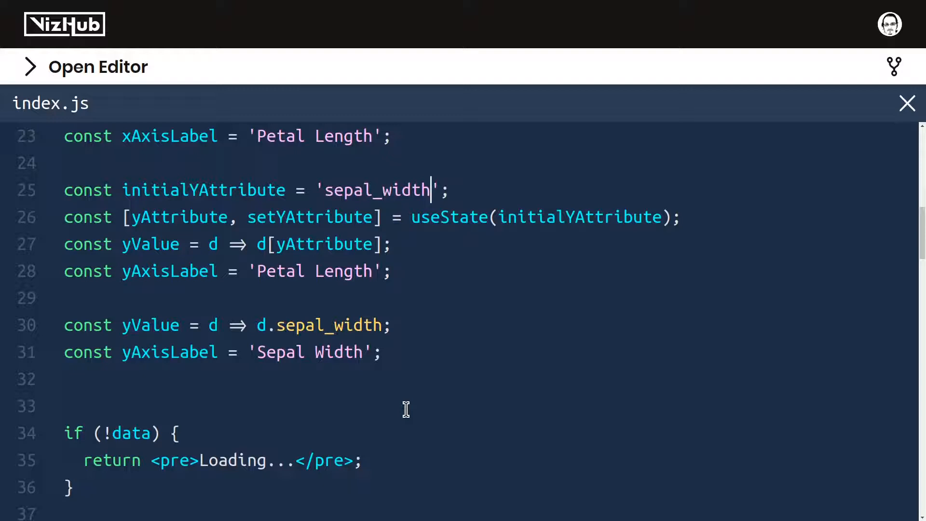
pyautogui.write('Sepal Width')
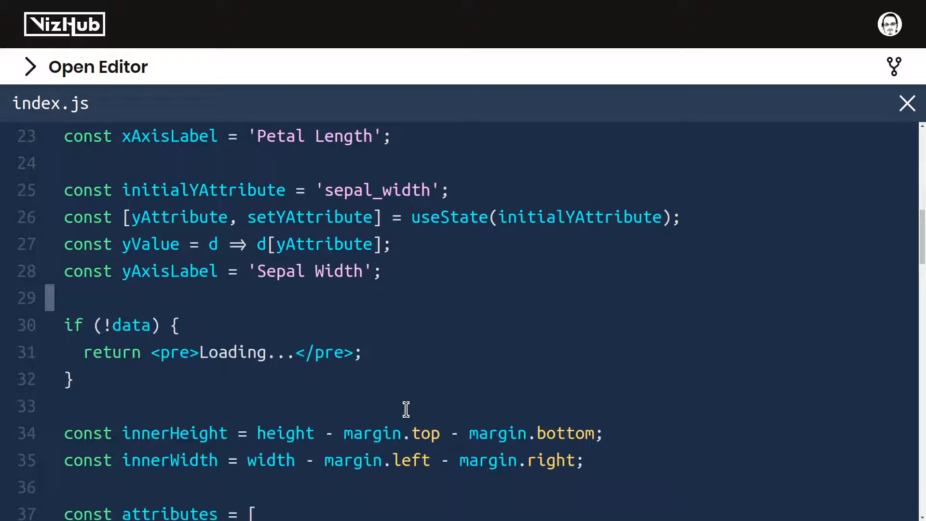
pyautogui.scroll(-3)
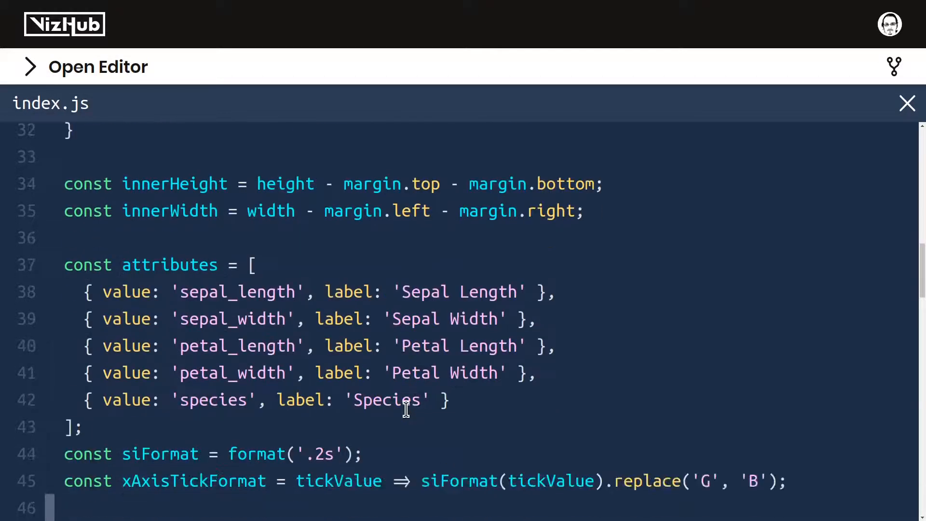
pyautogui.scroll(-3)
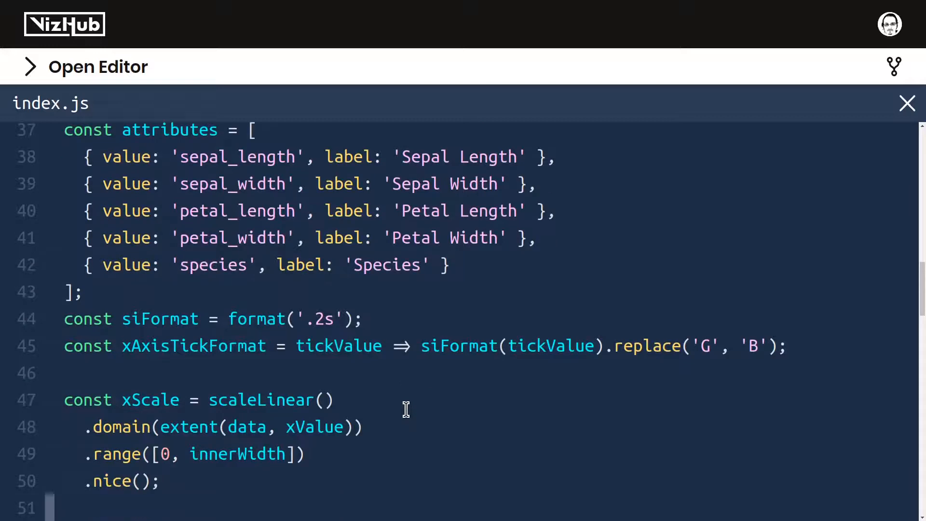
pyautogui.scroll(-3)
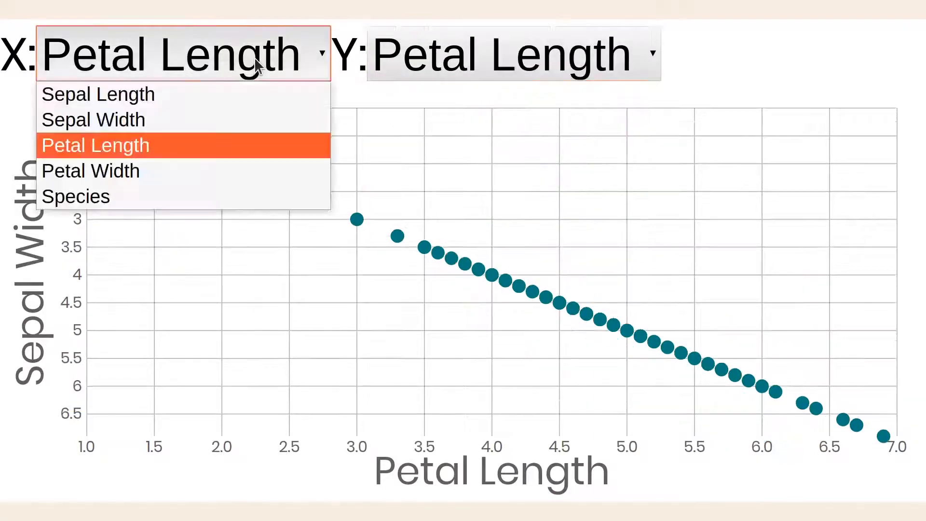
pyautogui.click(97, 66)
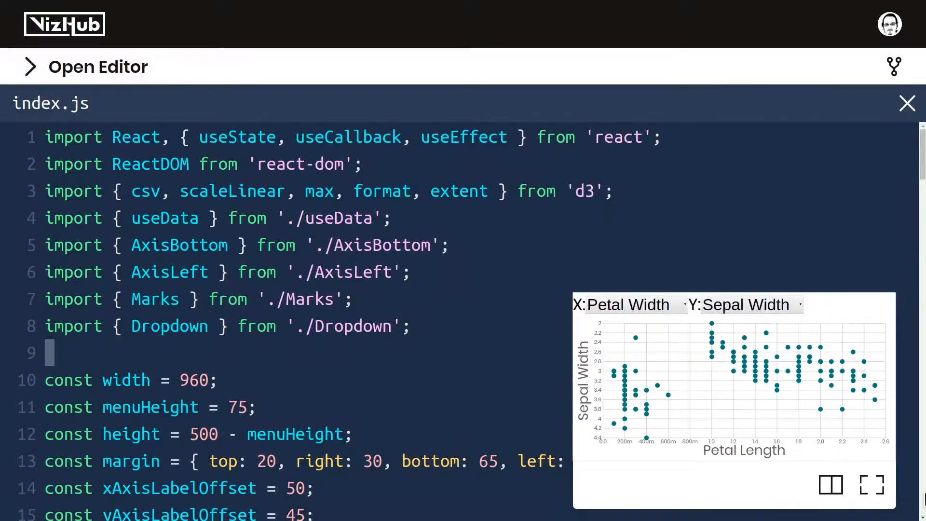
# Highlight the hard-coded Sepal Width label and sepal_width attribute strings before selecting the attributes array.
pyautogui.scroll(-3)
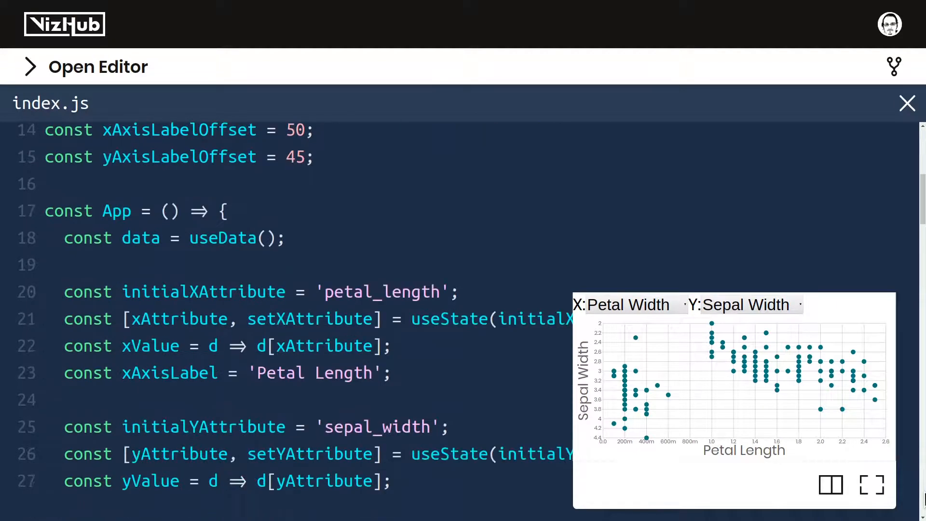
pyautogui.scroll(-3)
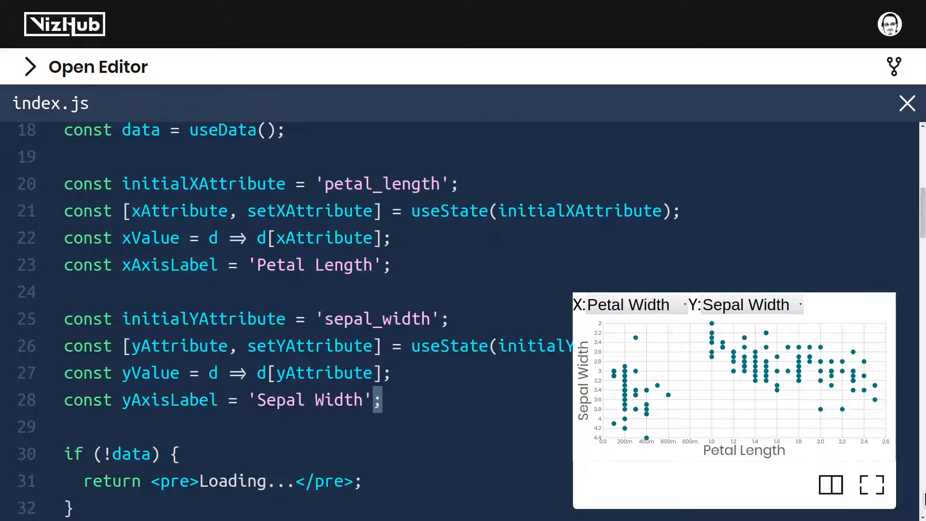
pyautogui.doubleClick(325, 373)
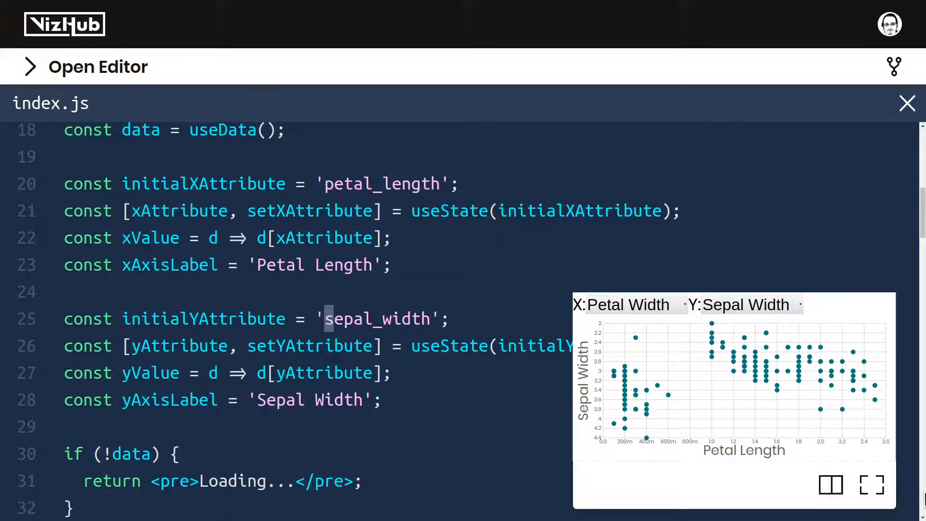
pyautogui.doubleClick(374, 318)
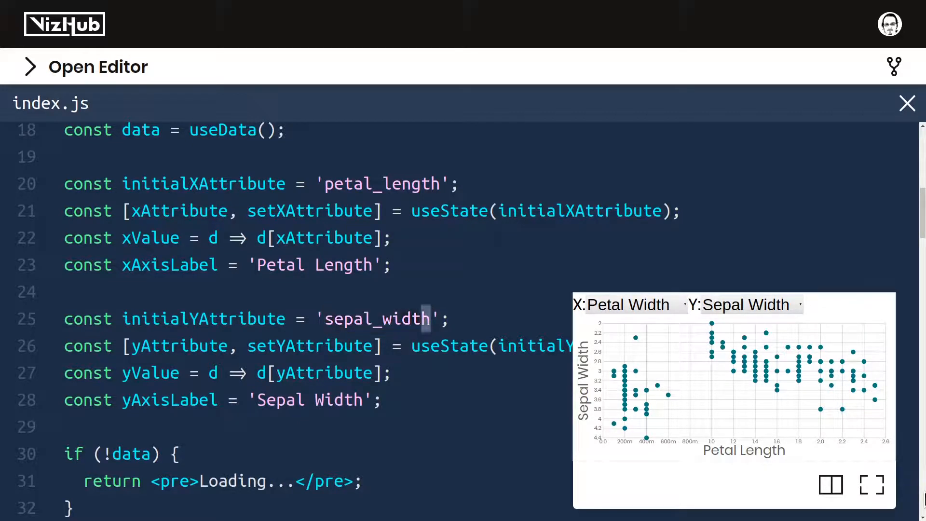
pyautogui.doubleClick(309, 400)
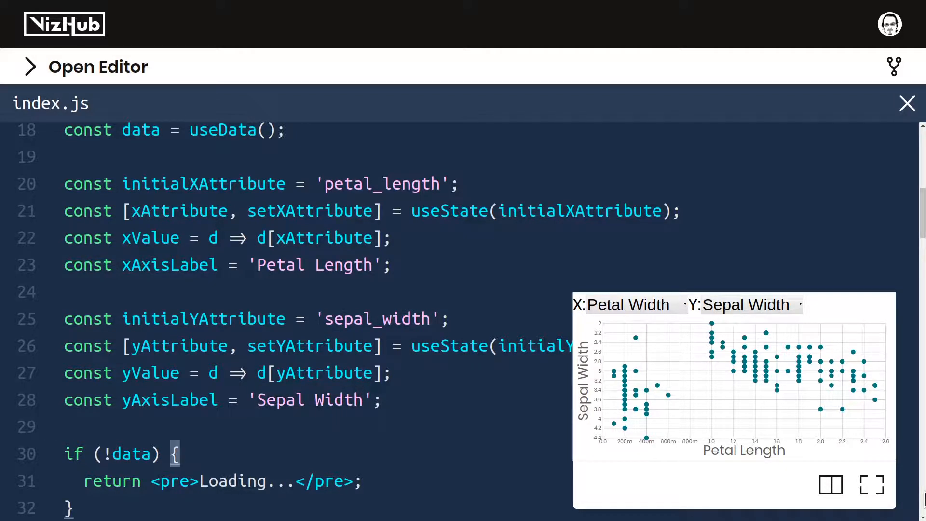
pyautogui.scroll(-3)
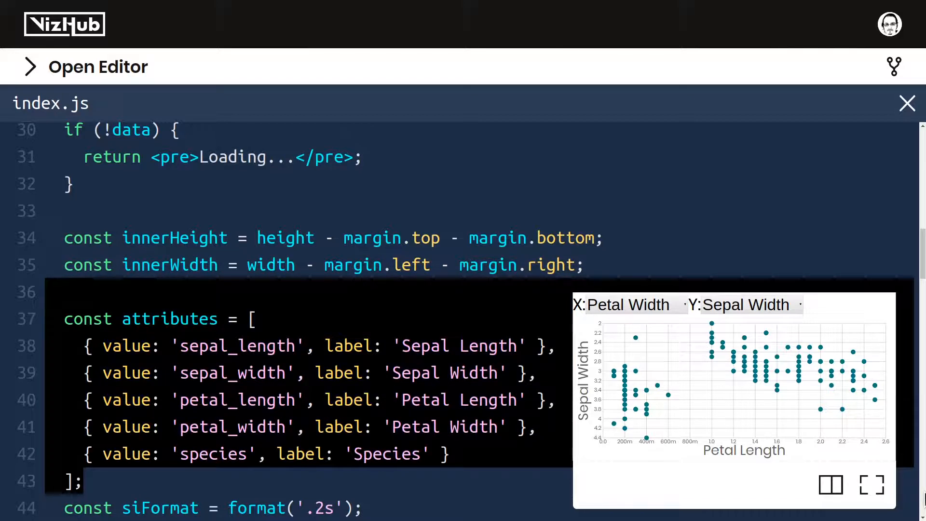
# Relocate the attributes array from inside App to the top level after yAxisLabelOffset.
pyautogui.scroll(-3)
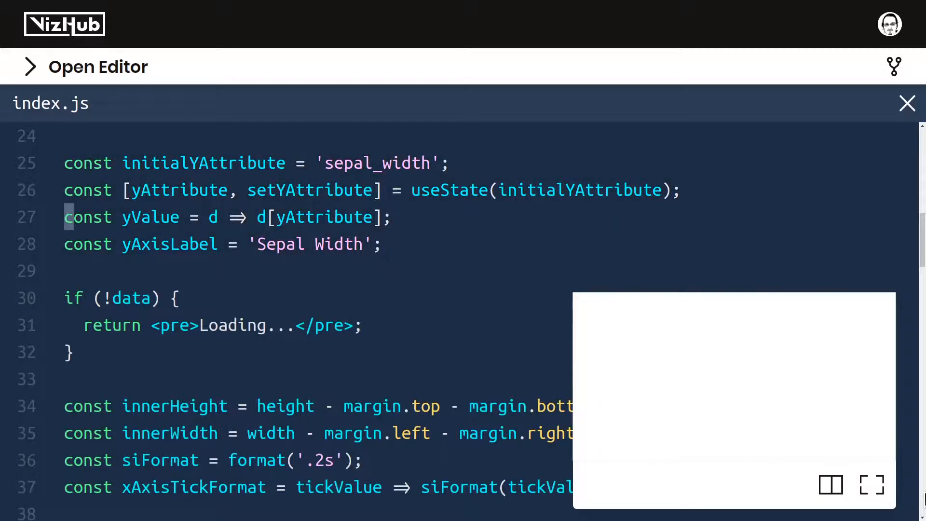
pyautogui.scroll(3)
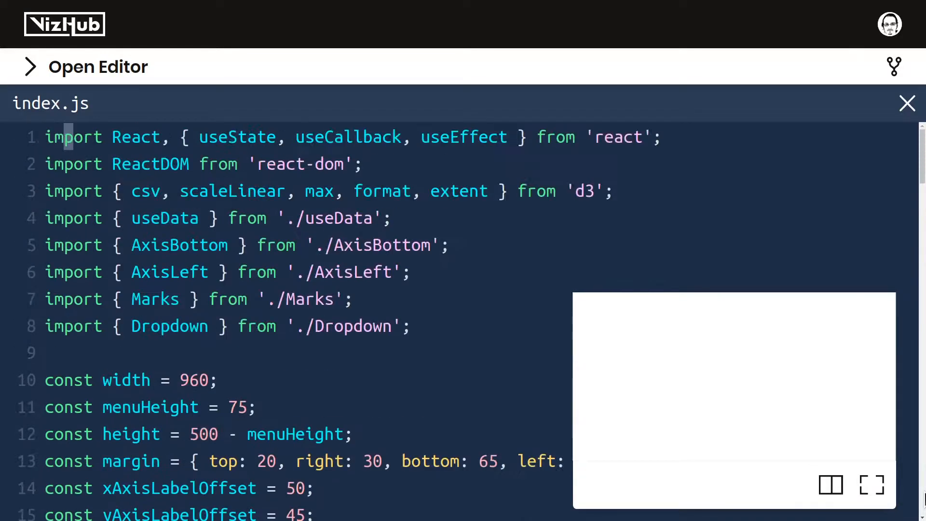
pyautogui.scroll(-3)
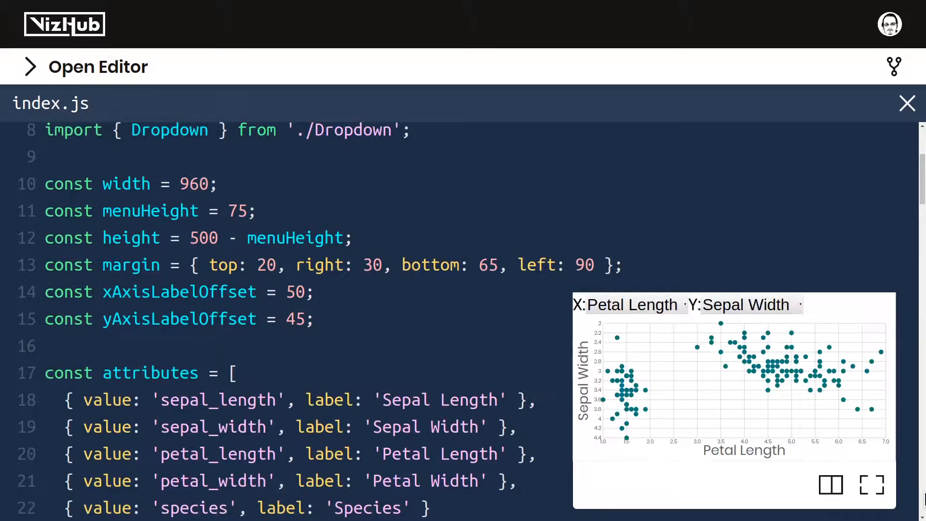
pyautogui.scroll(-3)
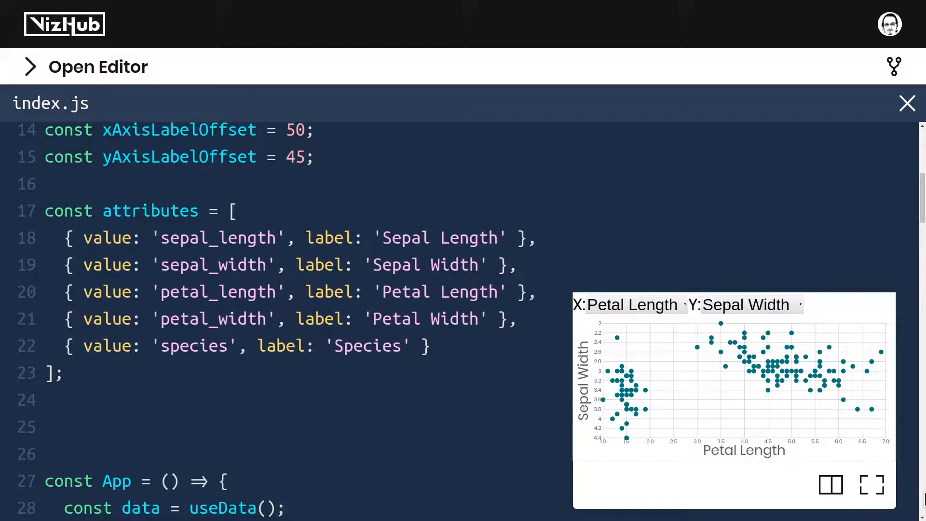
# Stub out const getLabel = value => { //for() }; below the attributes array.
pyautogui.write('const get')
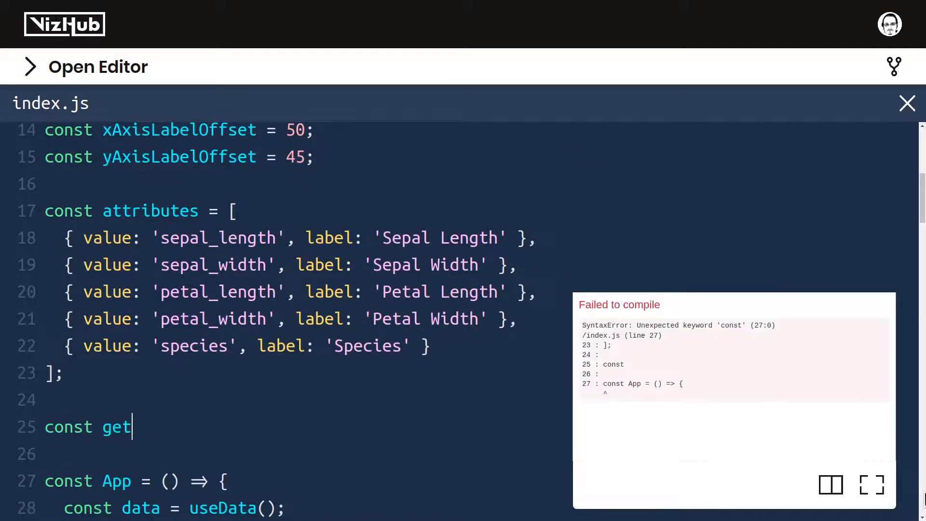
pyautogui.write('Label = va')
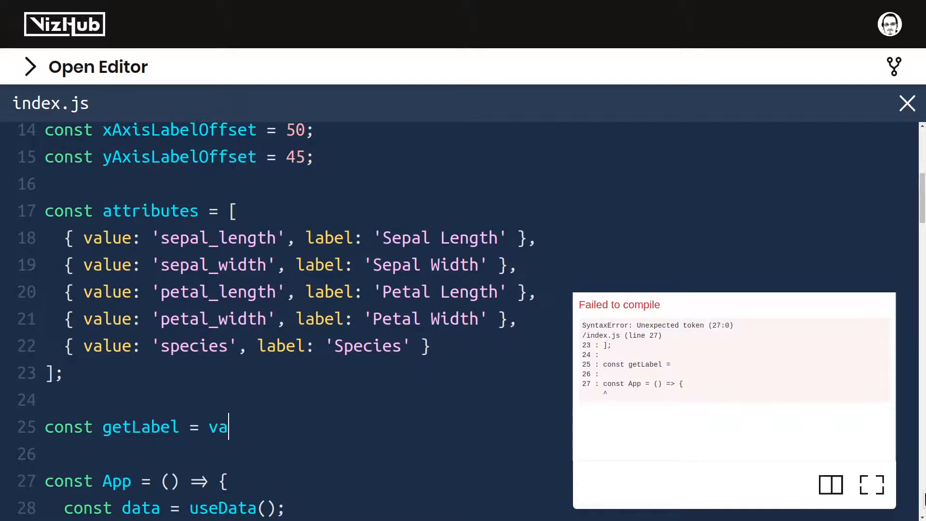
pyautogui.write('lue =')
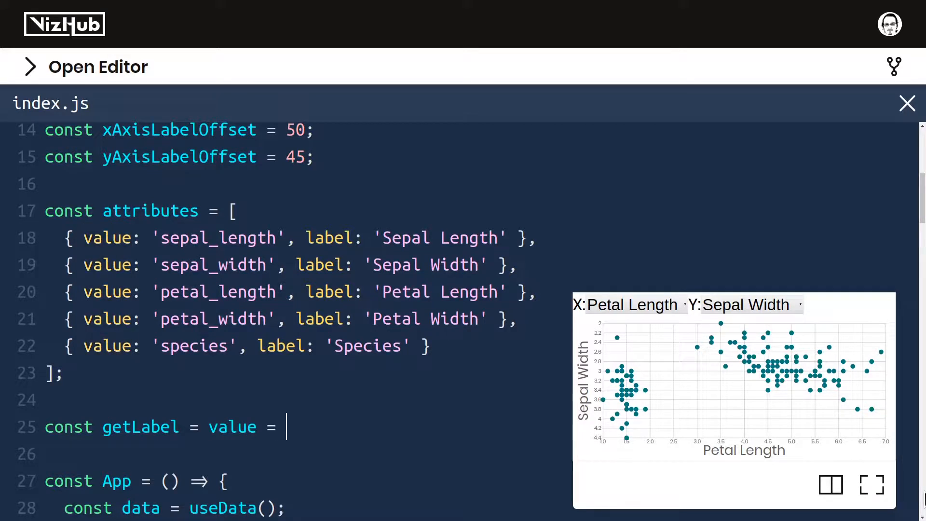
pyautogui.write('label')
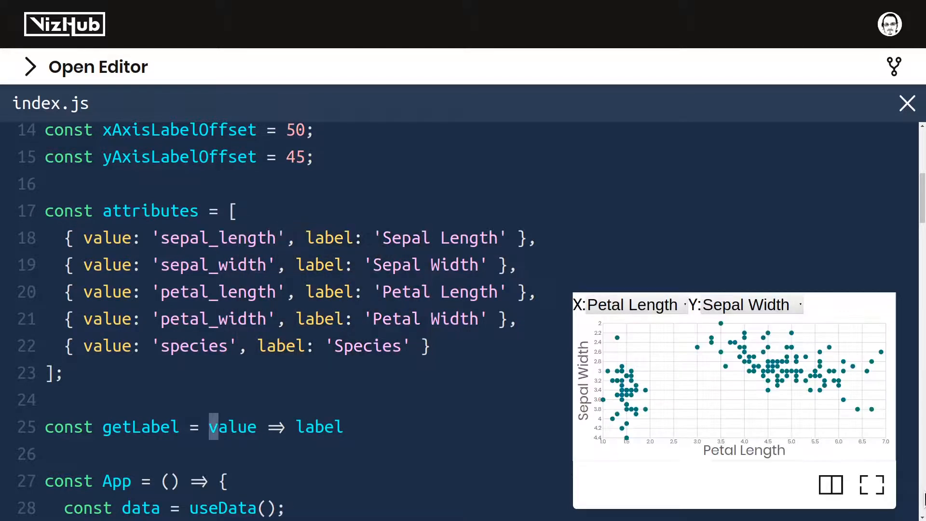
pyautogui.doubleClick(232, 426)
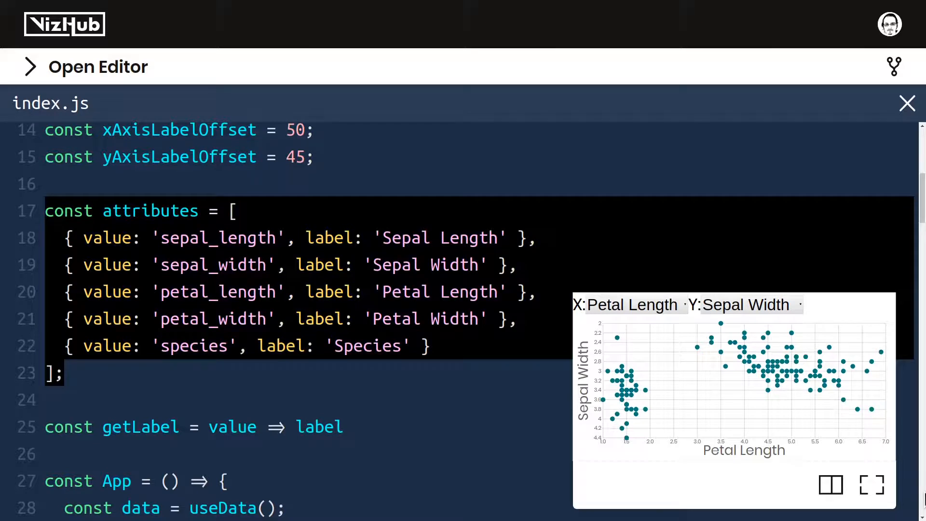
pyautogui.click(233, 211)
pyautogui.write('//for(')
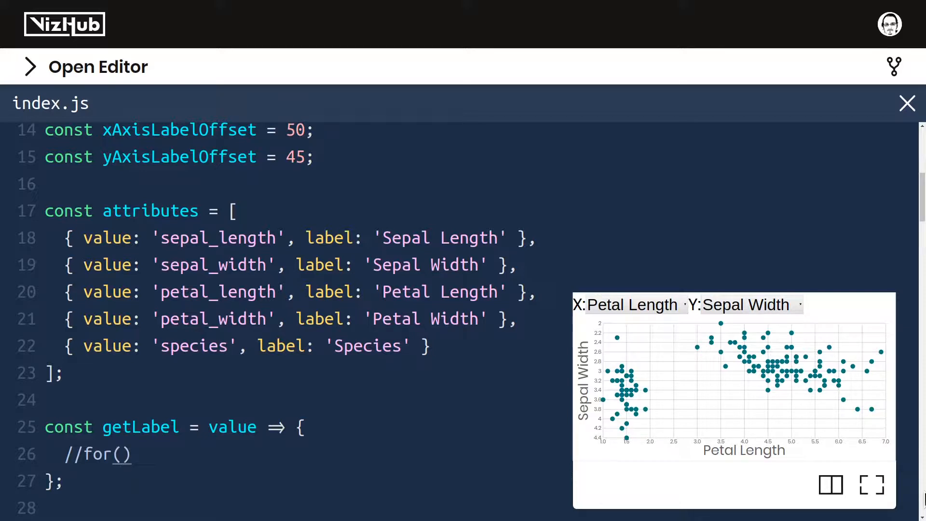
# Write the loop header for (let i = 0; i < attributes.length; i++) inside getLabel.
pyautogui.write('let i')
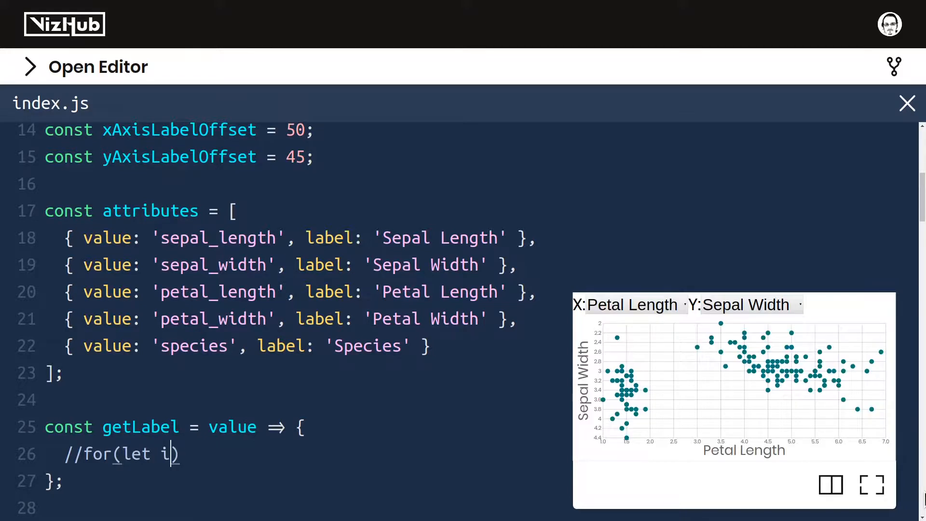
pyautogui.write(';')
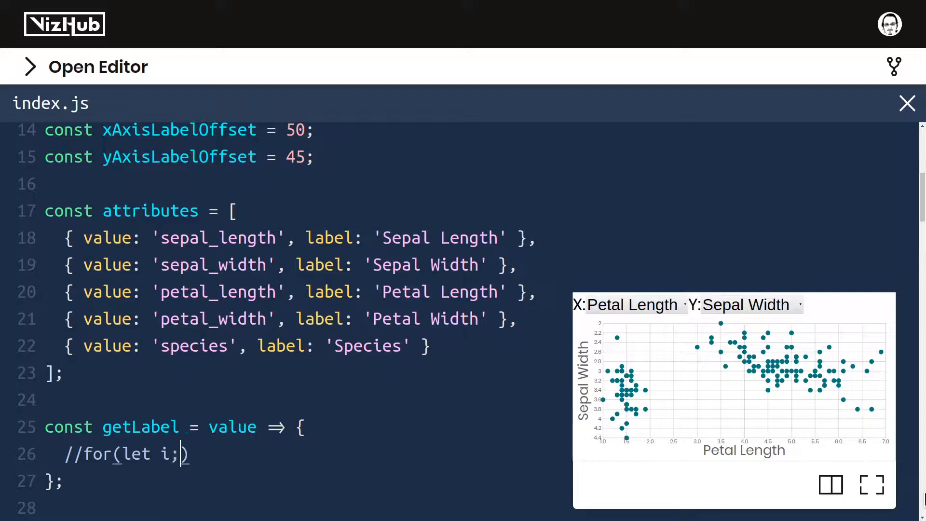
pyautogui.write('= 0;')
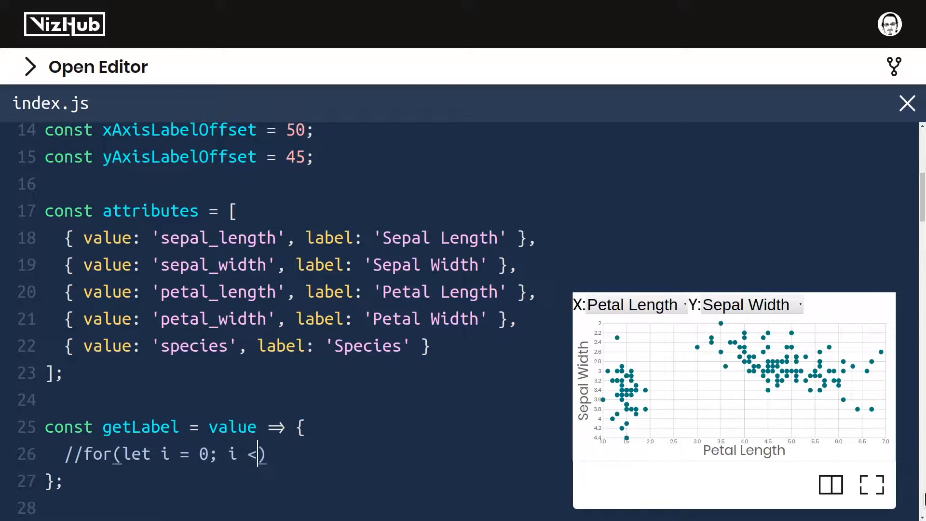
pyautogui.write('a')
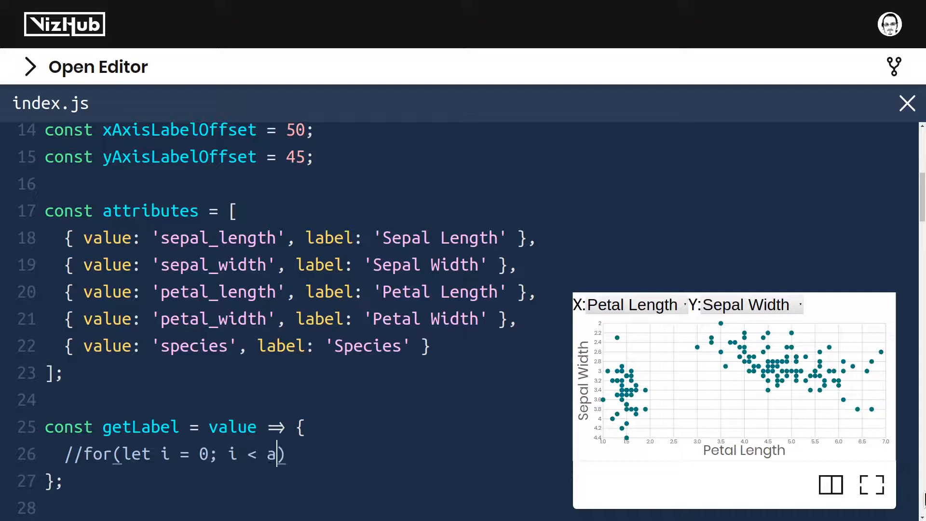
pyautogui.write('ttributes.length')
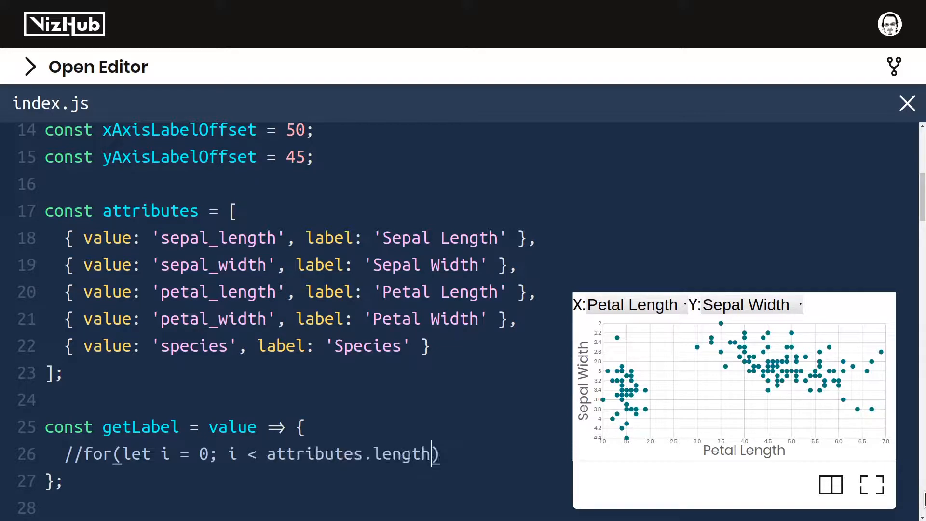
pyautogui.write('; i')
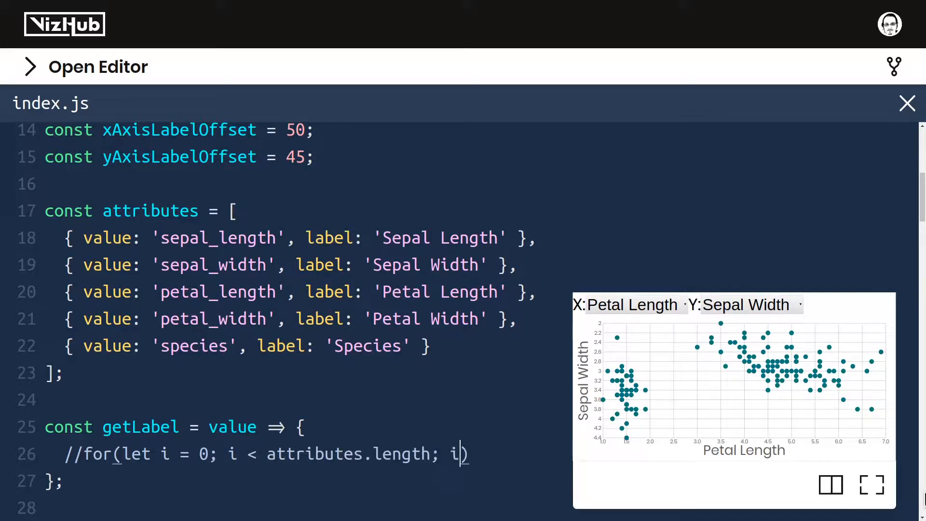
pyautogui.write('++)')
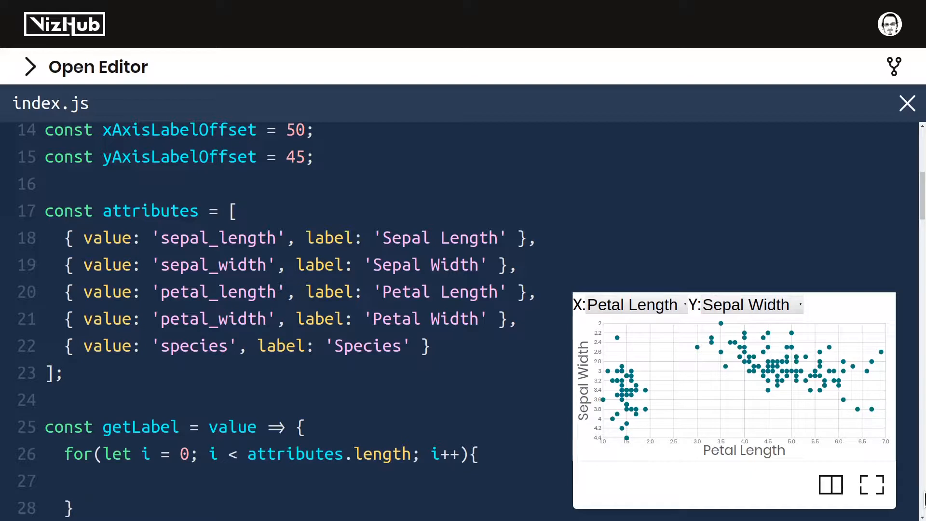
# Return attributes[i].label when attributes[i].value === value inside the loop.
pyautogui.write('attribues[i];')
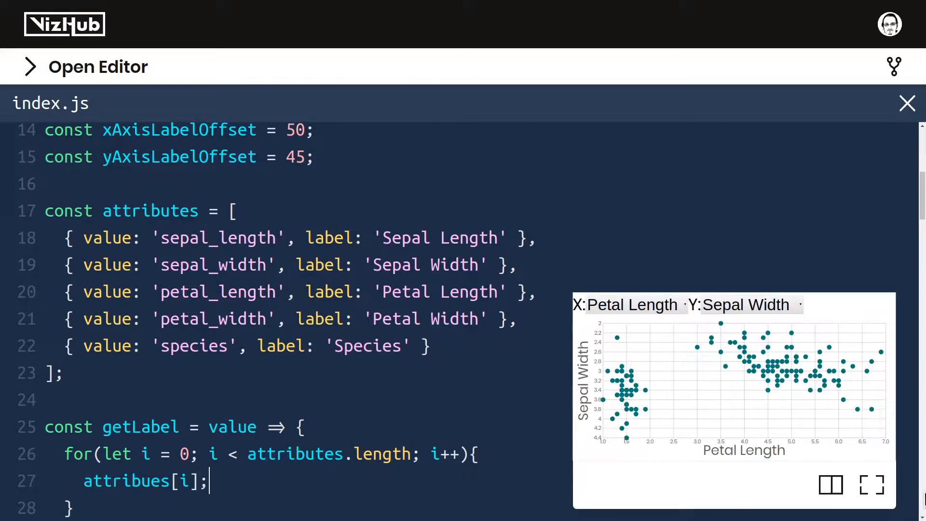
pyautogui.write('.va')
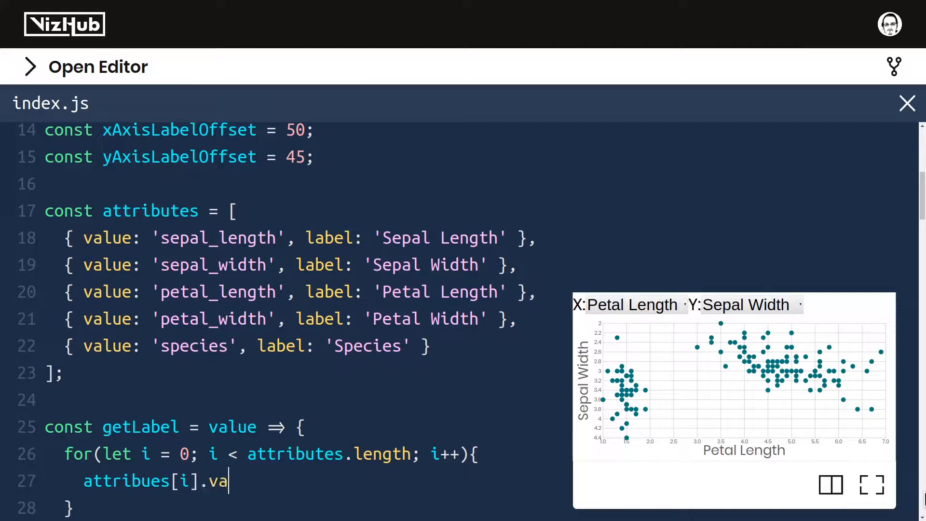
pyautogui.write('lue')
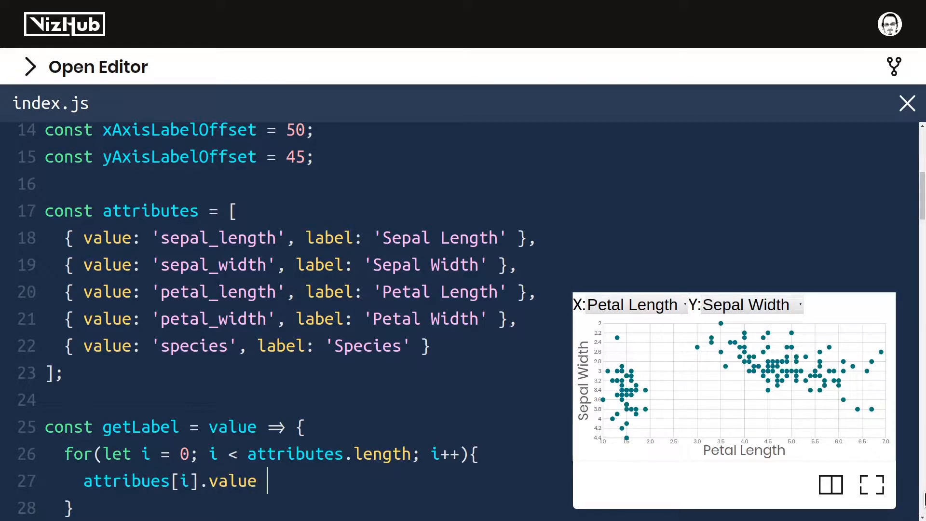
pyautogui.write('===')
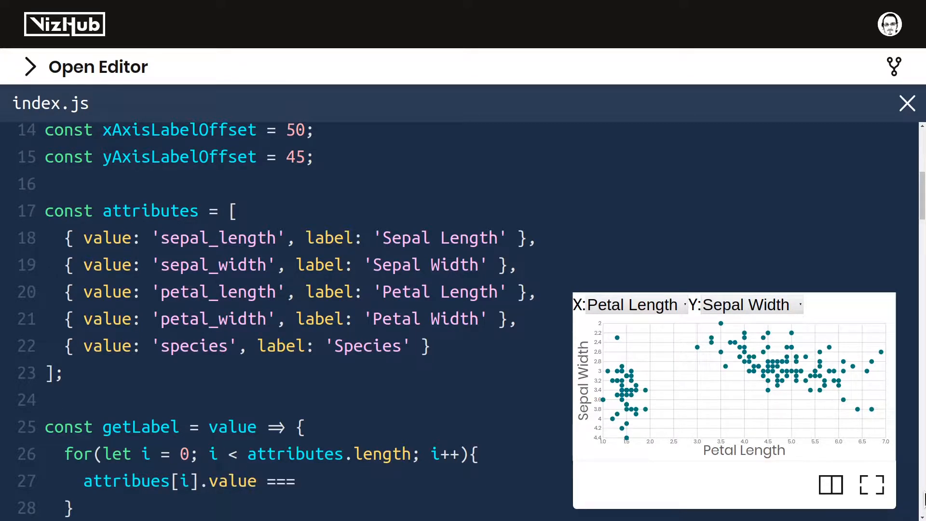
pyautogui.write('value')
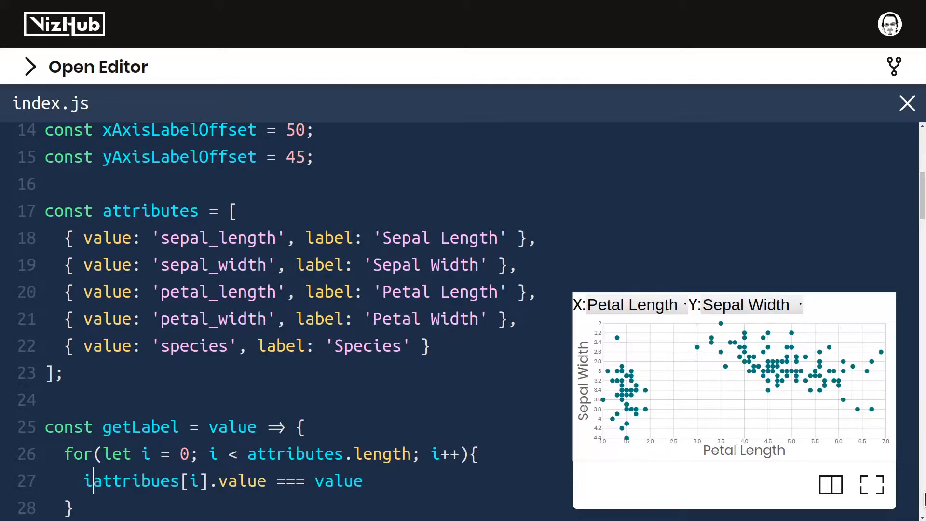
pyautogui.write('if(')
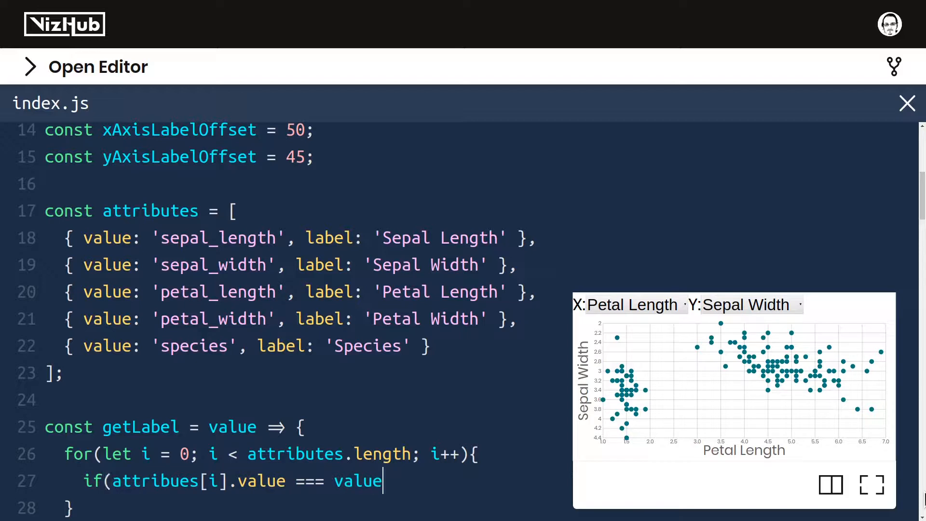
pyautogui.write('){')
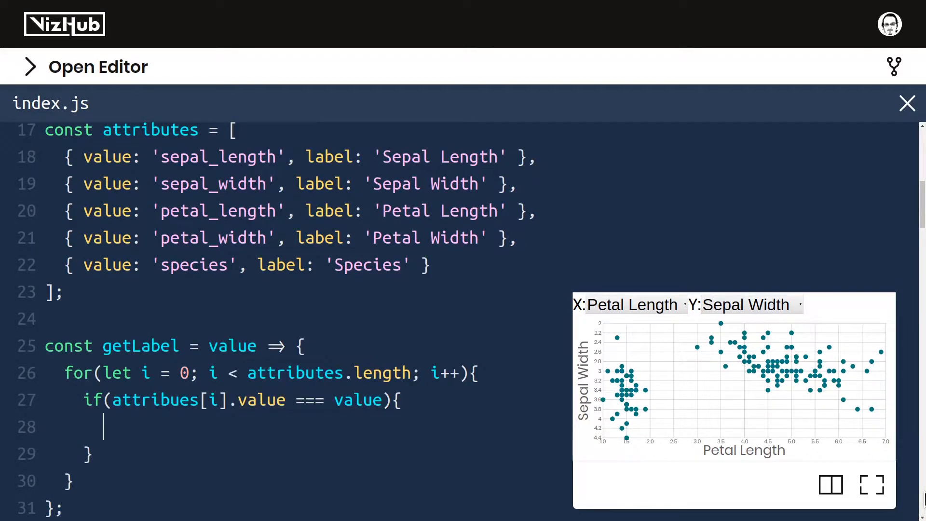
pyautogui.write('return')
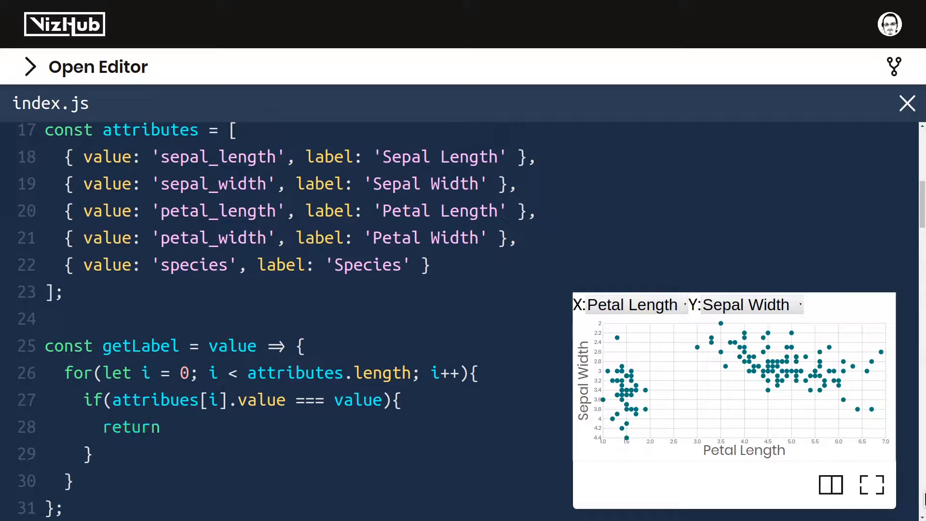
pyautogui.write('attributes[i]')
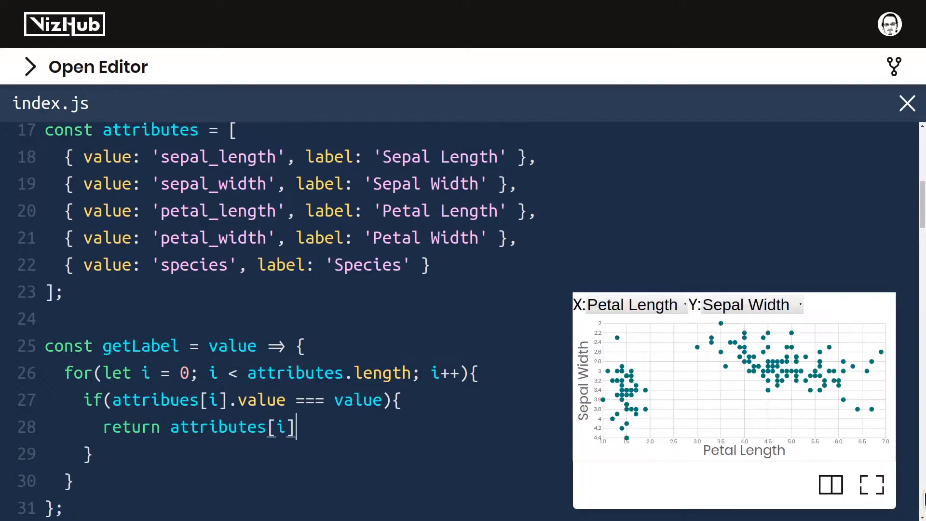
pyautogui.write('.label;')
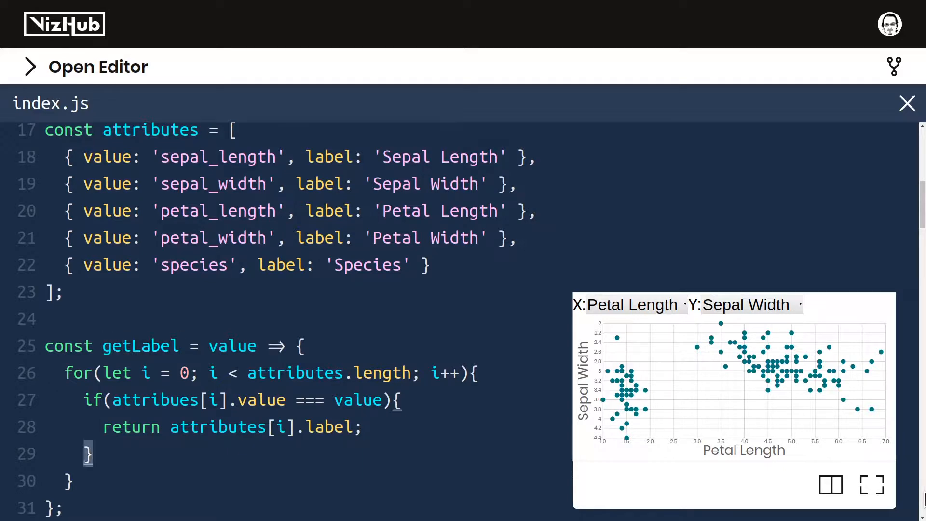
# Replace the hard-coded 'Petal Length' xAxisLabel with getLabel(xAttribute).
pyautogui.scroll(-3)
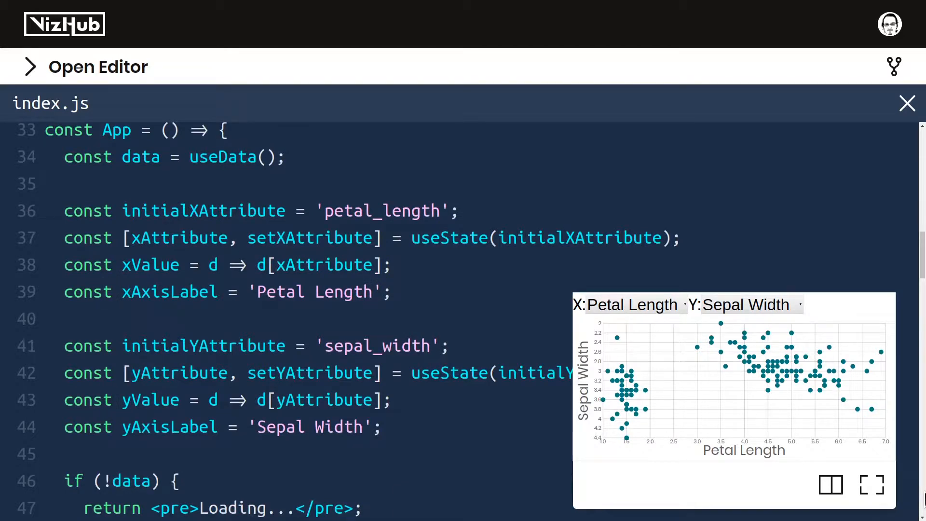
pyautogui.click(117, 292)
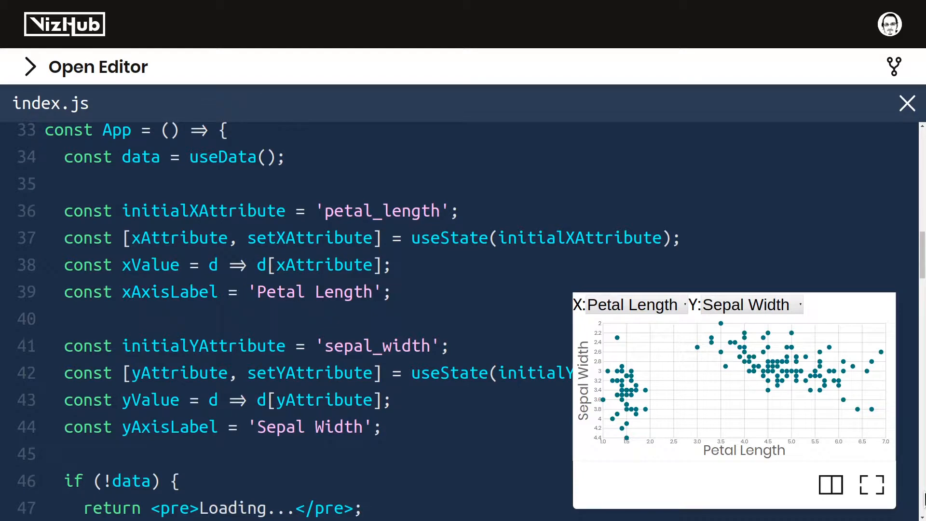
pyautogui.write('getLabel')
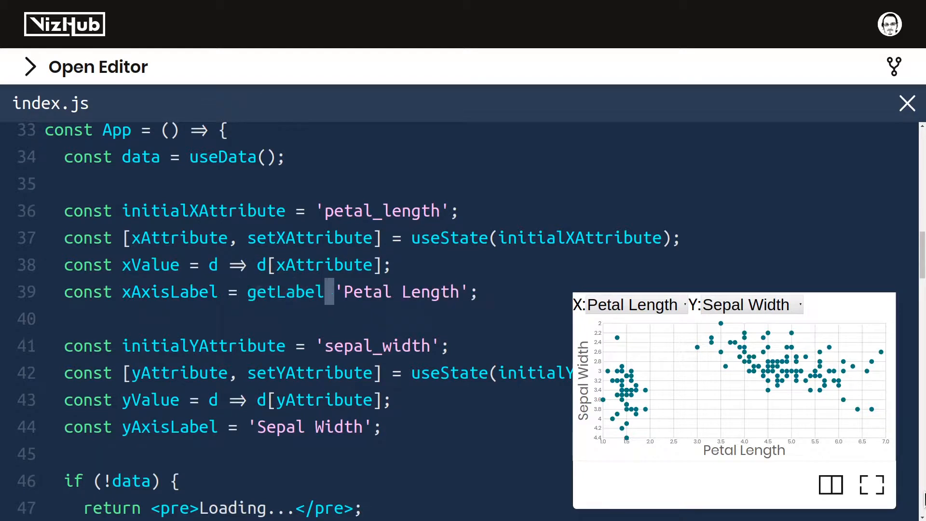
pyautogui.write('(xAttribute')
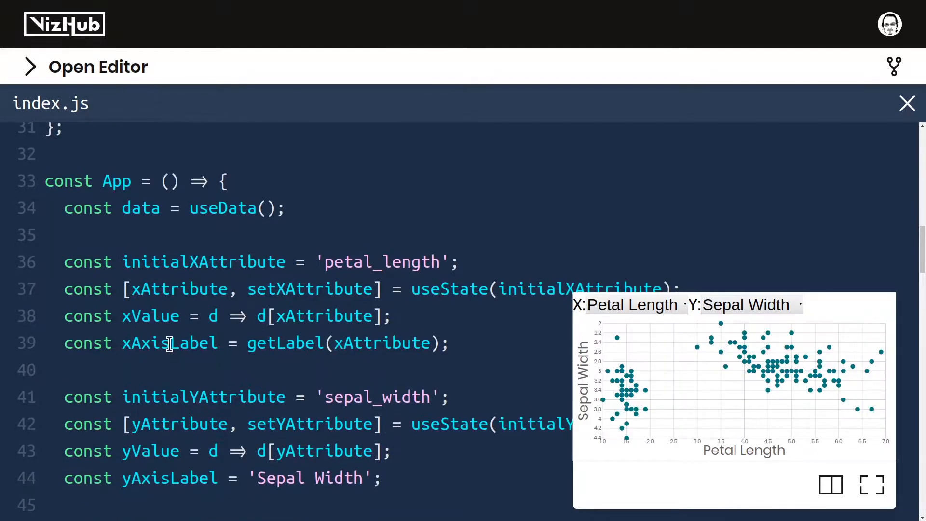
pyautogui.doubleClick(169, 343)
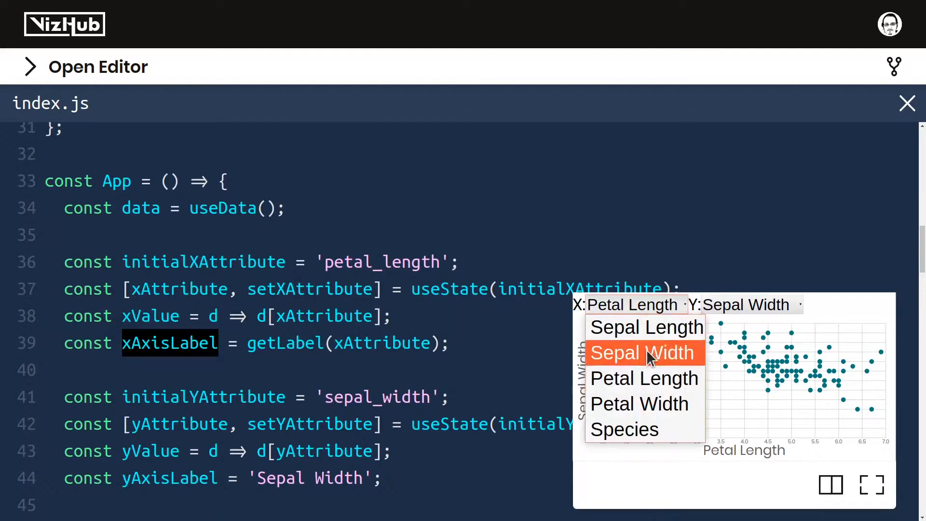
# Cycle the X dropdown through Sepal Width, Sepal Length and Petal Width, then set Y to Sepal Length.
pyautogui.click(642, 353)
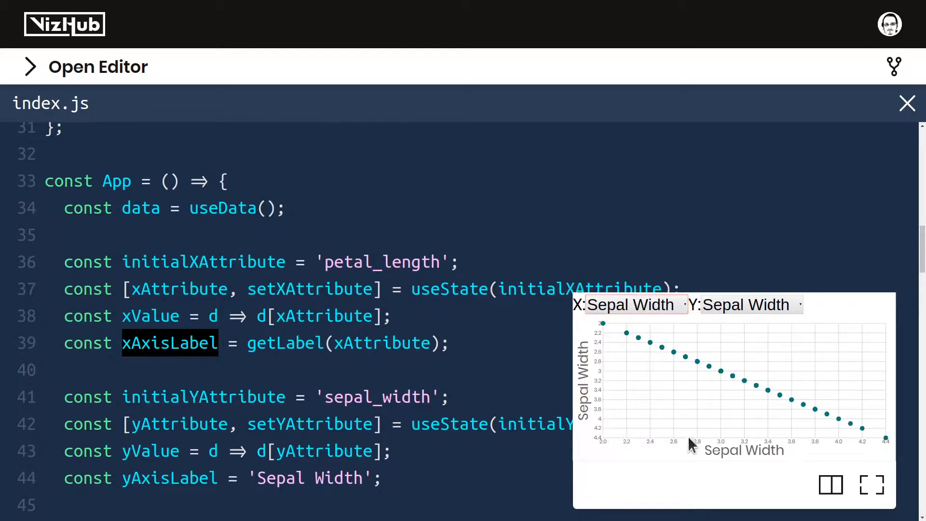
pyautogui.click(629, 304)
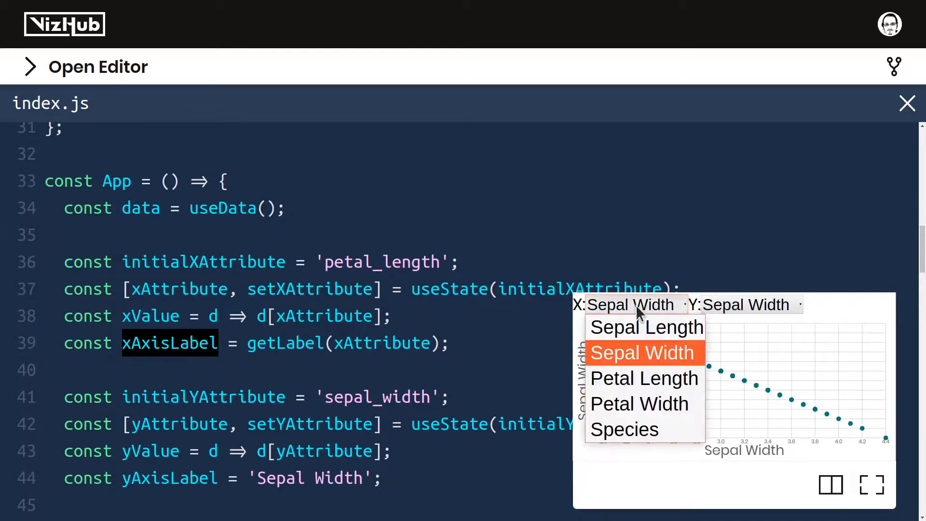
pyautogui.click(645, 327)
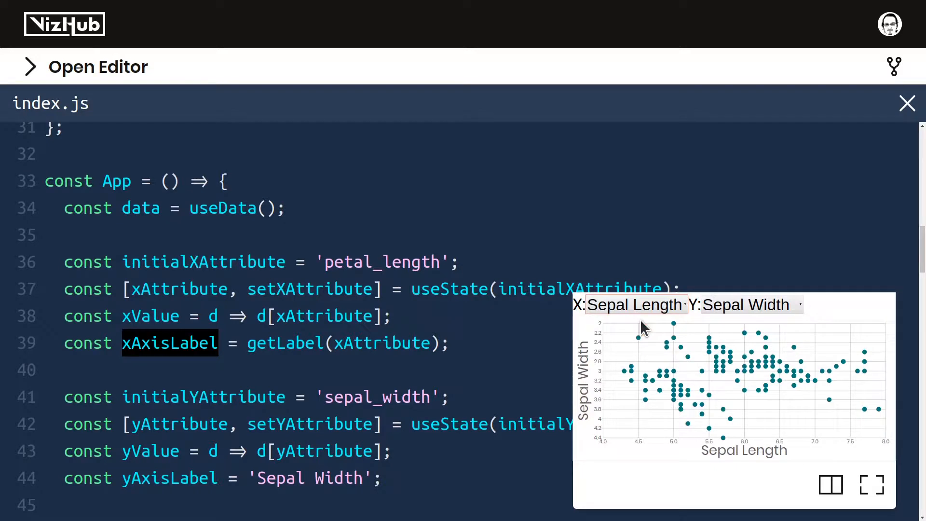
pyautogui.click(632, 305)
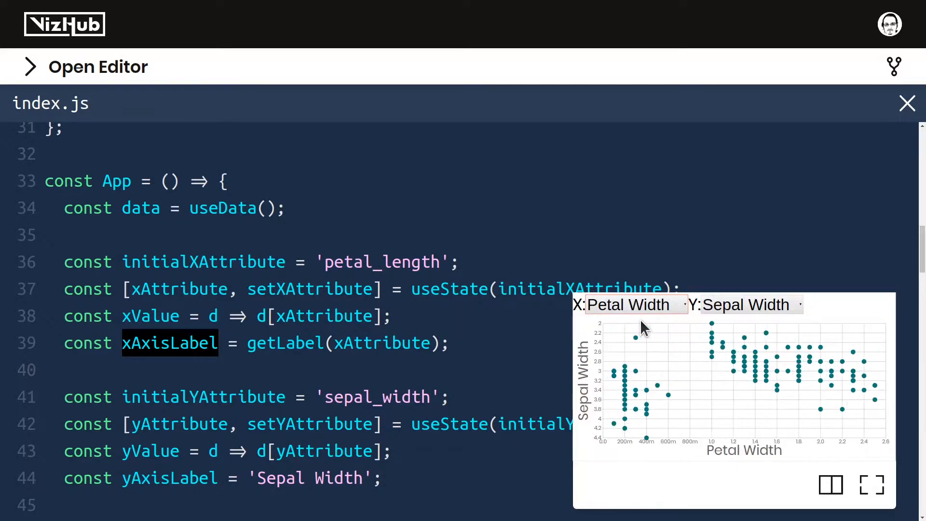
pyautogui.click(628, 305)
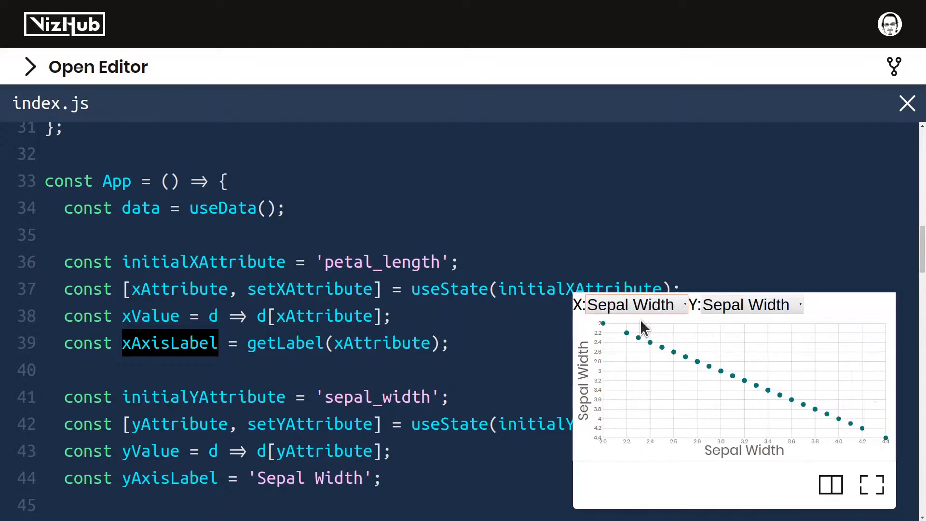
pyautogui.click(629, 305)
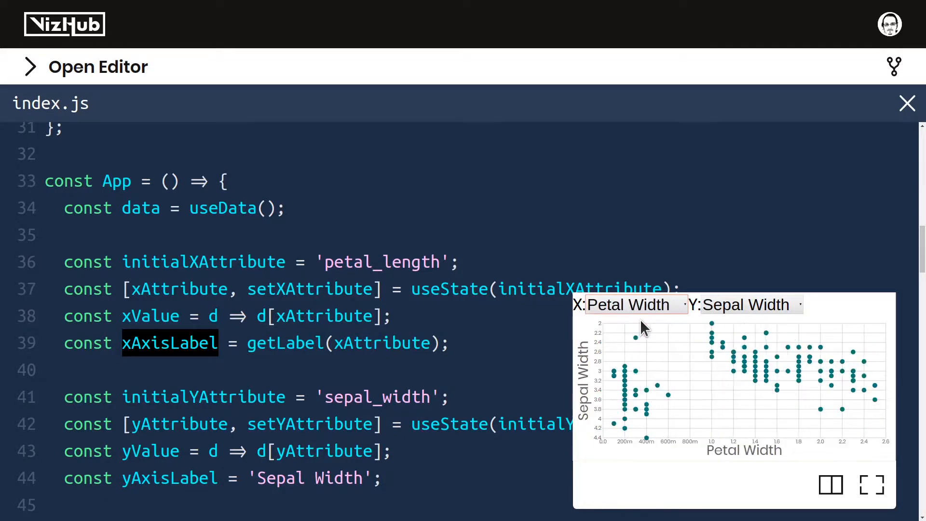
pyautogui.click(628, 305)
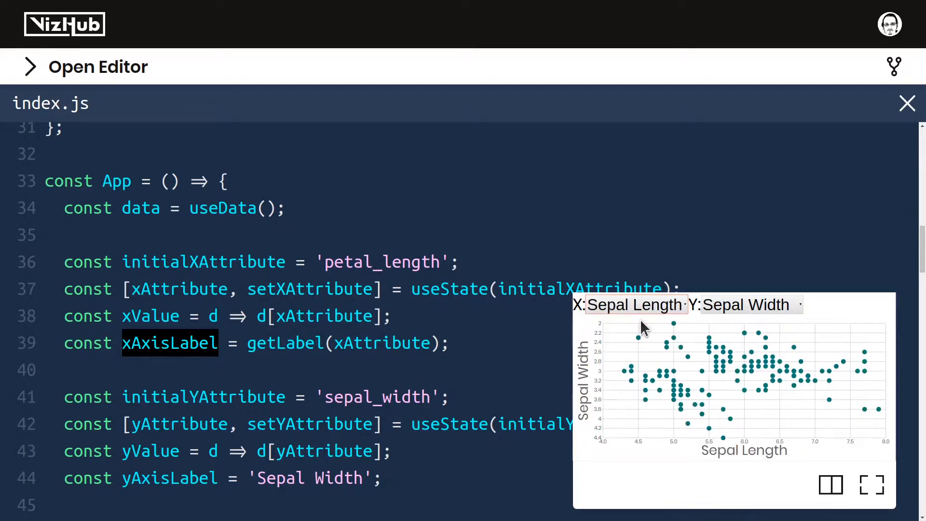
pyautogui.click(751, 305)
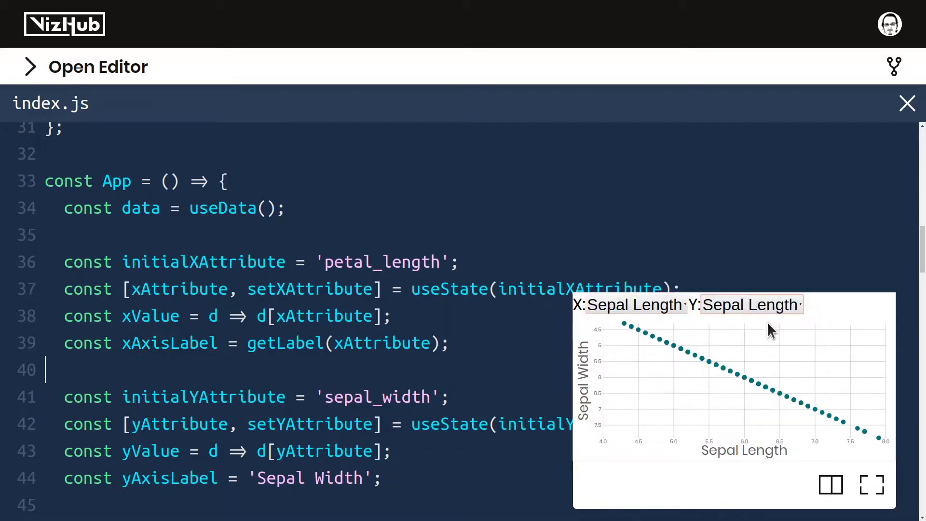
pyautogui.moveTo(403, 359)
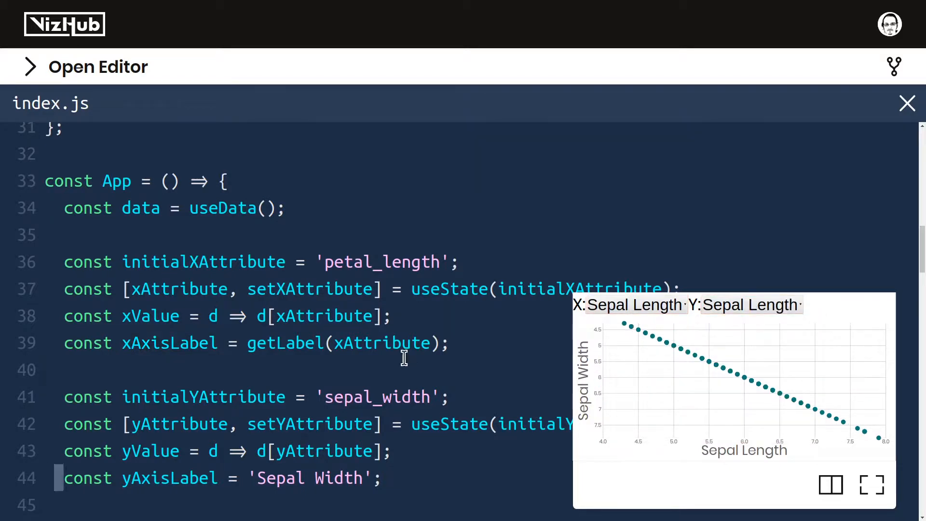
# Replace the hard-coded 'Sepal Width' yAxisLabel with getLabel(yAttribute);.
pyautogui.click(253, 479)
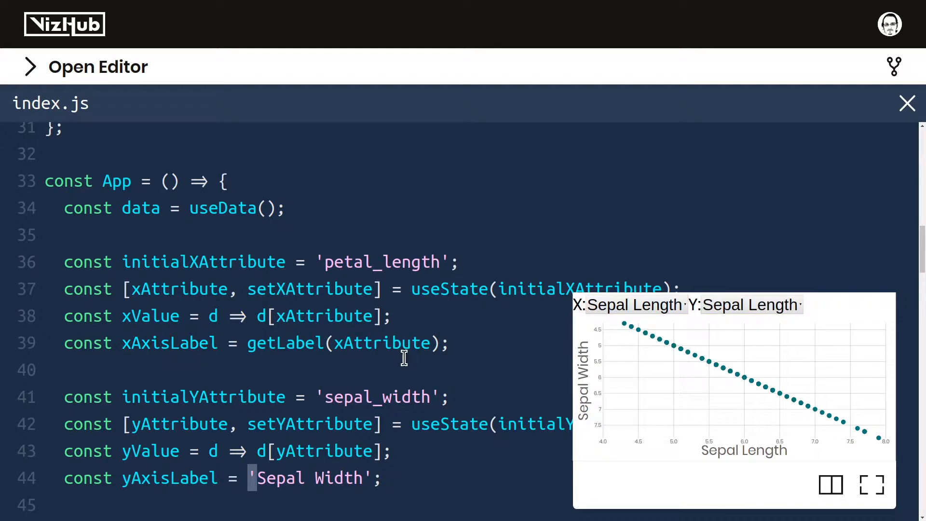
pyautogui.write('g')
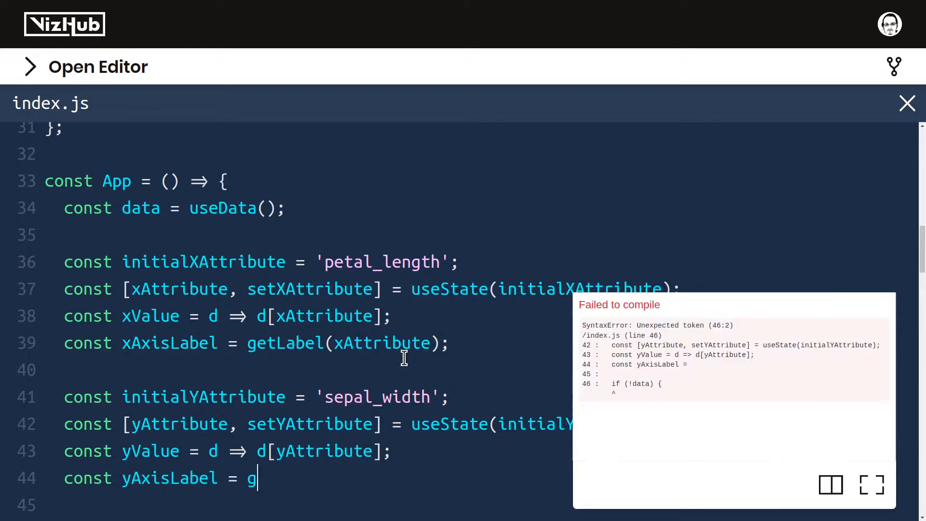
pyautogui.write('etLabel(yAttribute);')
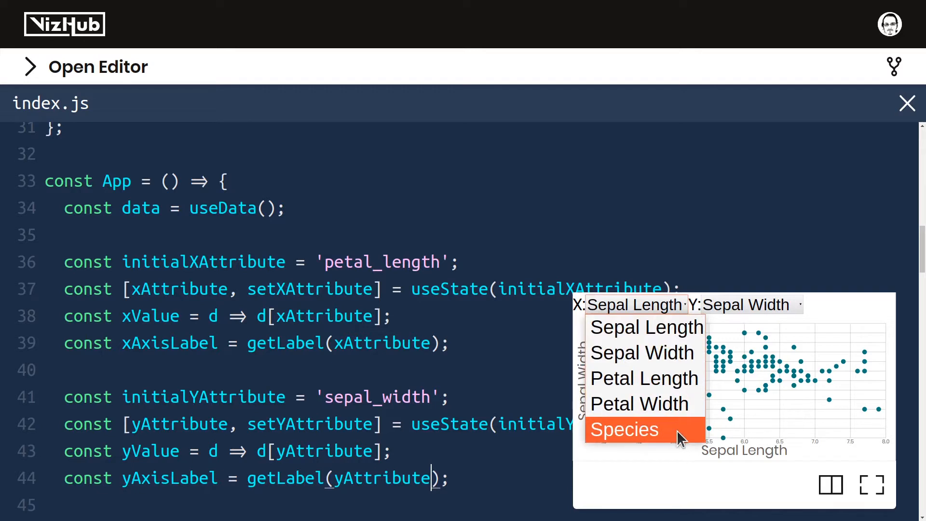
# Choose Species in the X dropdown so the x-axis title reads Species.
pyautogui.click(625, 429)
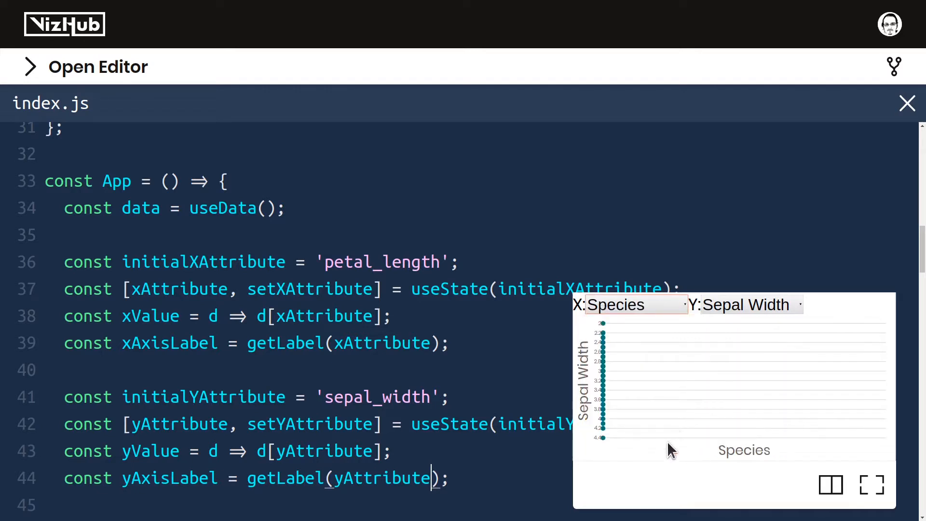
pyautogui.moveTo(611, 335)
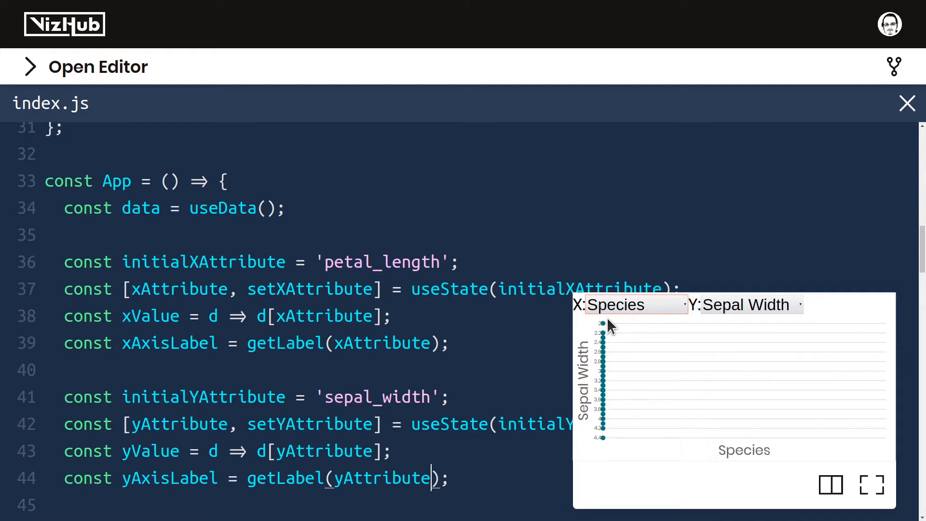
pyautogui.moveTo(744, 450)
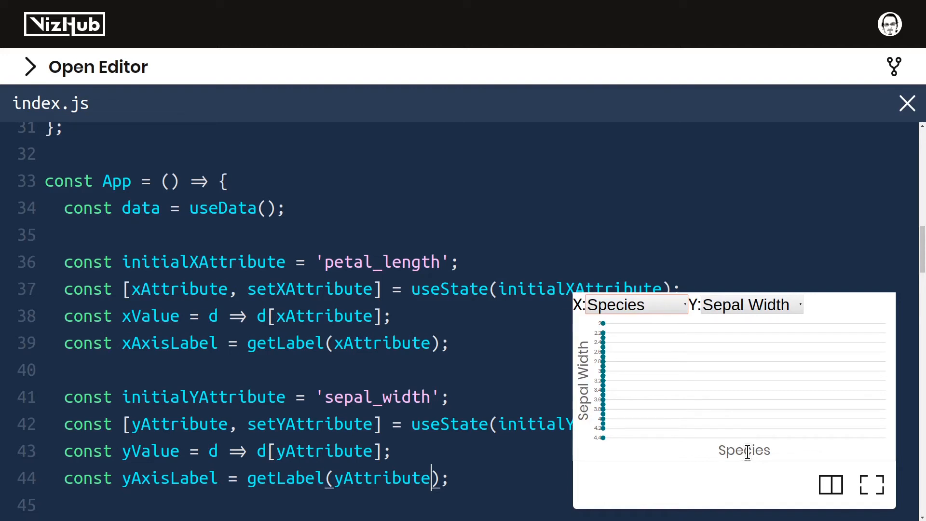
pyautogui.click(626, 305)
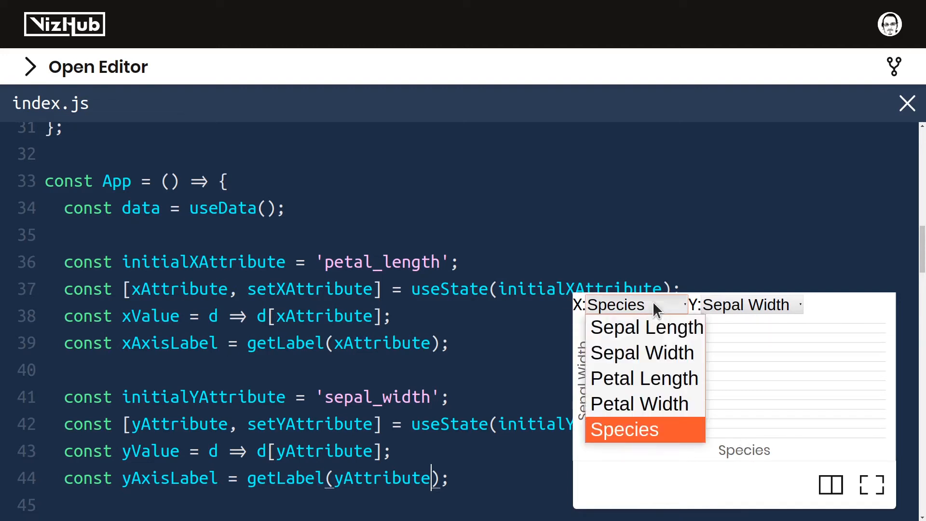